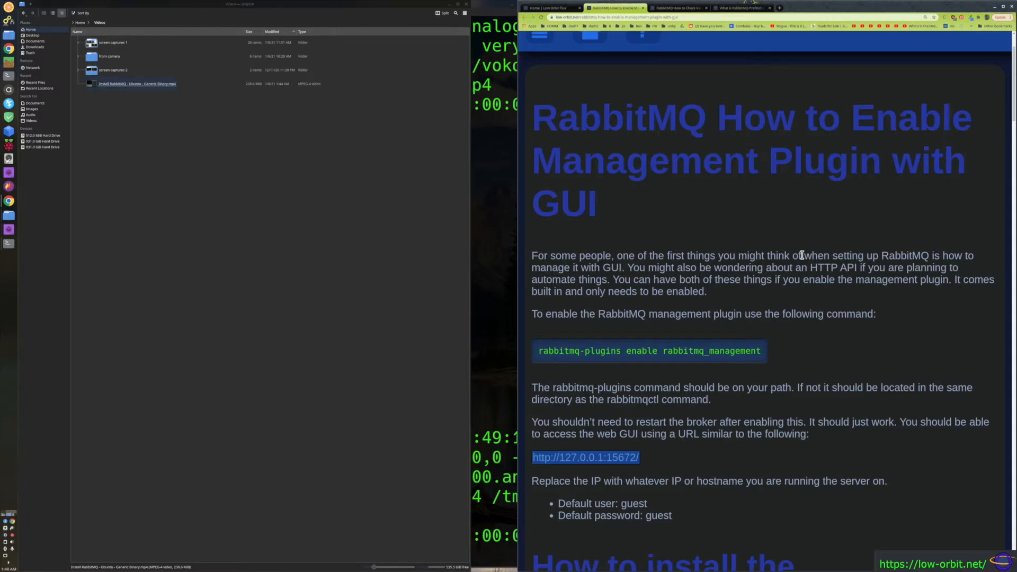
pyautogui.moveTo(750, 401)
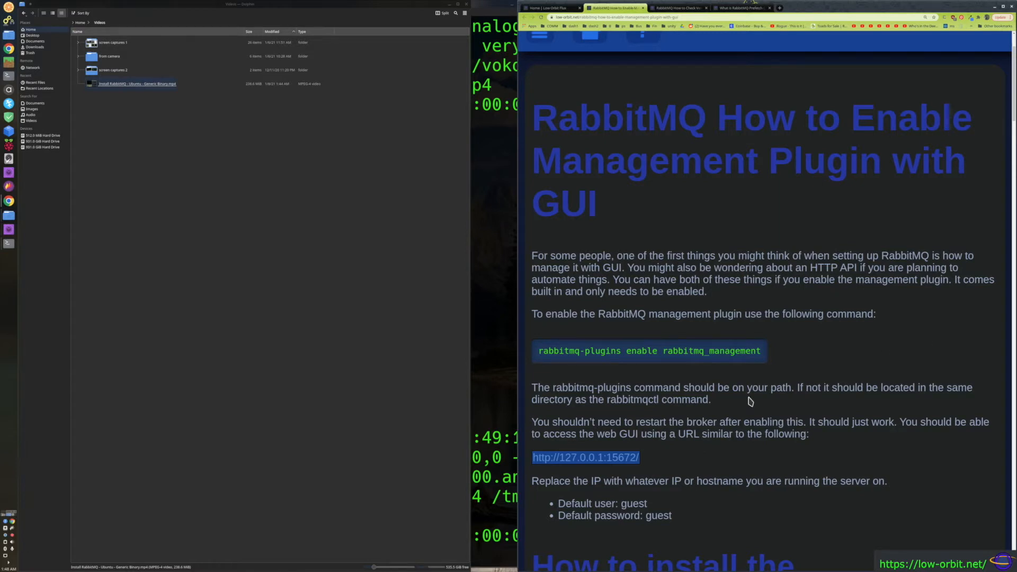
# Step: Check rabbitmqctl status, clear the terminal, then run rabbitmq-server -detached
pyautogui.scroll(-3)
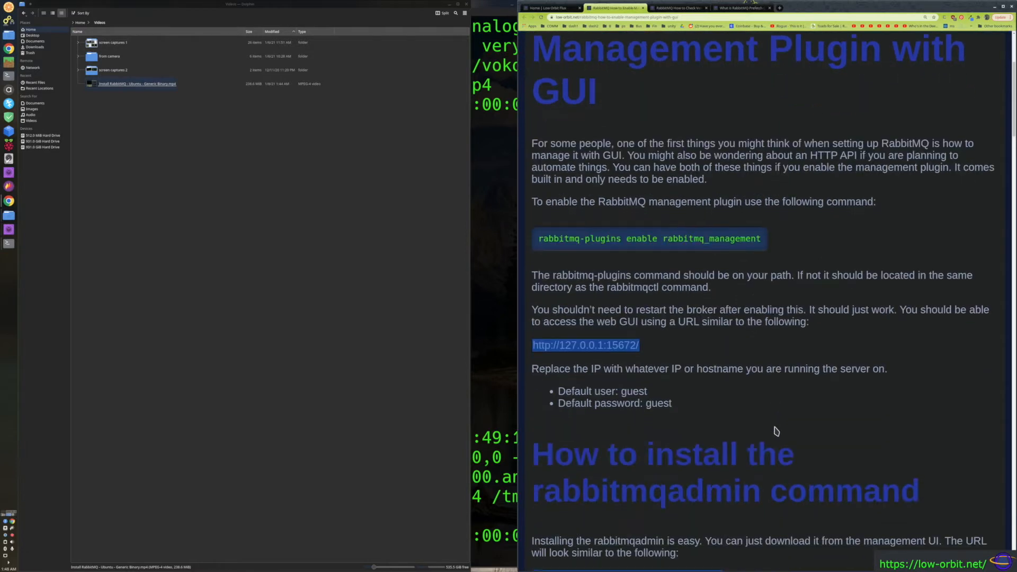
pyautogui.scroll(-3)
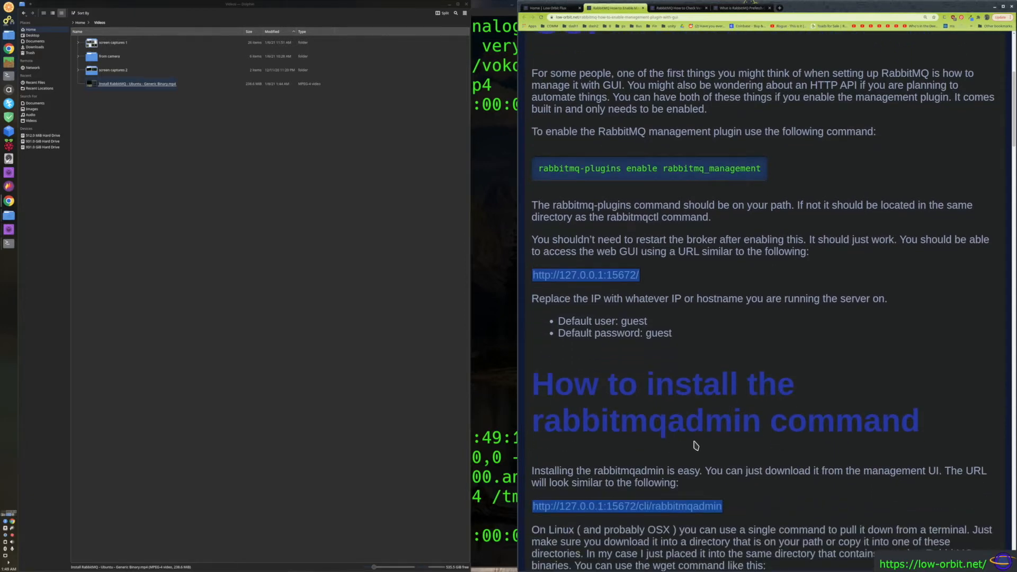
pyautogui.moveTo(707, 394)
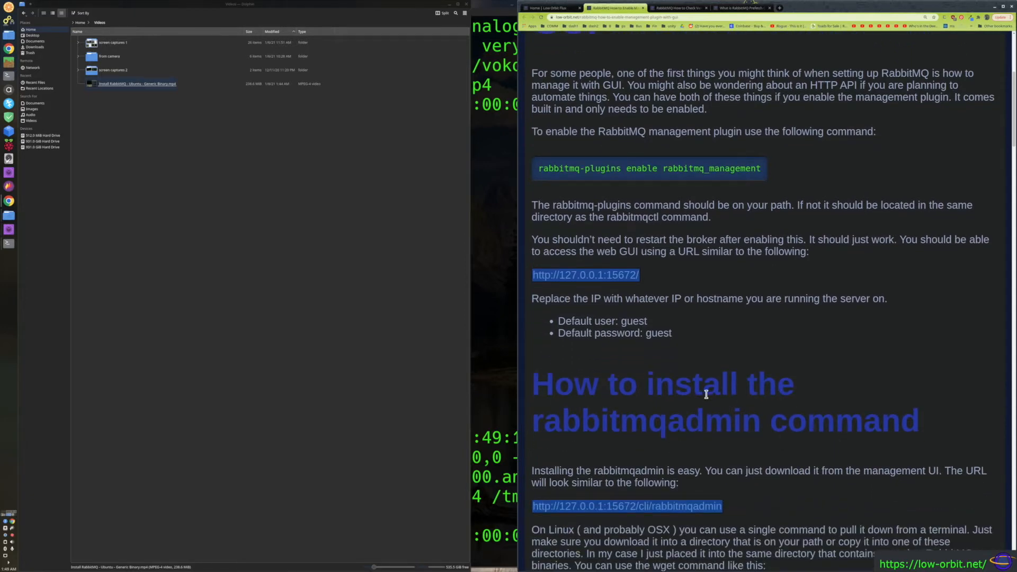
pyautogui.scroll(3)
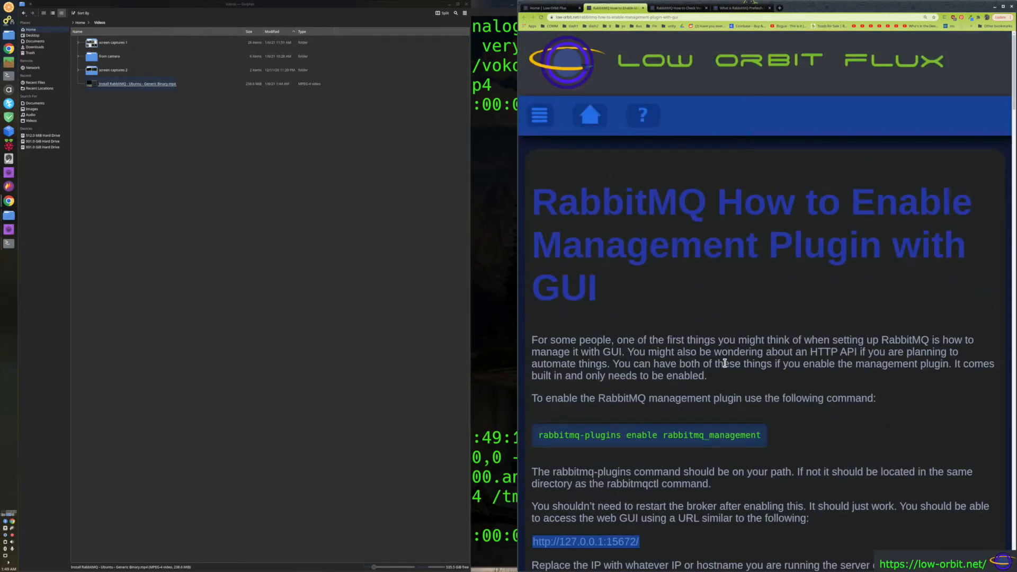
pyautogui.moveTo(696, 420)
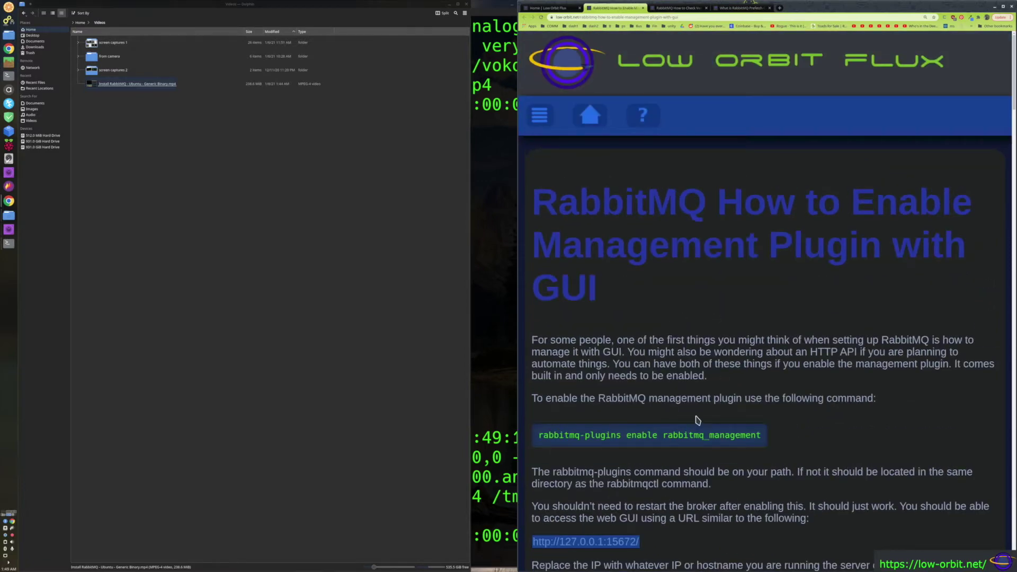
pyautogui.scroll(-3)
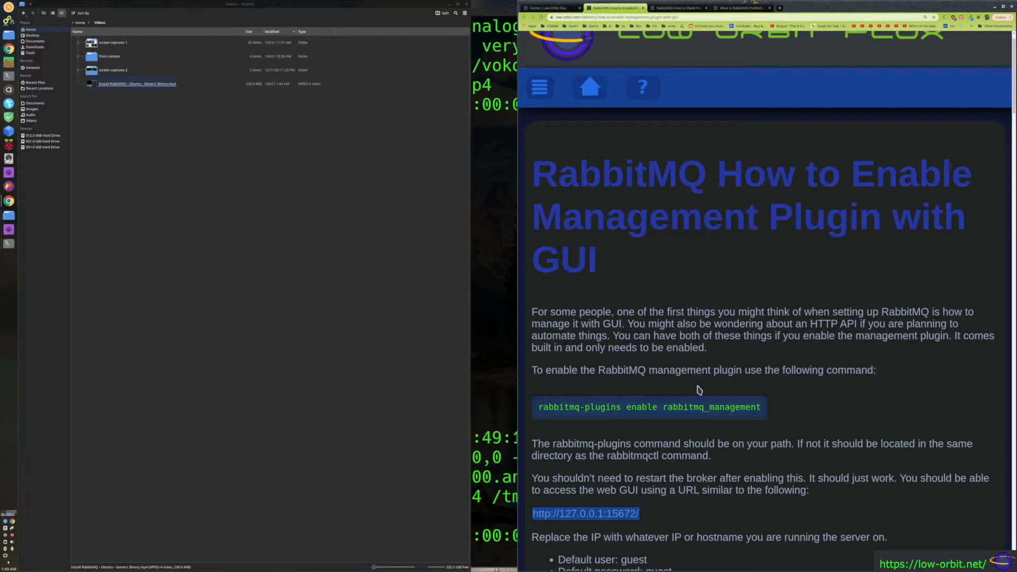
pyautogui.moveTo(664, 317)
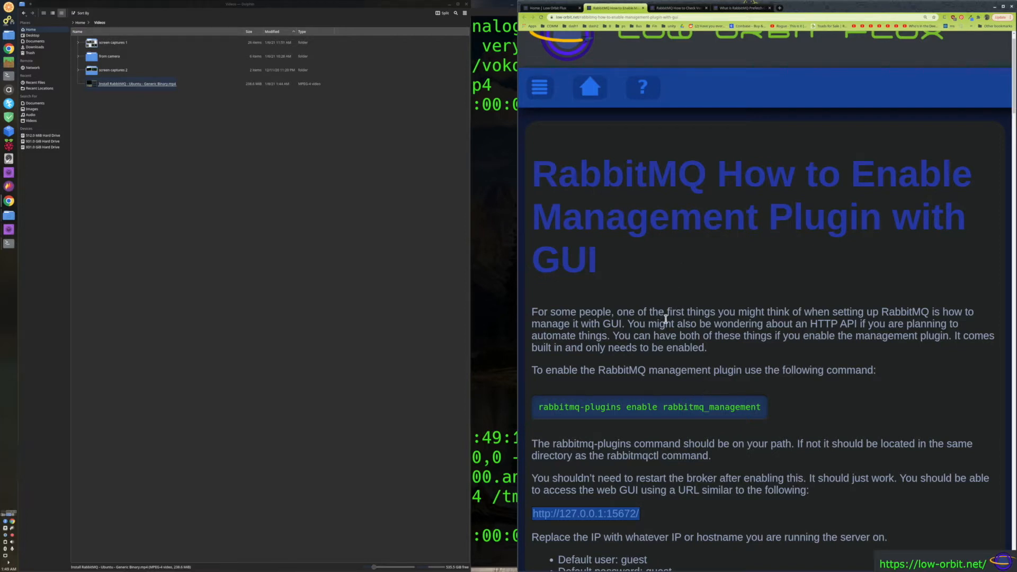
pyautogui.scroll(-3)
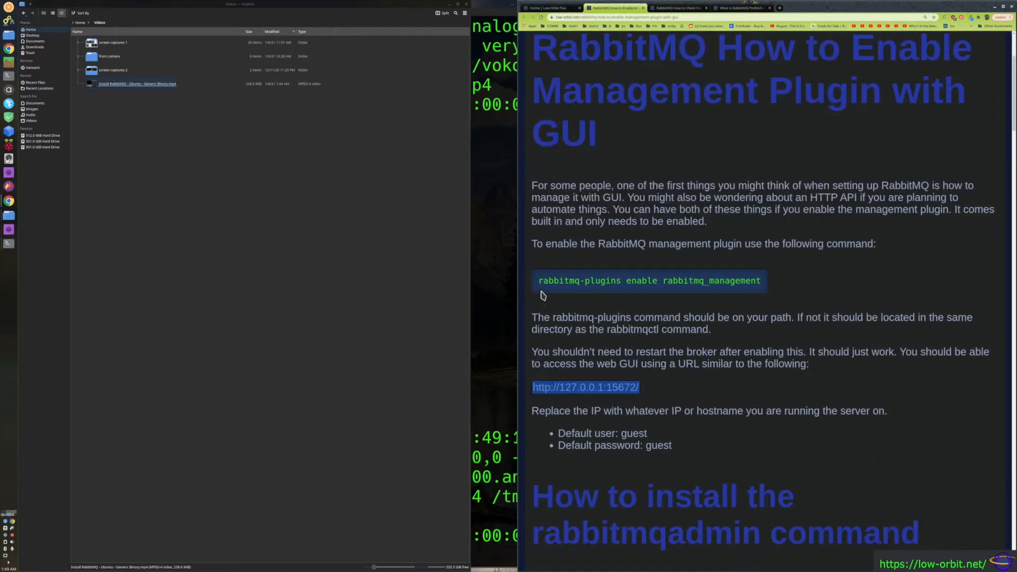
pyautogui.moveTo(166, 99)
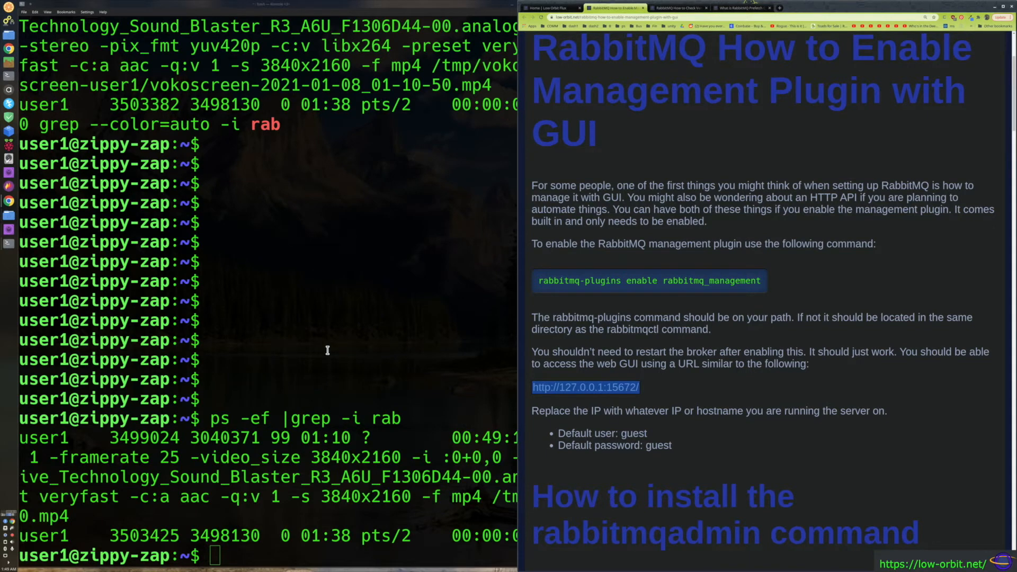
pyautogui.write('rabbitmqctl status')
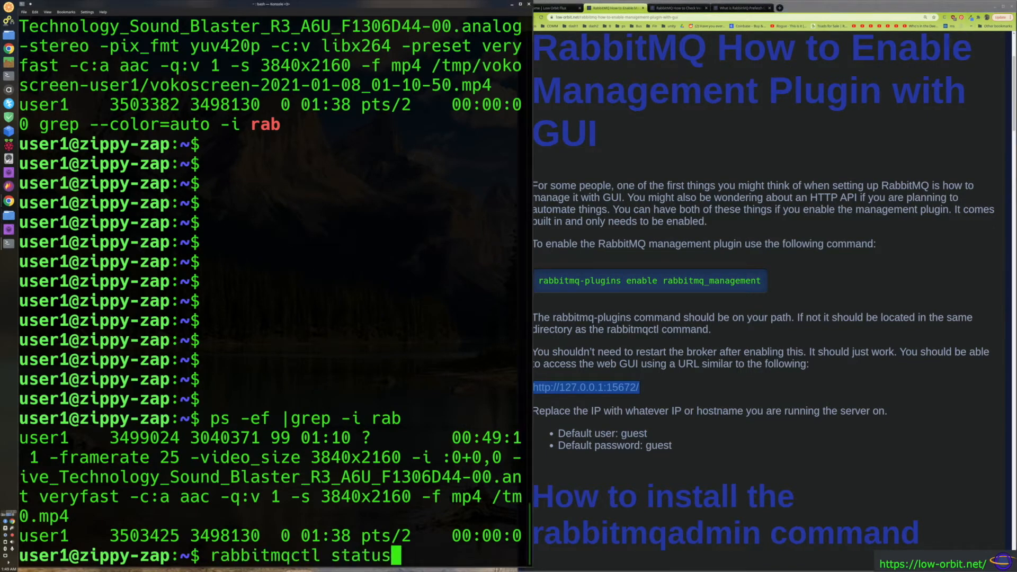
pyautogui.write('clear')
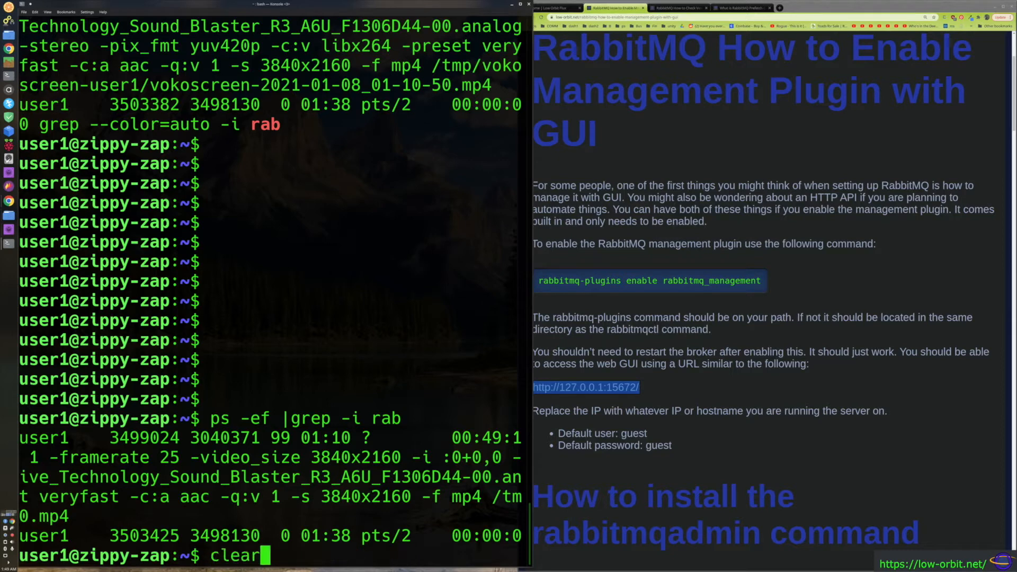
pyautogui.write('rabbitmq-server -detached')
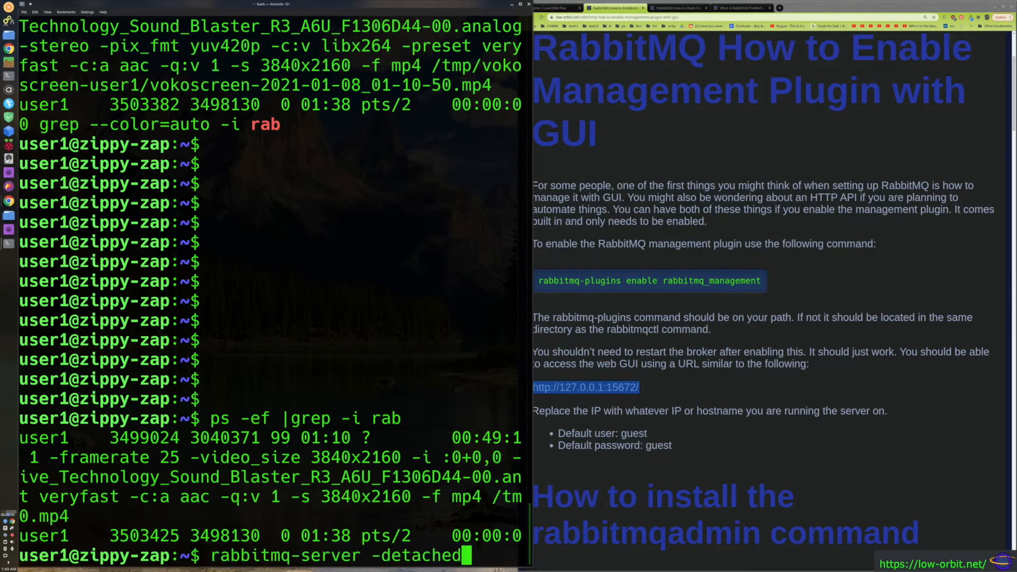
pyautogui.press('Return')
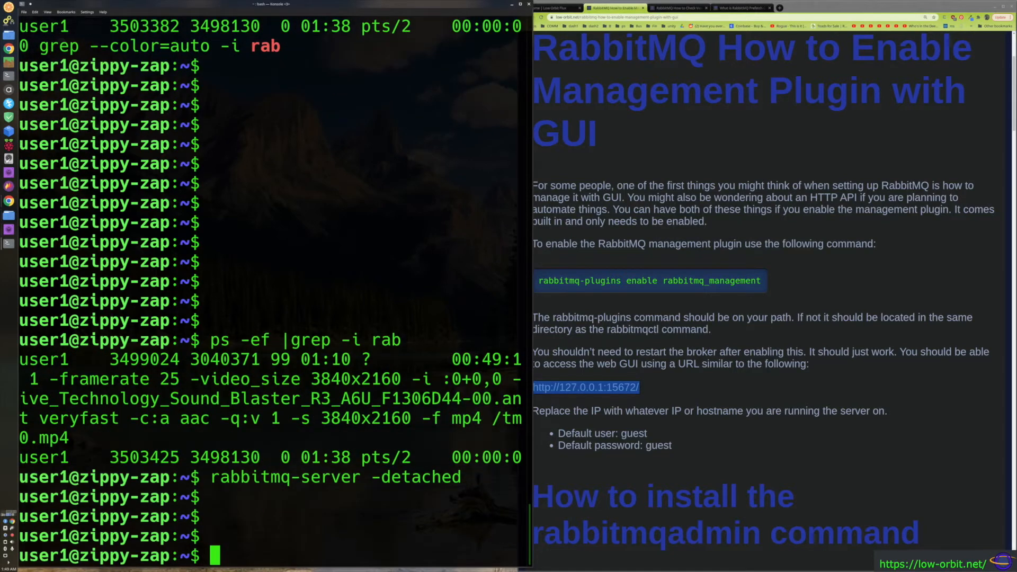
pyautogui.scroll(-3)
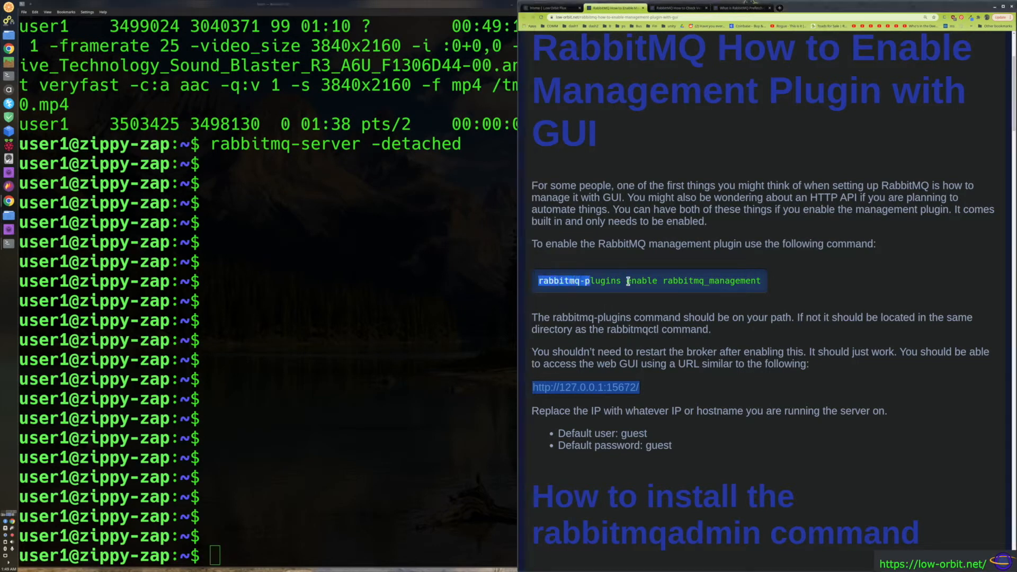
# Step: Select the rabbitmq-plugins enable rabbitmq_management command line in the article
pyautogui.tripleClick(648, 280)
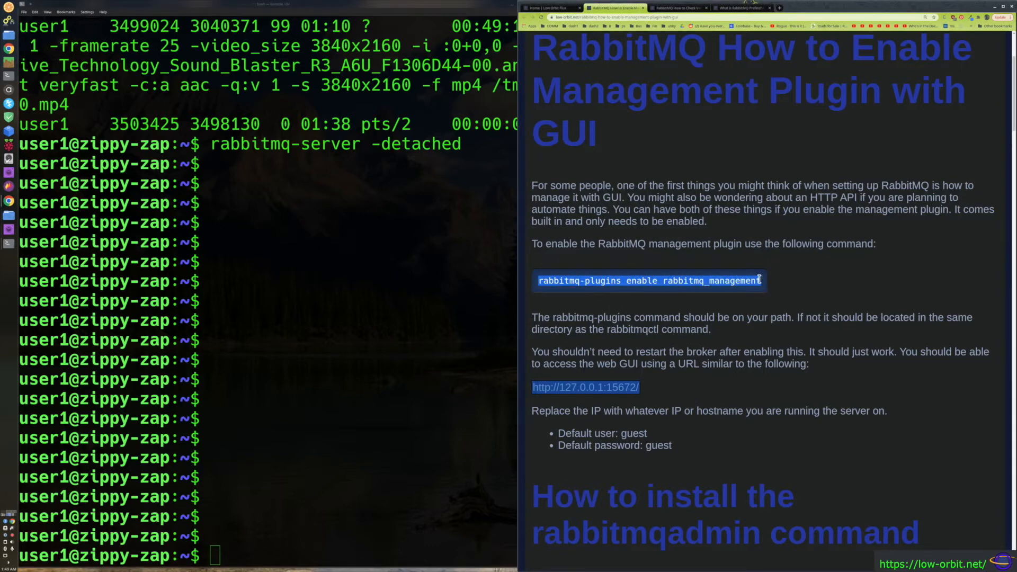
pyautogui.moveTo(670, 314)
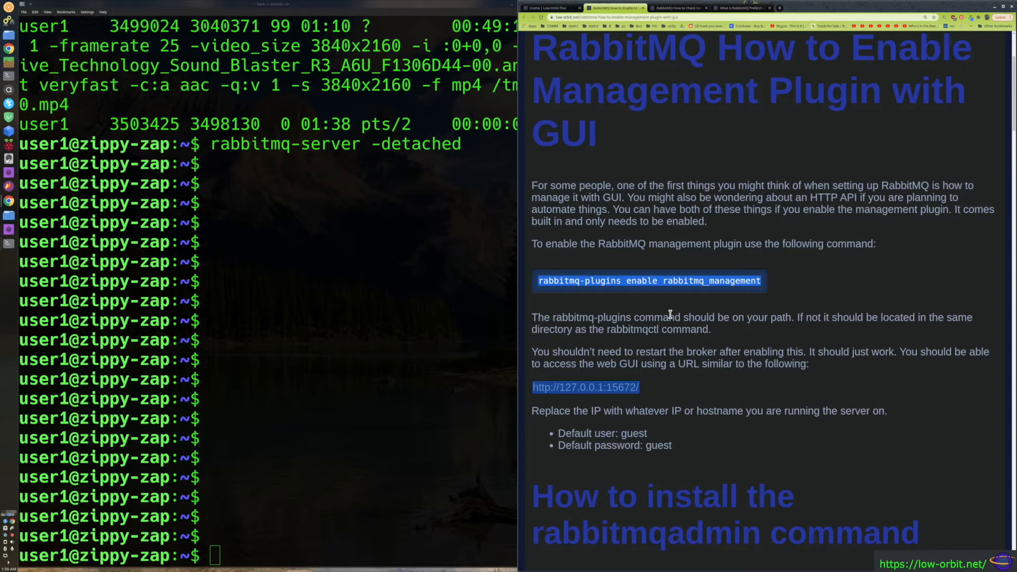
pyautogui.moveTo(653, 305)
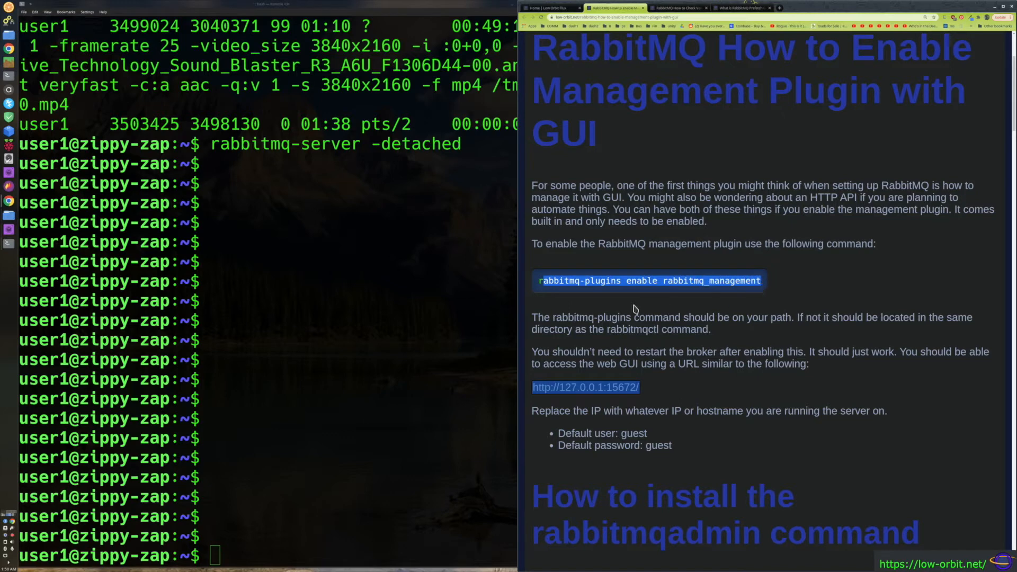
pyautogui.moveTo(673, 300)
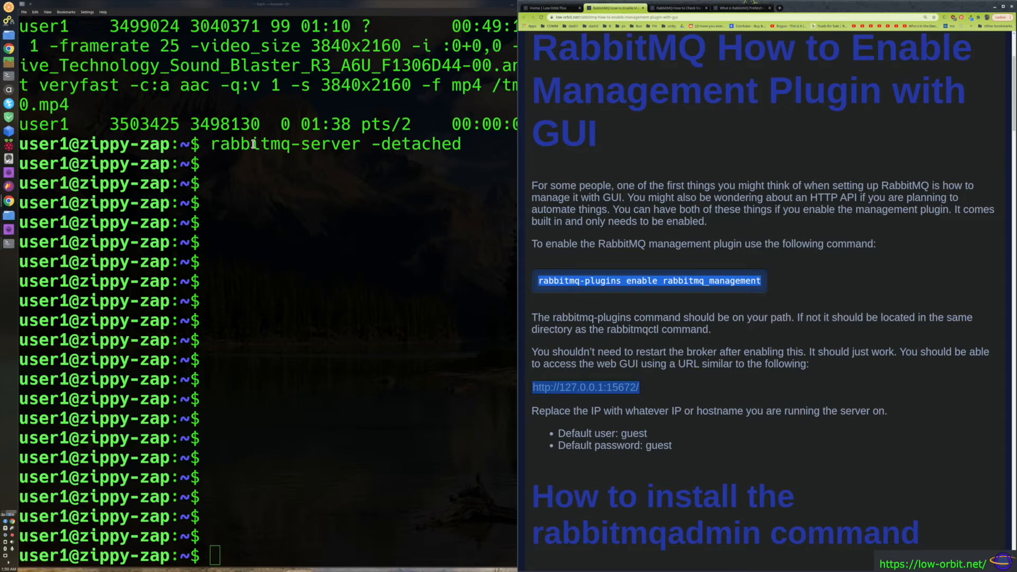
pyautogui.moveTo(242, 273)
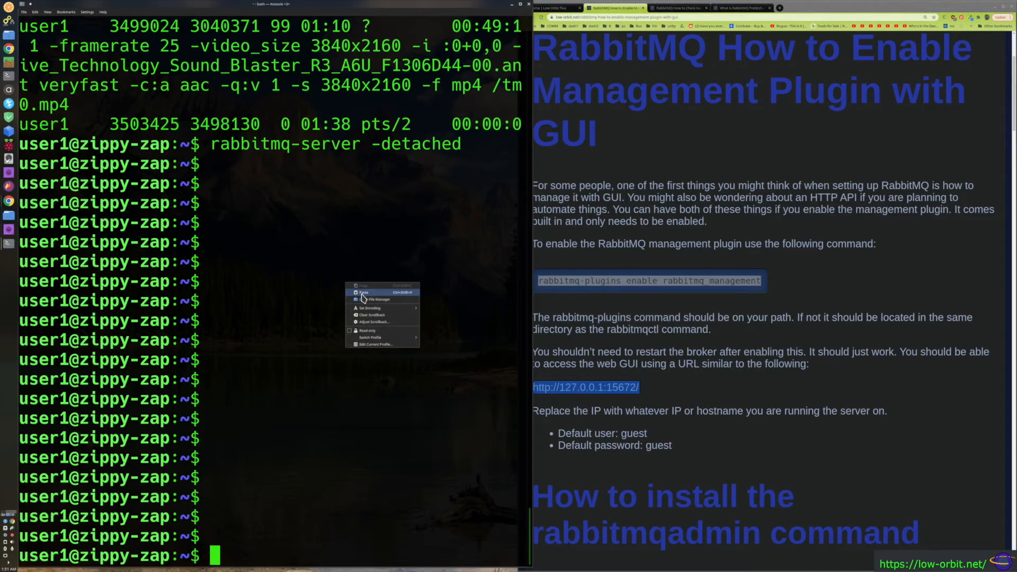
# Step: Paste and run rabbitmq-plugins enable rabbitmq_management in the terminal
pyautogui.click(368, 293)
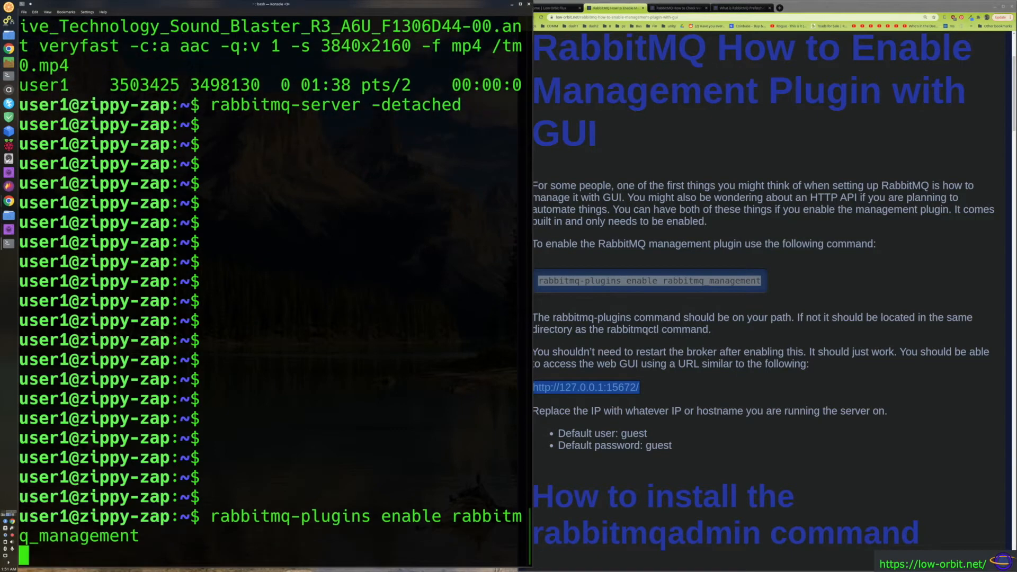
pyautogui.press('Return')
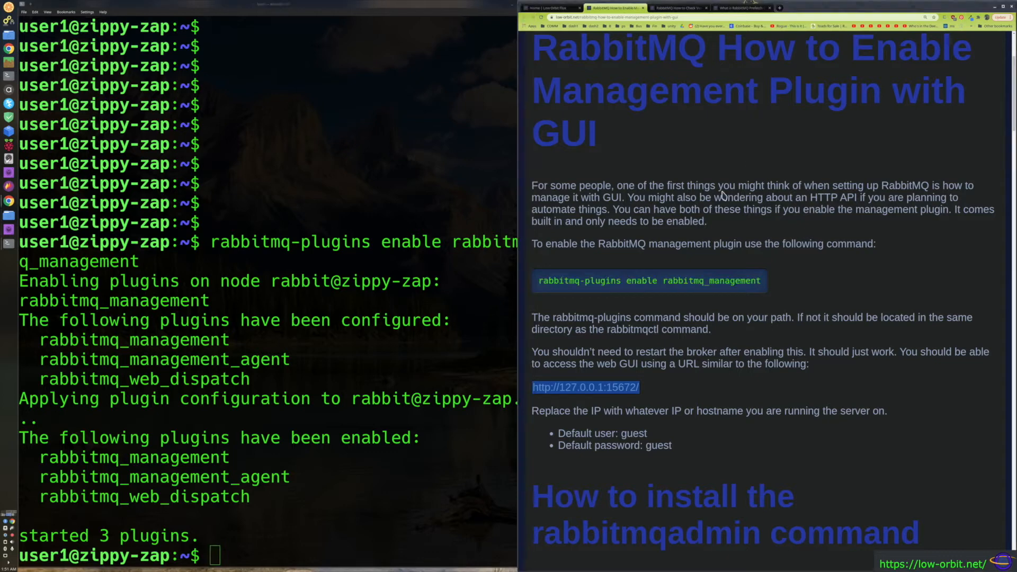
pyautogui.moveTo(582, 357)
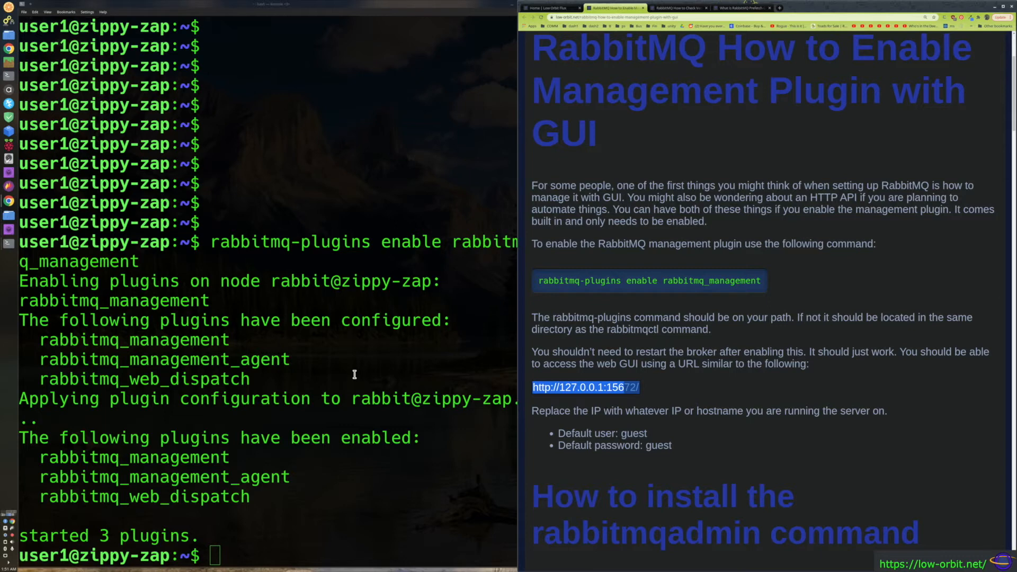
pyautogui.moveTo(141, 347)
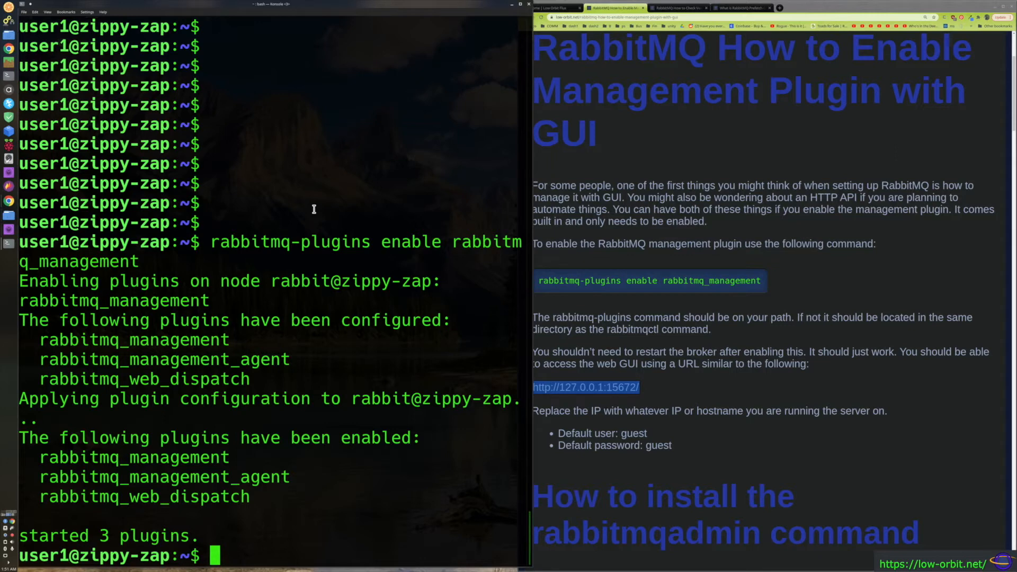
pyautogui.moveTo(658, 192)
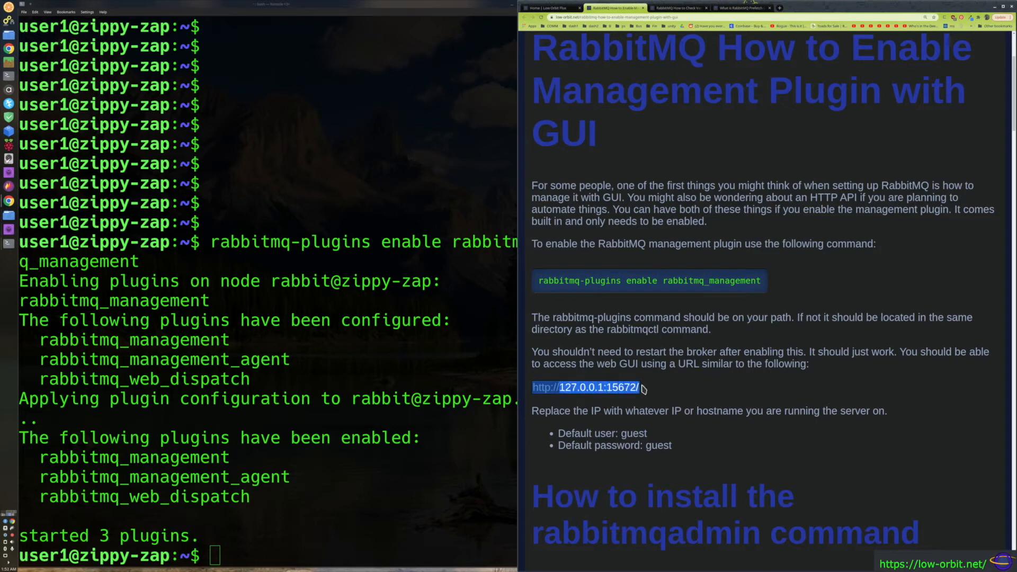
pyautogui.moveTo(632, 409)
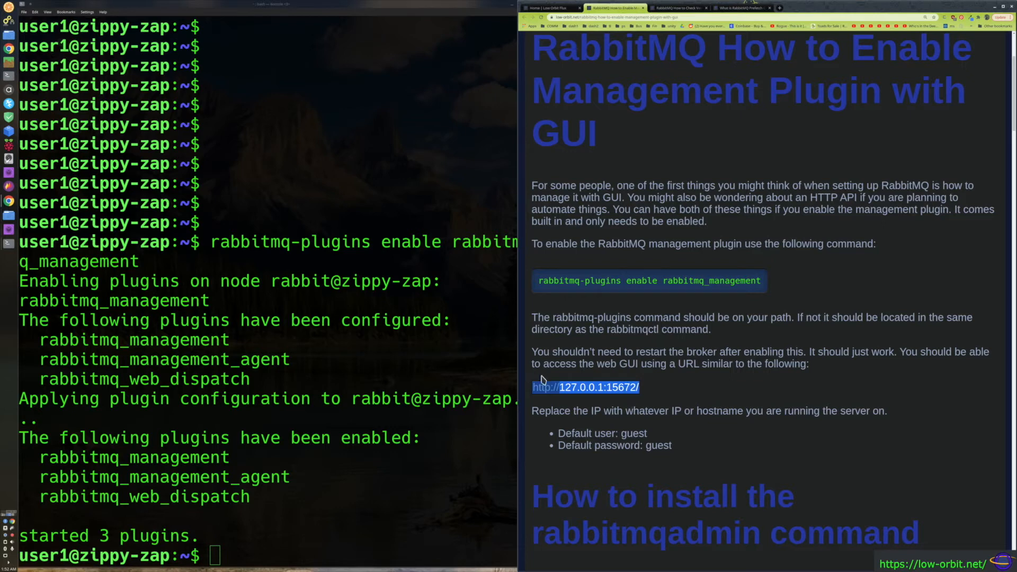
pyautogui.moveTo(611, 366)
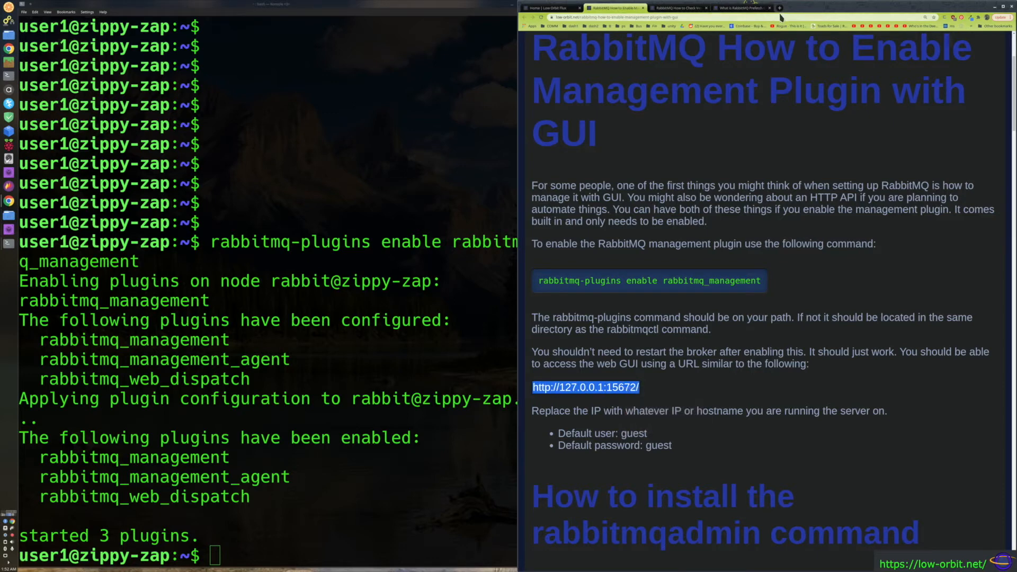
pyautogui.click(842, 7)
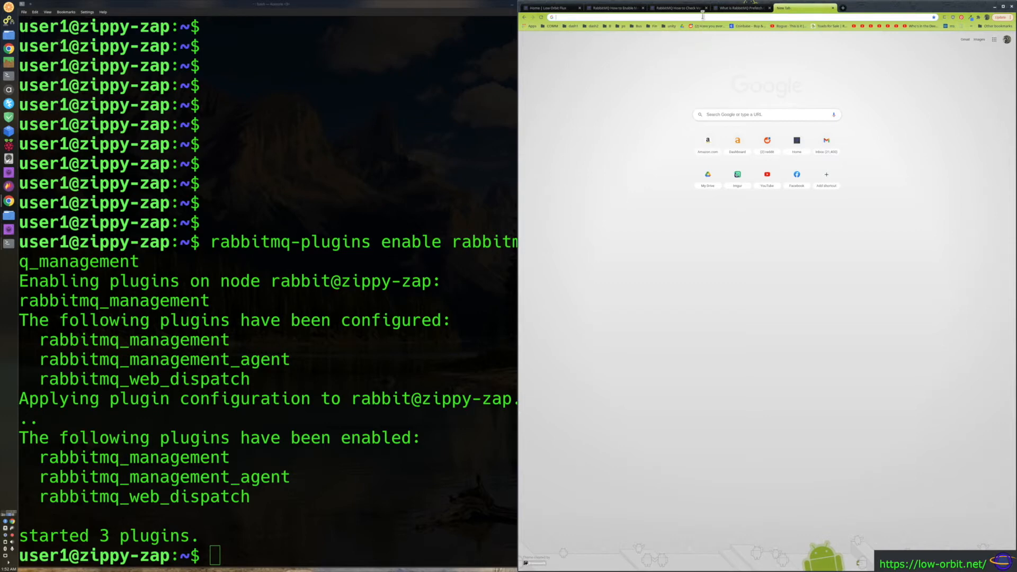
pyautogui.rightClick(551, 17)
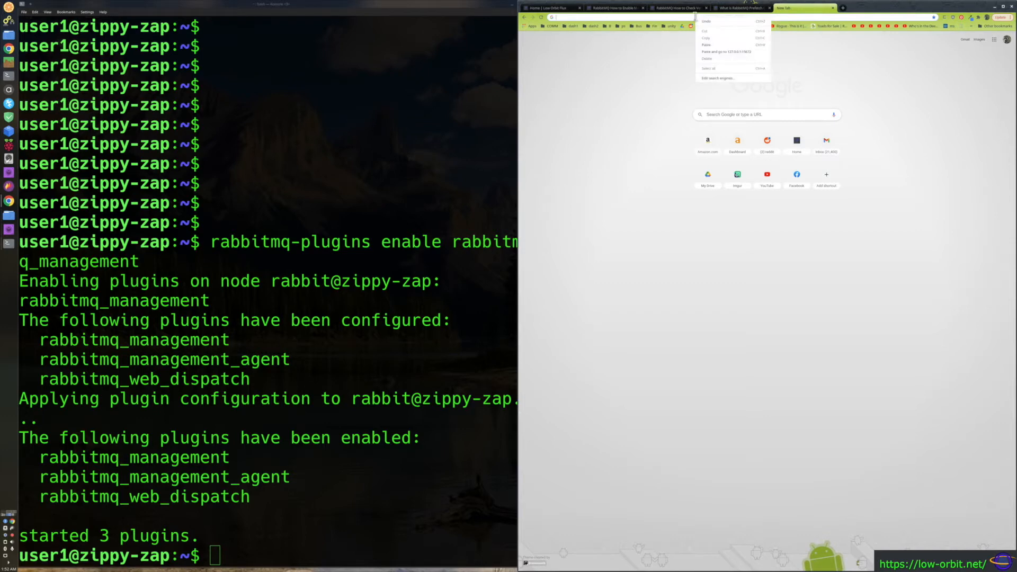
pyautogui.click(727, 51)
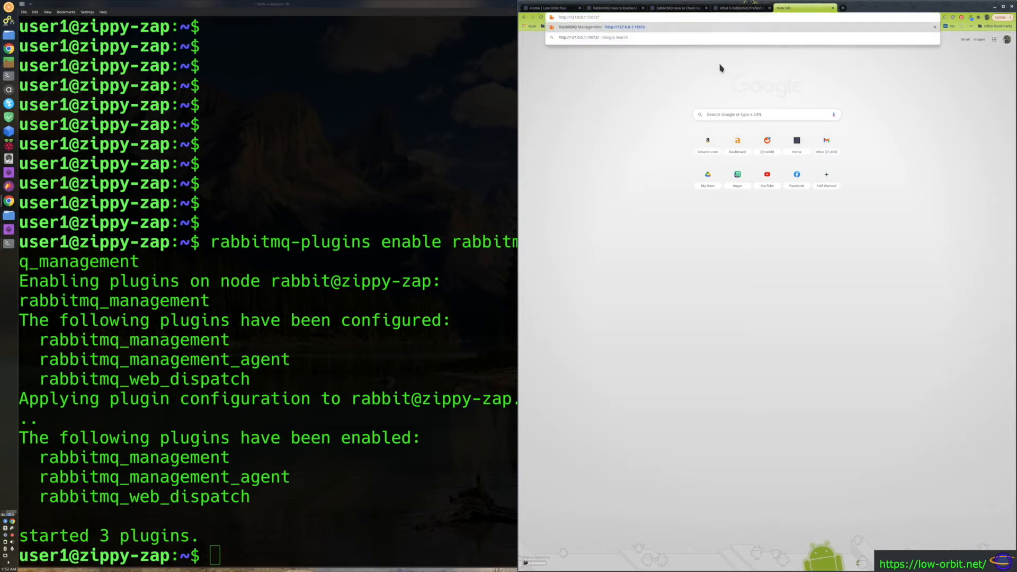
pyautogui.click(624, 27)
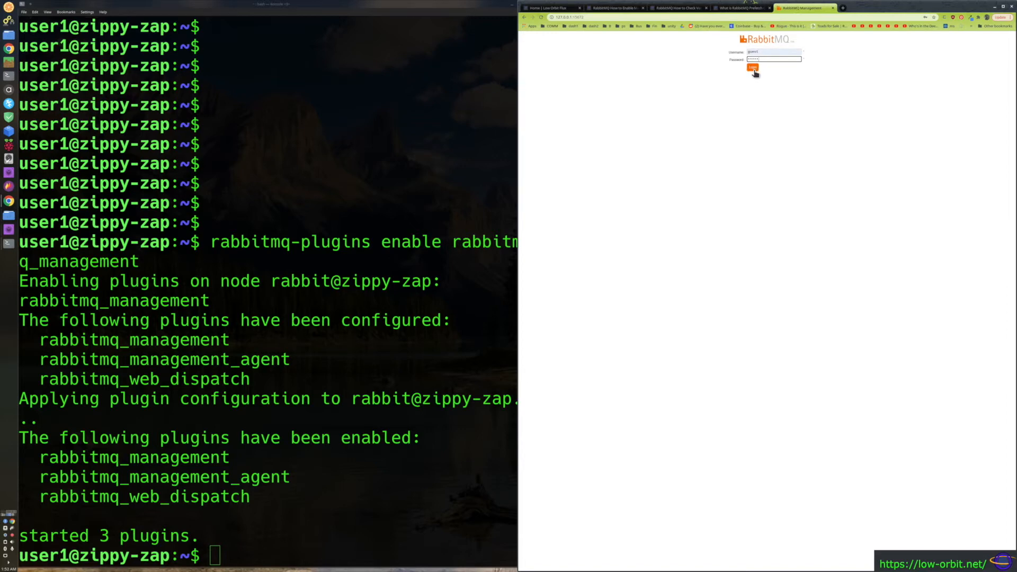
# Step: Log in as guest, dismiss the password warning, visit Admin users, return to Overview
pyautogui.click(752, 68)
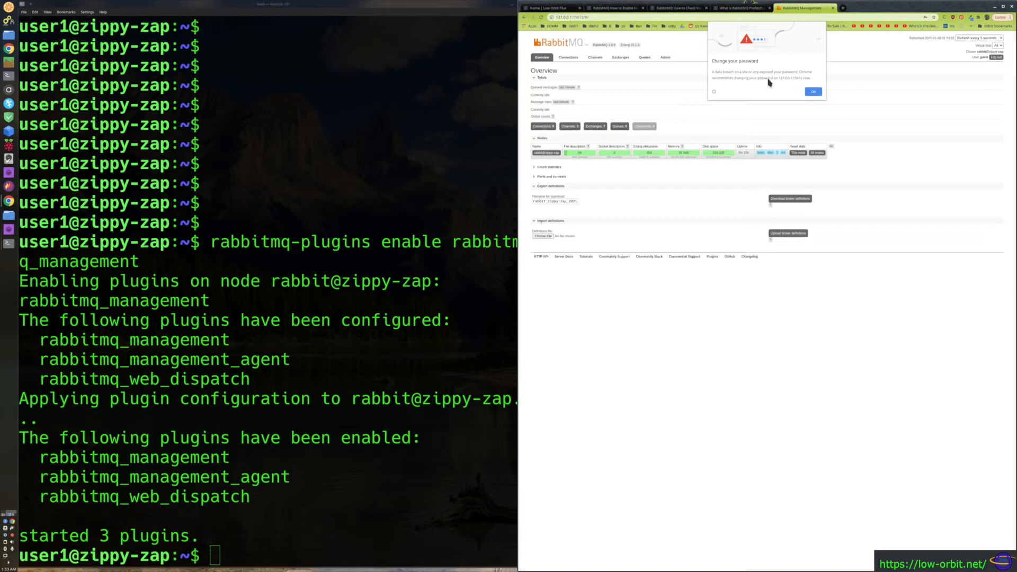
pyautogui.moveTo(874, 79)
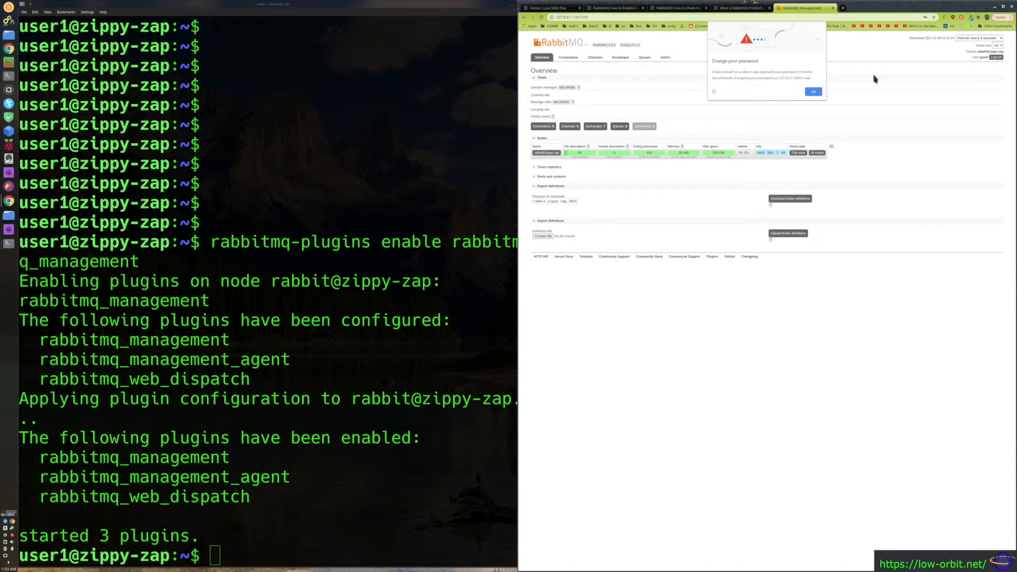
pyautogui.moveTo(842, 85)
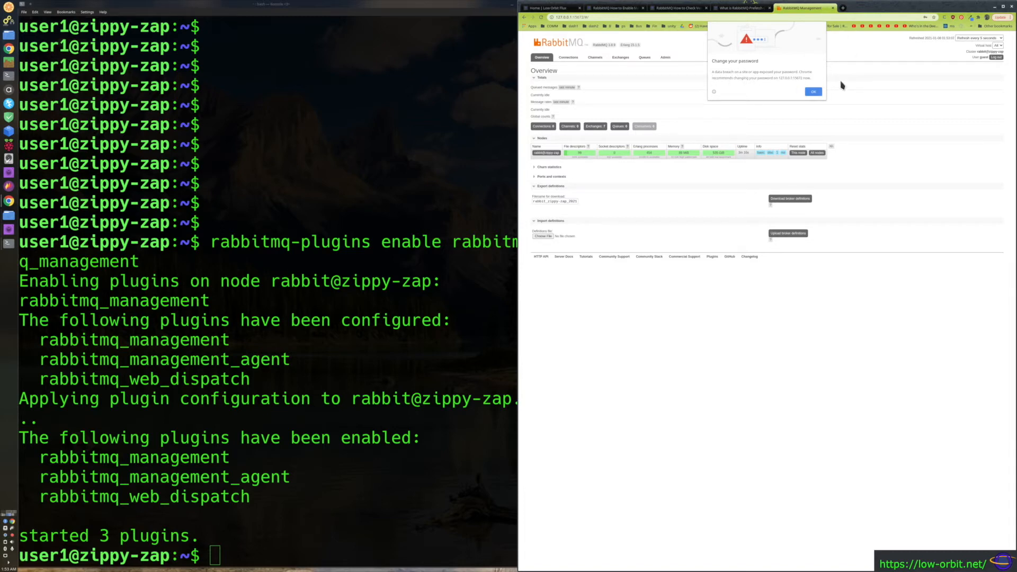
pyautogui.click(813, 91)
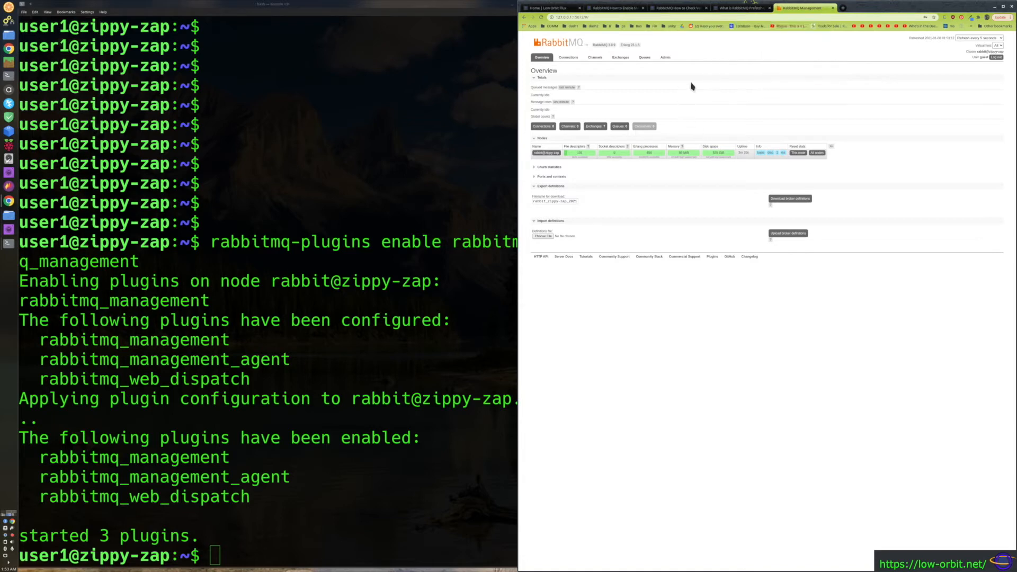
pyautogui.click(665, 57)
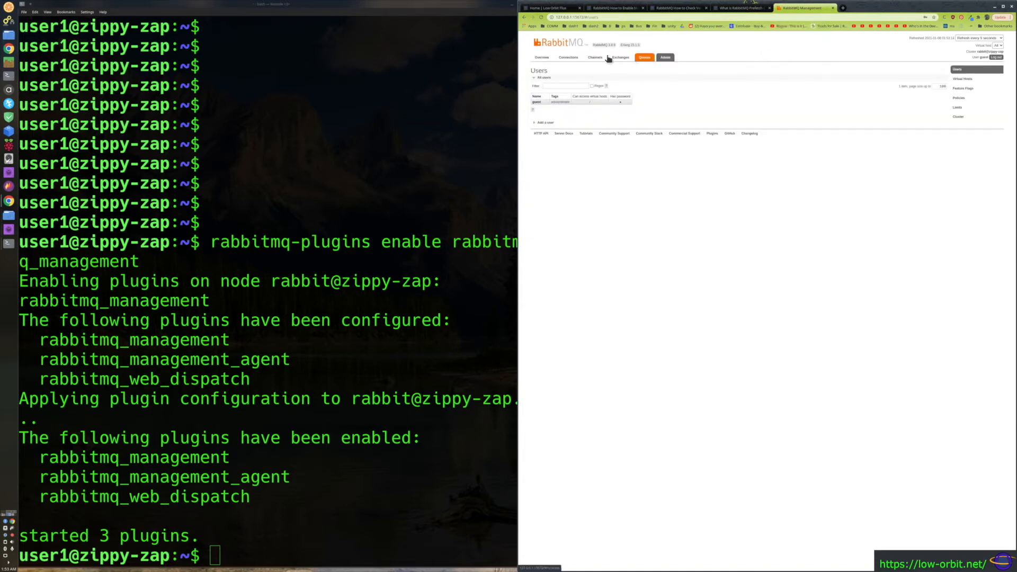
pyautogui.click(541, 57)
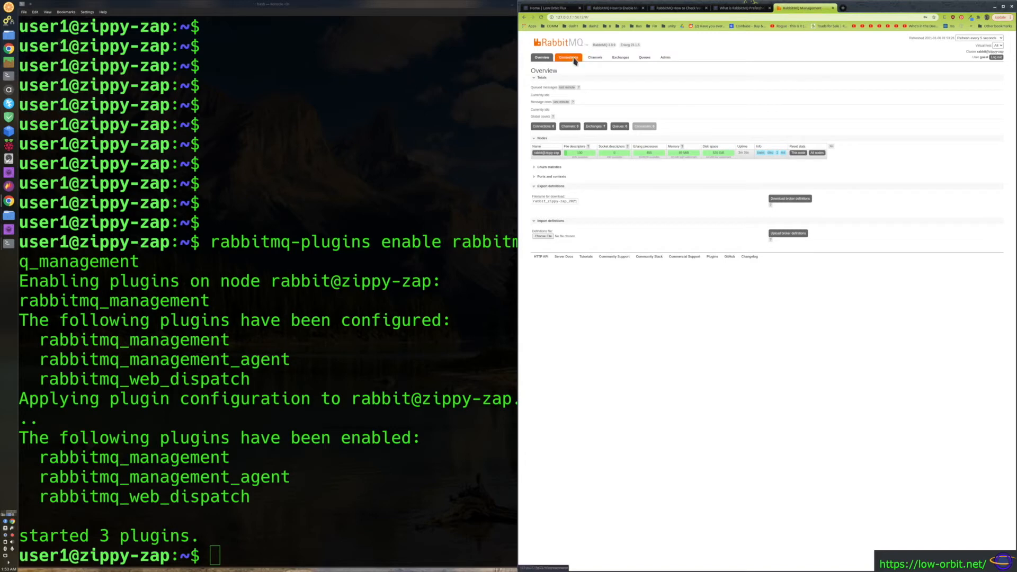
# Step: Visit the empty Connections and Channels pages, then the Exchanges list
pyautogui.click(568, 57)
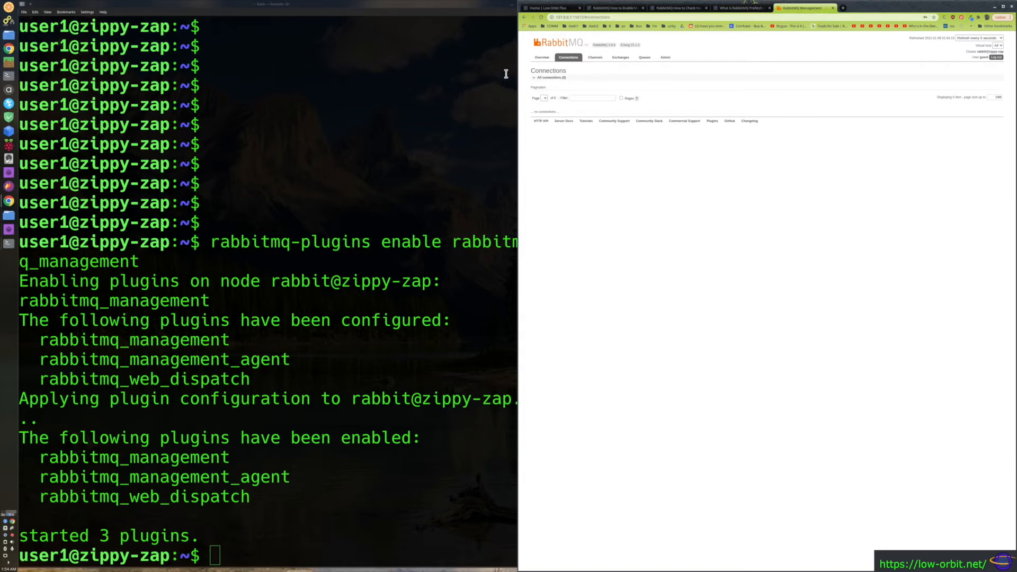
pyautogui.moveTo(528, 99)
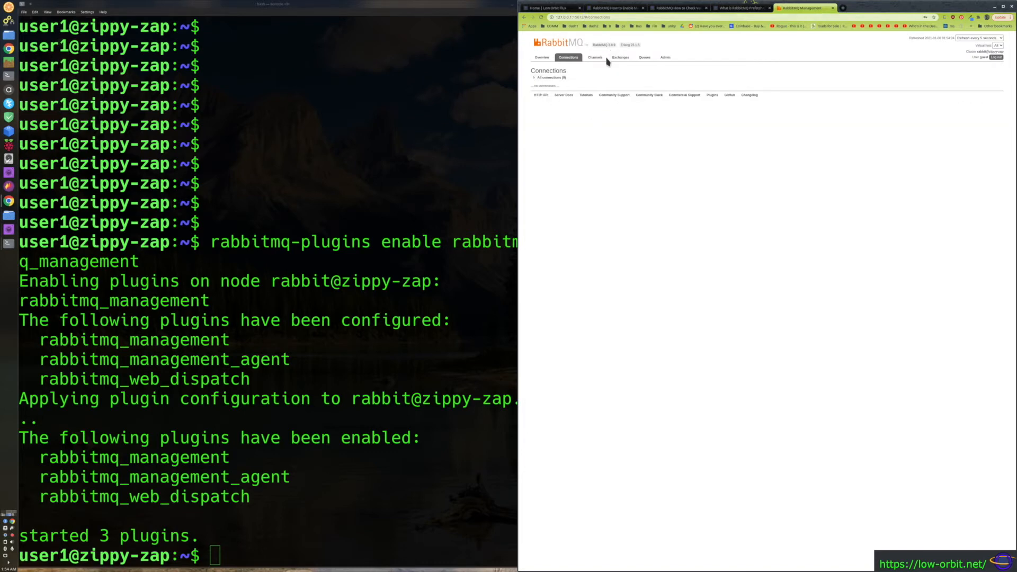
pyautogui.click(594, 58)
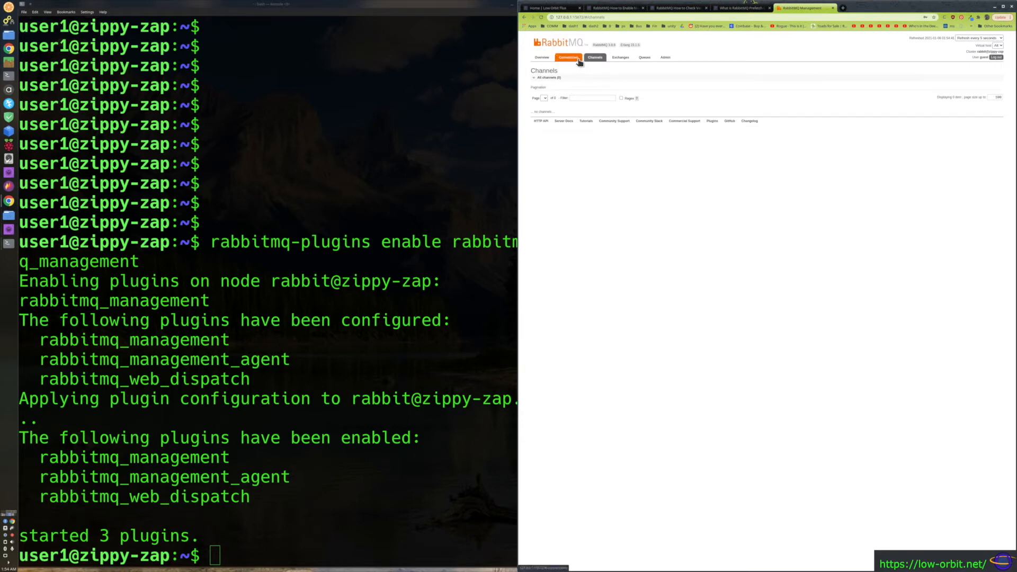
pyautogui.click(568, 57)
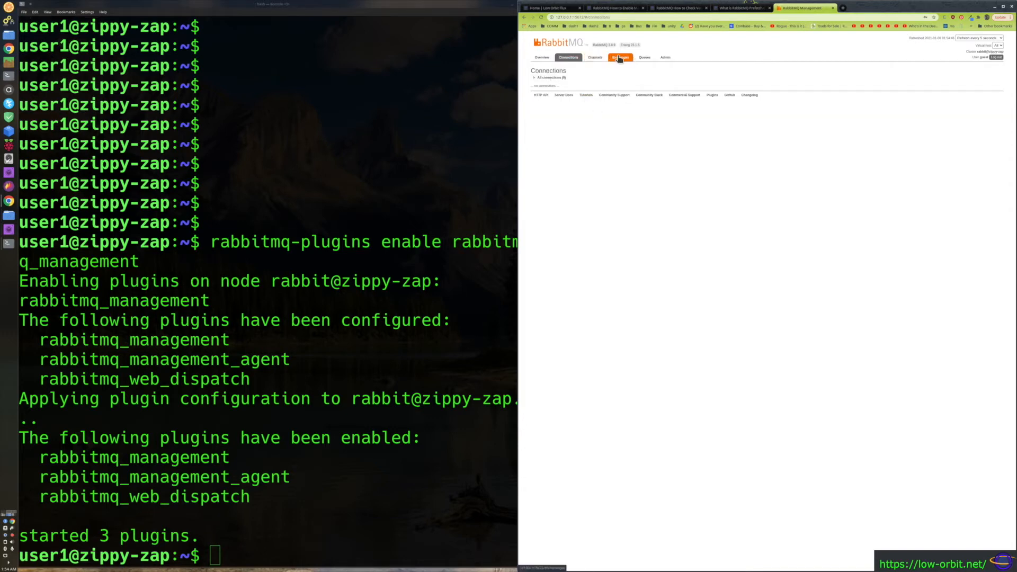
pyautogui.click(619, 57)
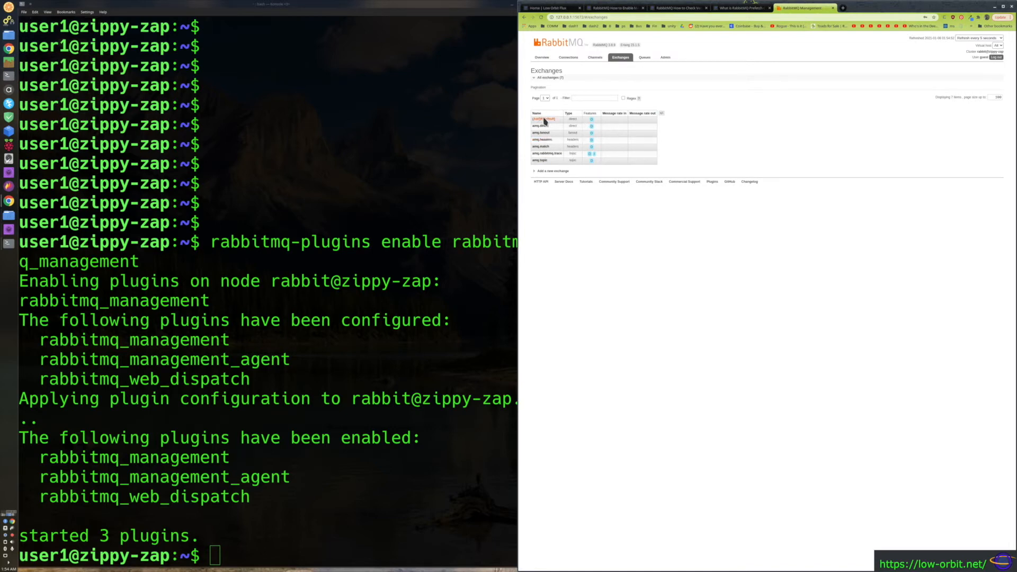
pyautogui.moveTo(553, 172)
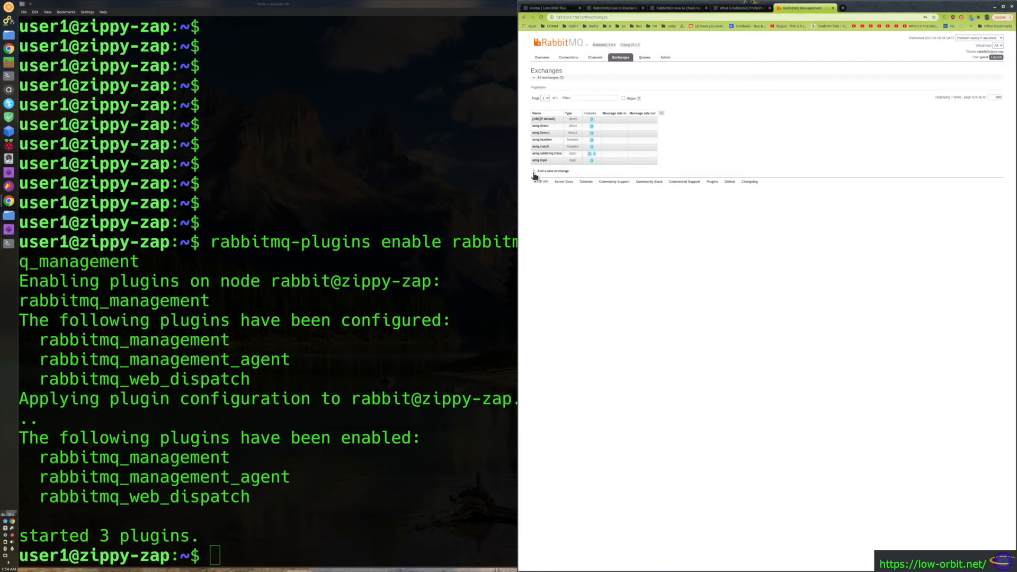
pyautogui.moveTo(703, 165)
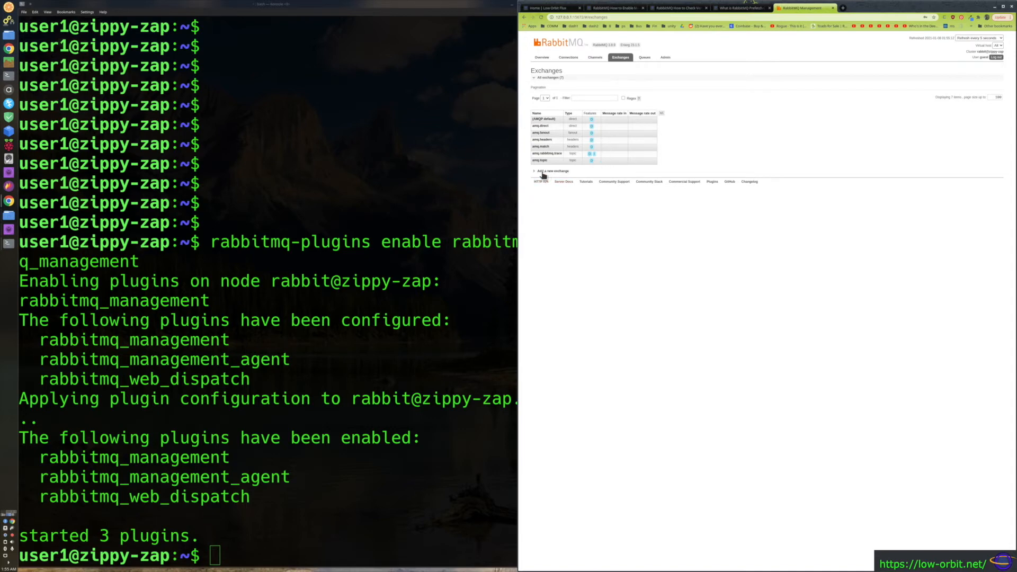
# Step: Expand the 'Add a new exchange' form on the Exchanges page
pyautogui.click(552, 170)
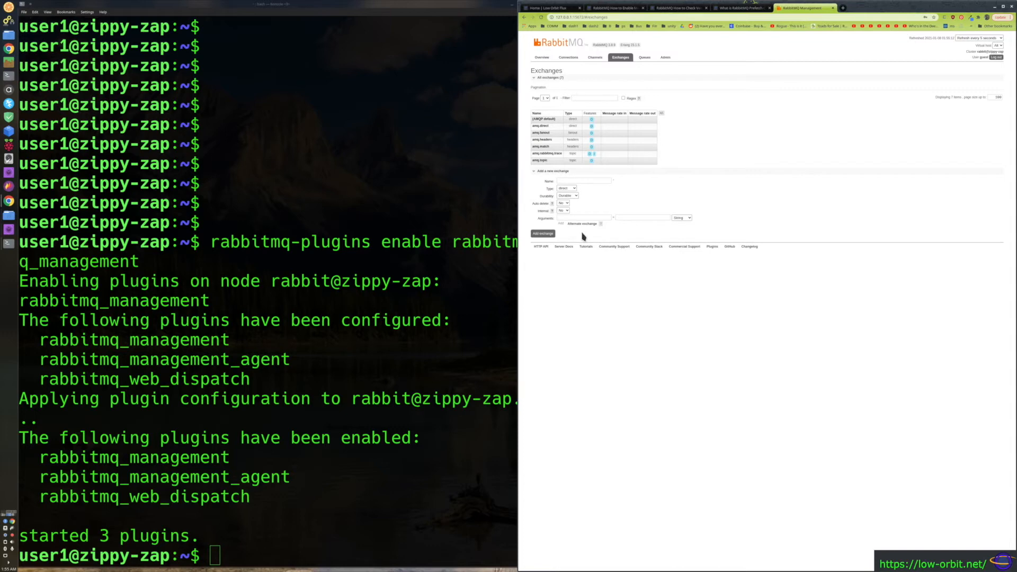
pyautogui.moveTo(711, 124)
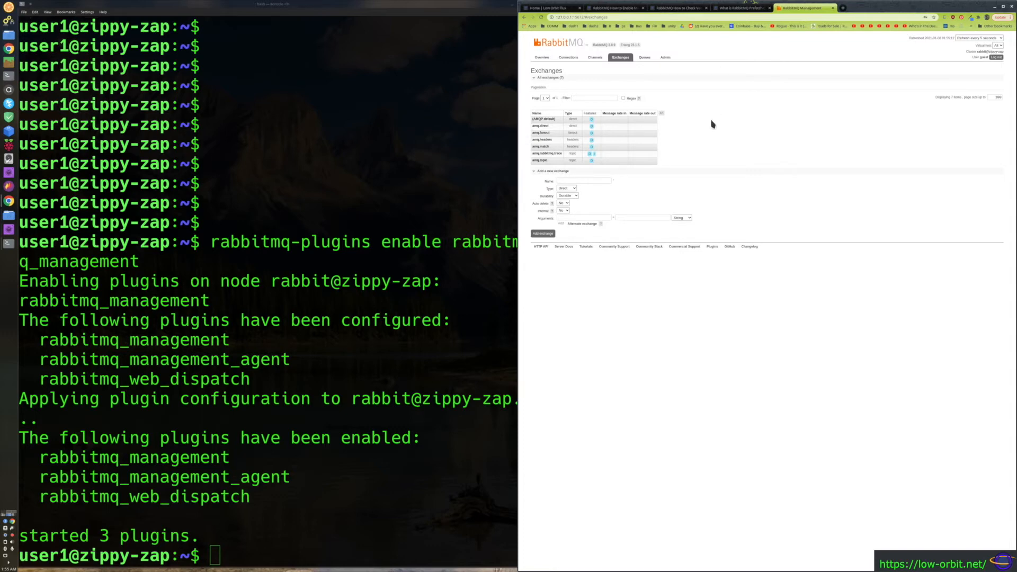
pyautogui.moveTo(707, 122)
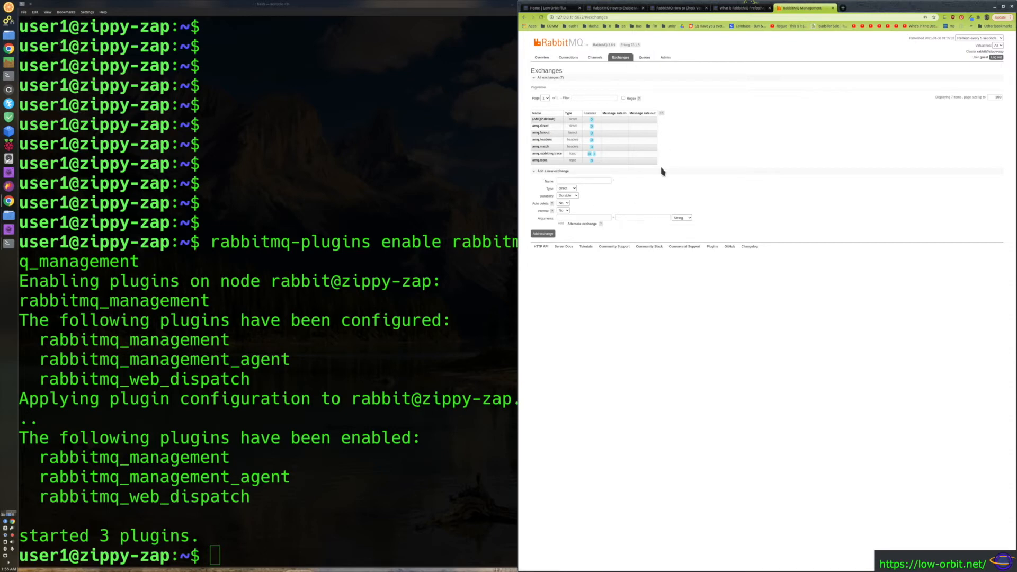
pyautogui.moveTo(538, 148)
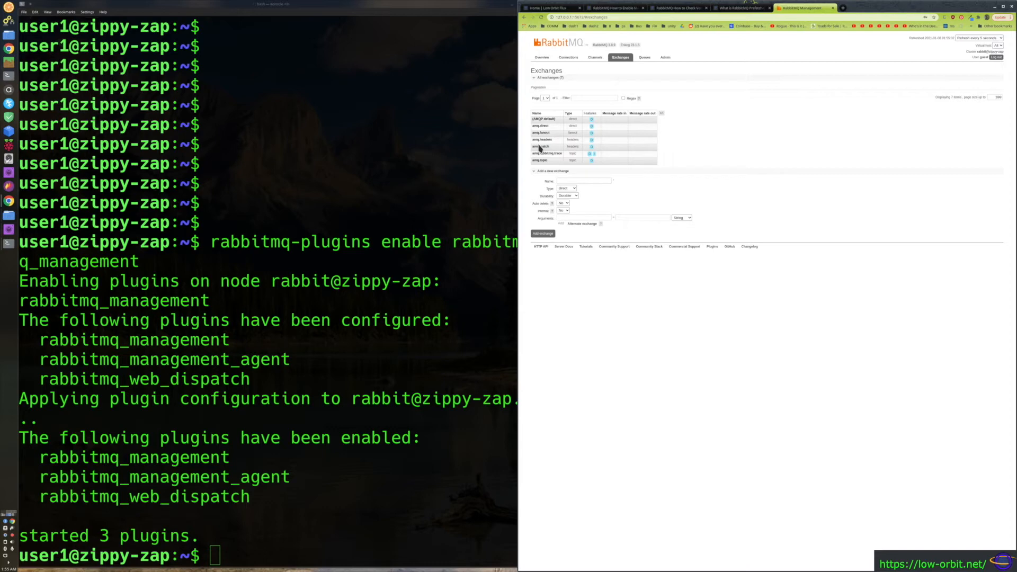
pyautogui.moveTo(584, 129)
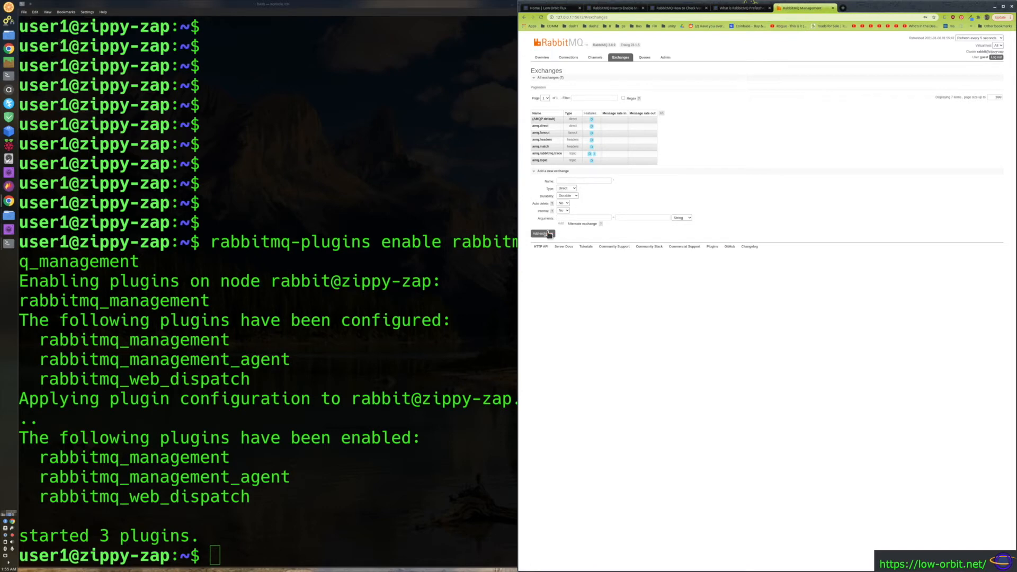
pyautogui.moveTo(634, 108)
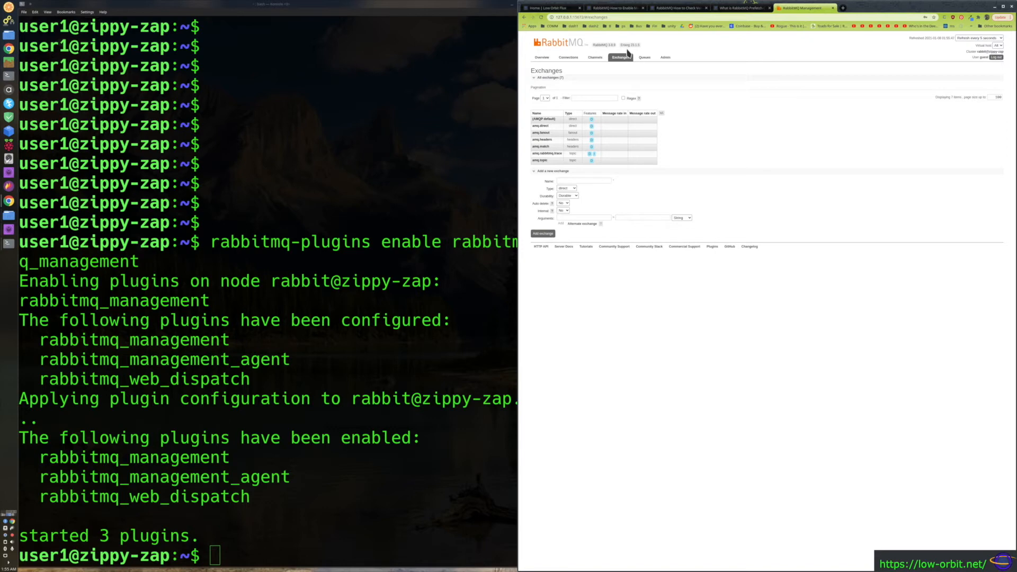
# Step: Visit Queues, Admin, Connections and Channels, ending on the empty Queues page
pyautogui.click(643, 57)
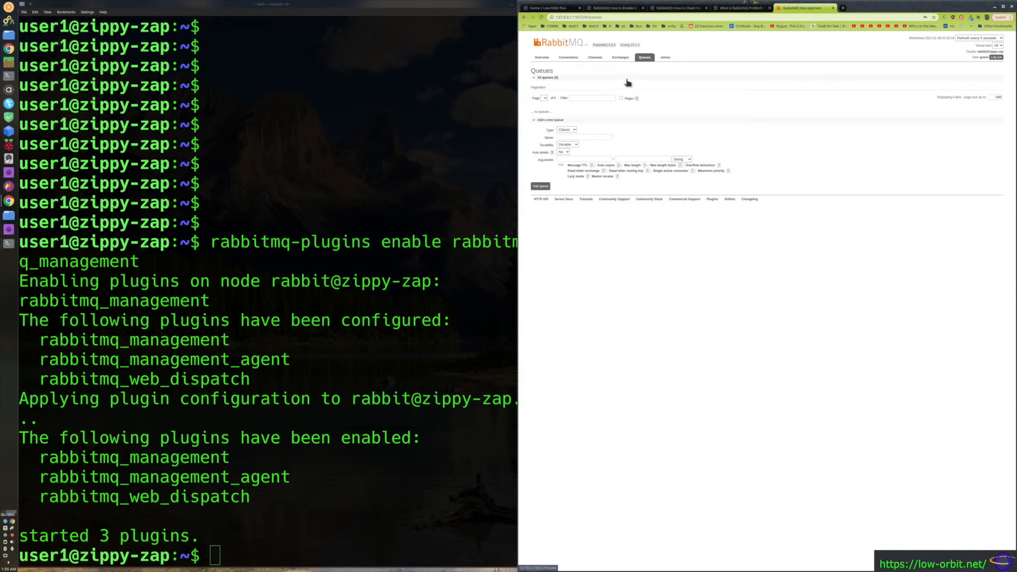
pyautogui.click(665, 58)
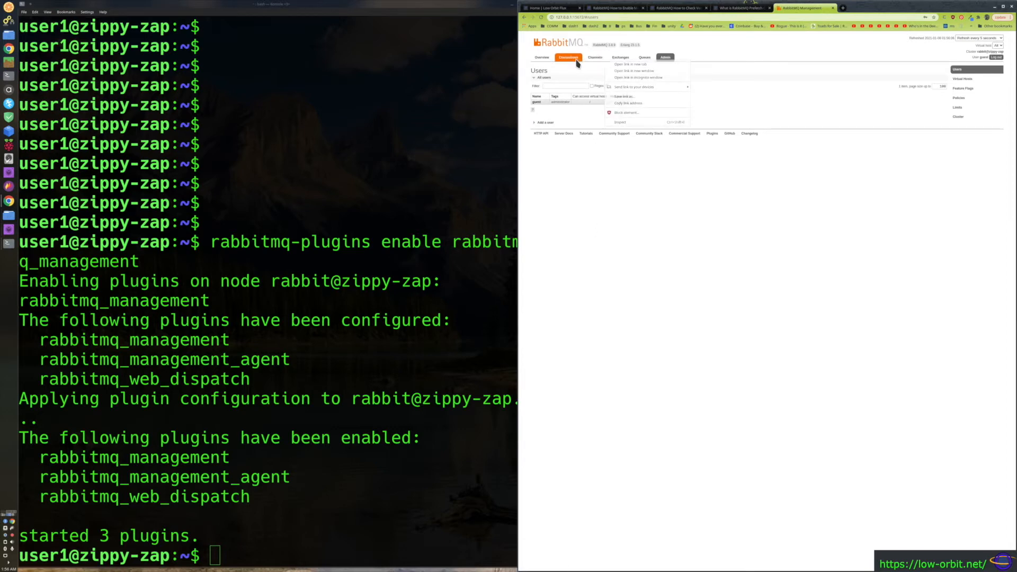
pyautogui.click(567, 57)
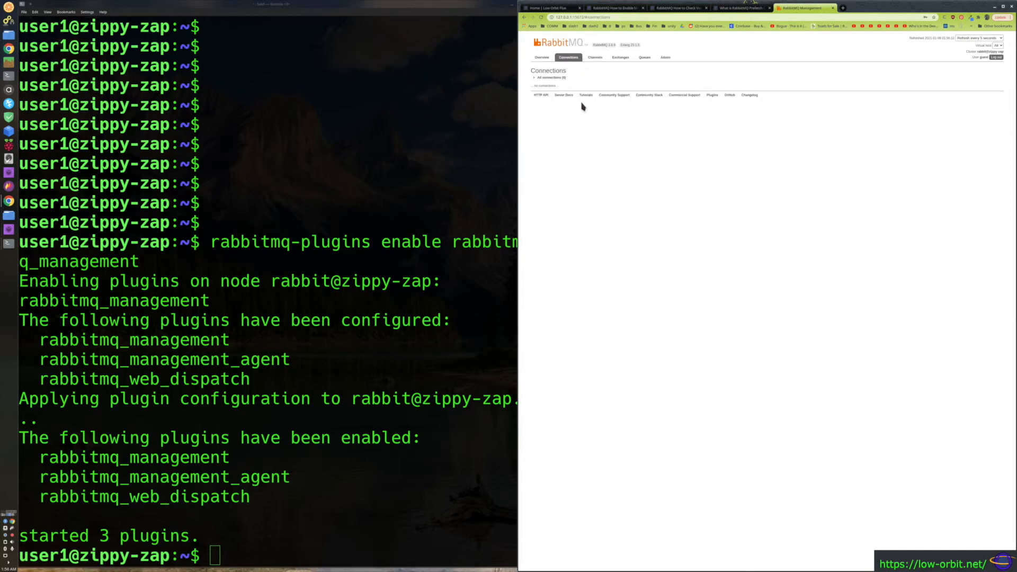
pyautogui.click(595, 57)
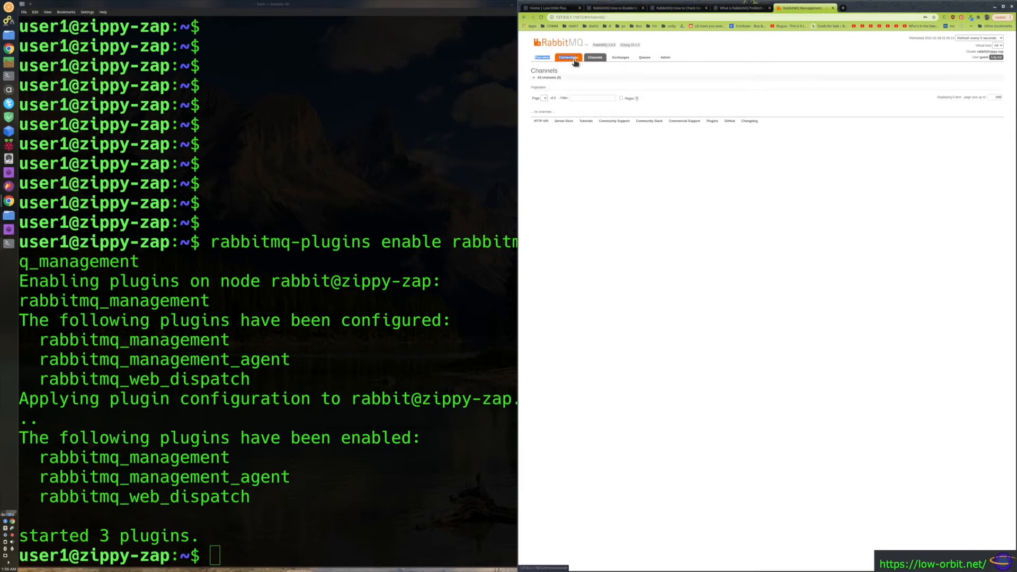
pyautogui.click(568, 58)
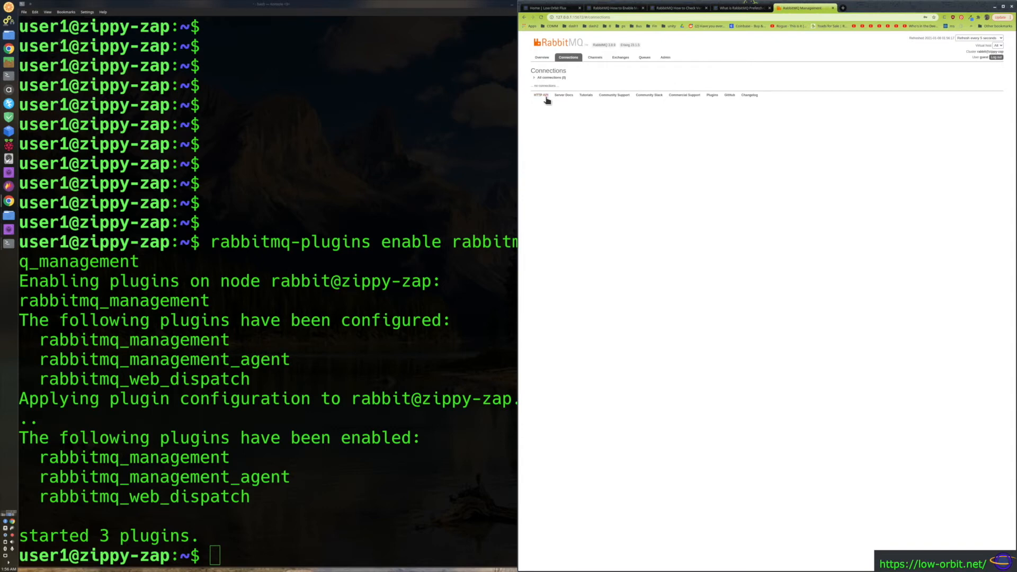
pyautogui.moveTo(551, 86)
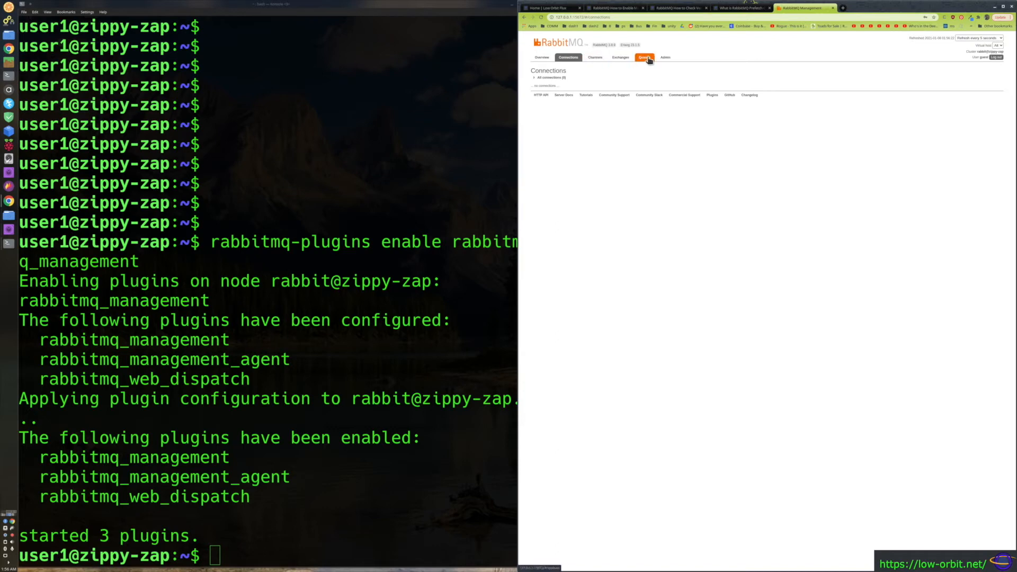
pyautogui.click(644, 57)
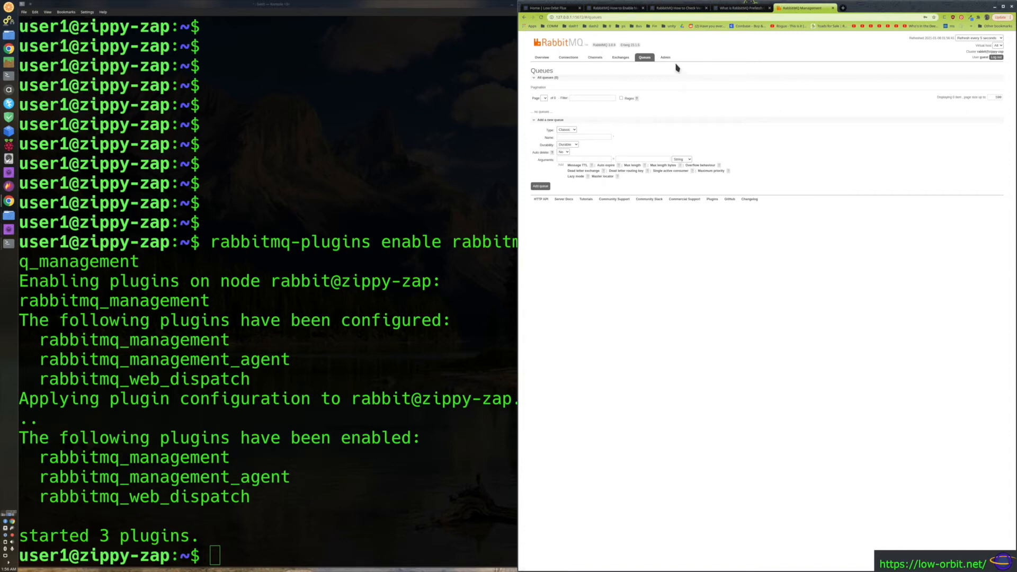
# Step: View the guest user's details and permissions, then go back to the Users list
pyautogui.click(665, 57)
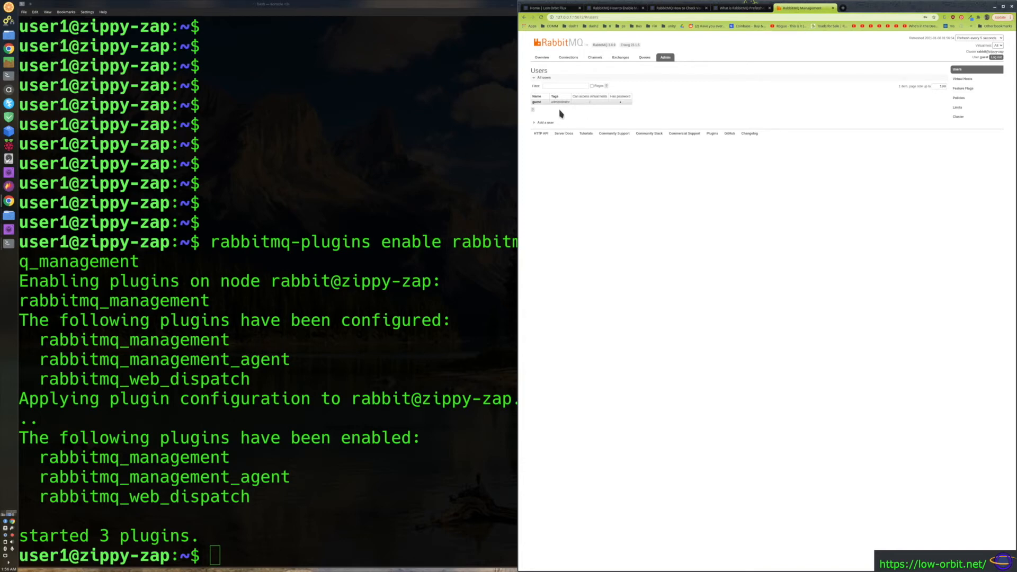
pyautogui.click(537, 101)
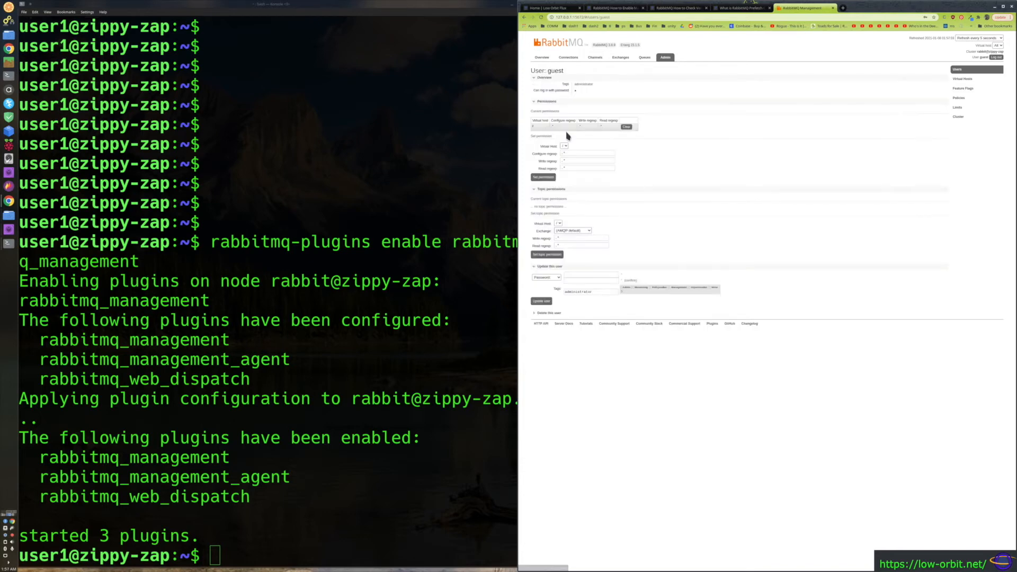
pyautogui.moveTo(534, 360)
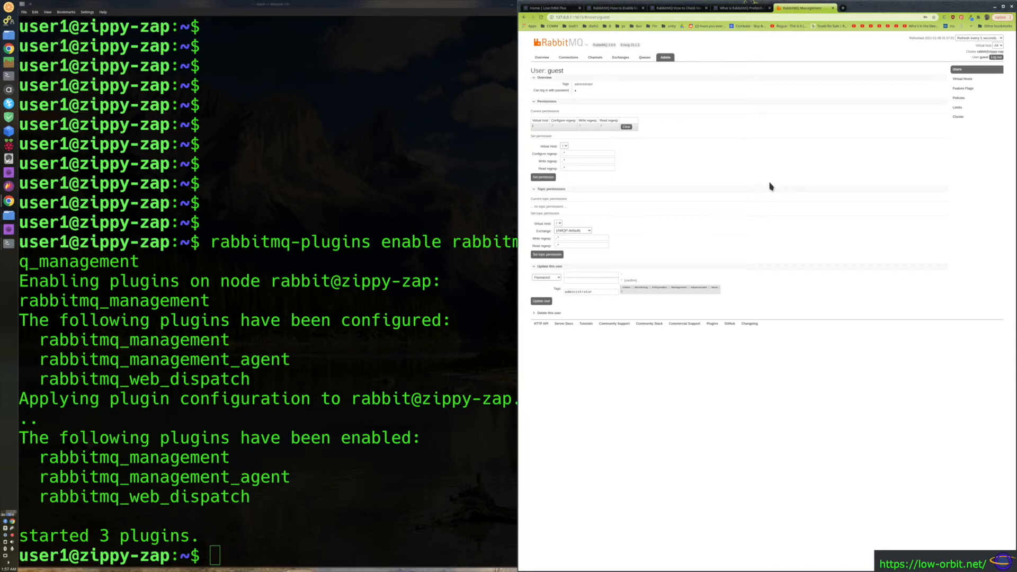
pyautogui.click(958, 70)
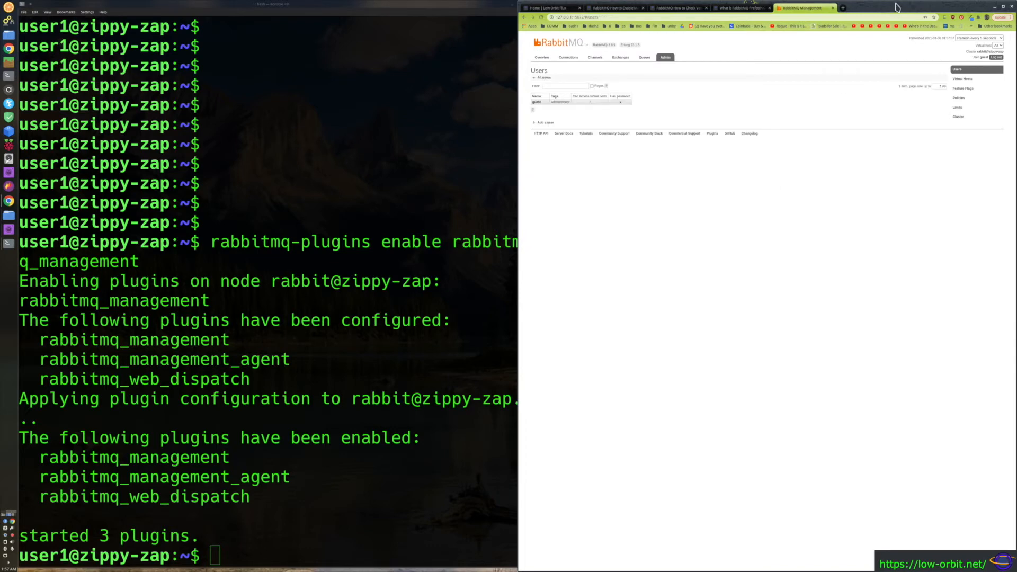
pyautogui.moveTo(963, 80)
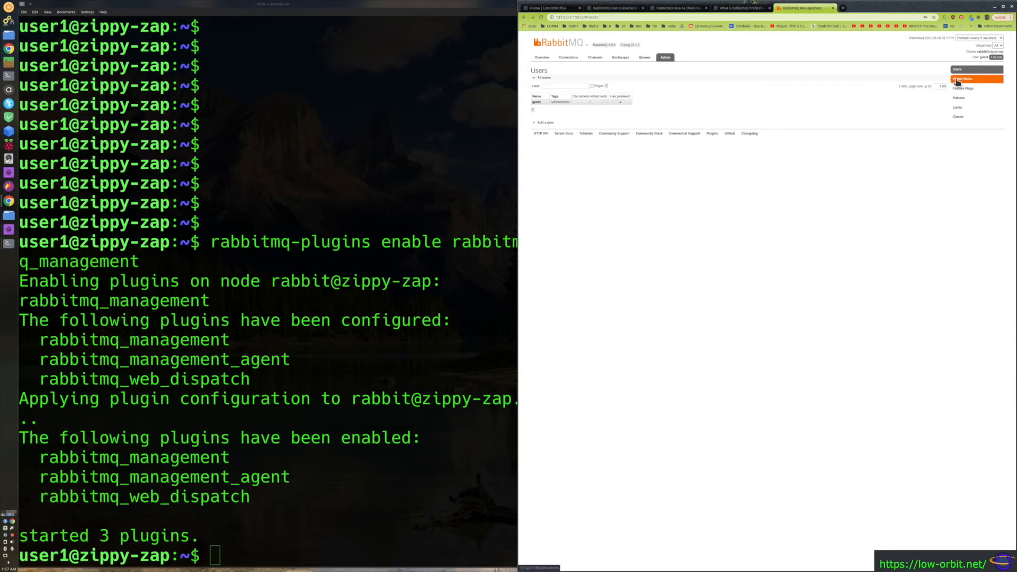
pyautogui.moveTo(972, 116)
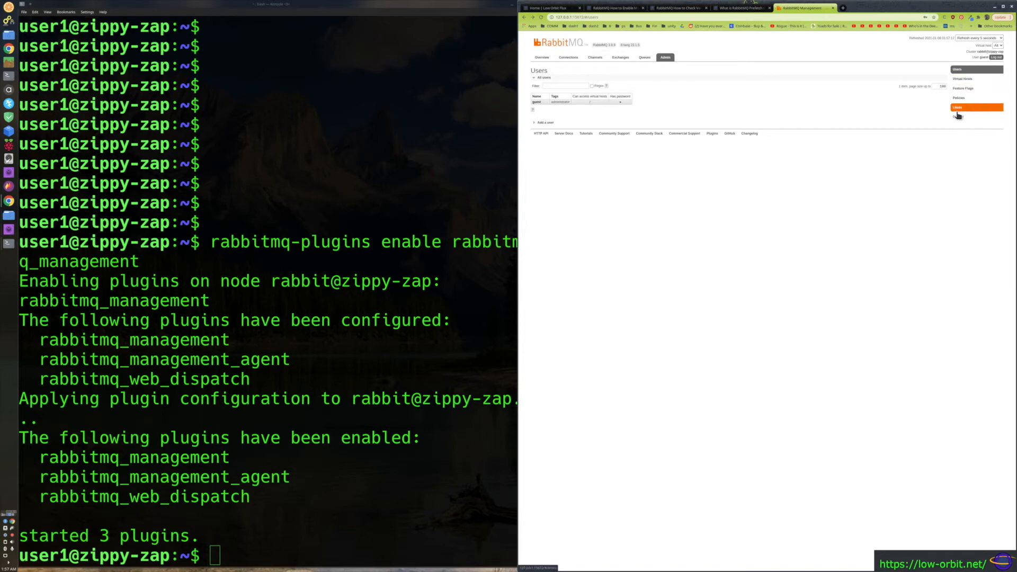
pyautogui.moveTo(976, 88)
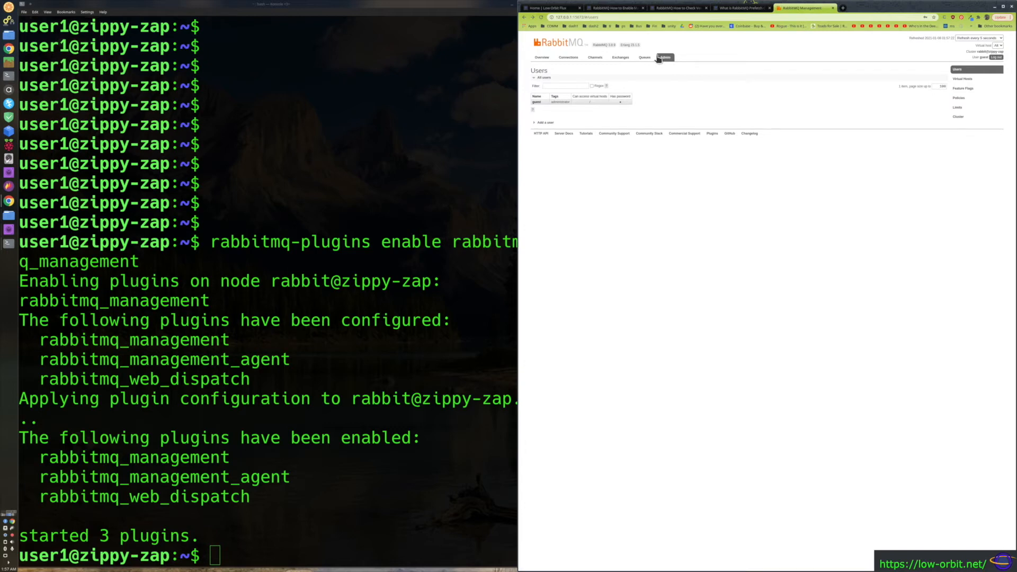
# Step: Browse Virtual Hosts, Feature Flags, Policies and Limits, ending on Cluster rabbit@zippy-zap
pyautogui.click(963, 79)
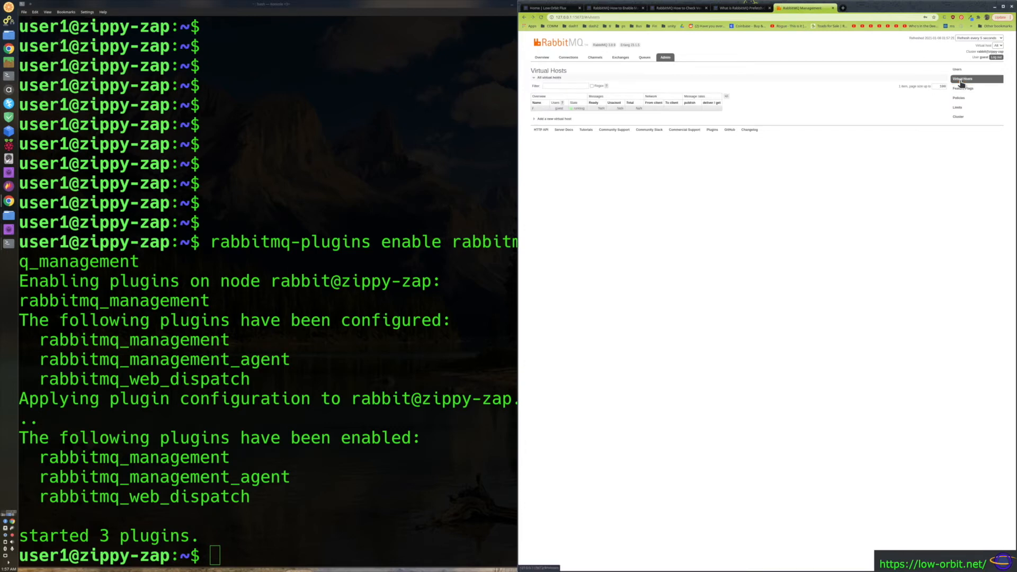
pyautogui.click(963, 89)
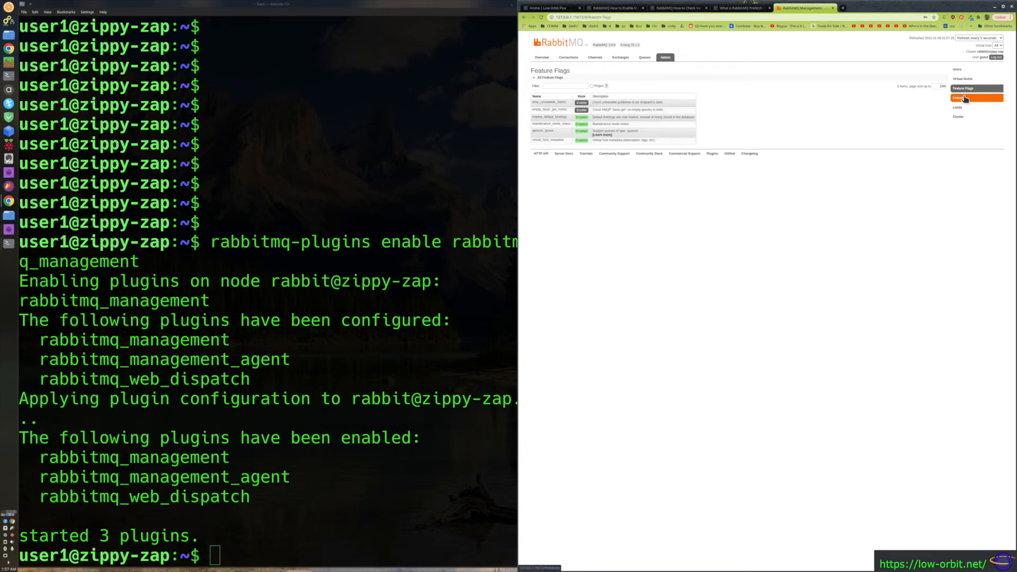
pyautogui.click(960, 98)
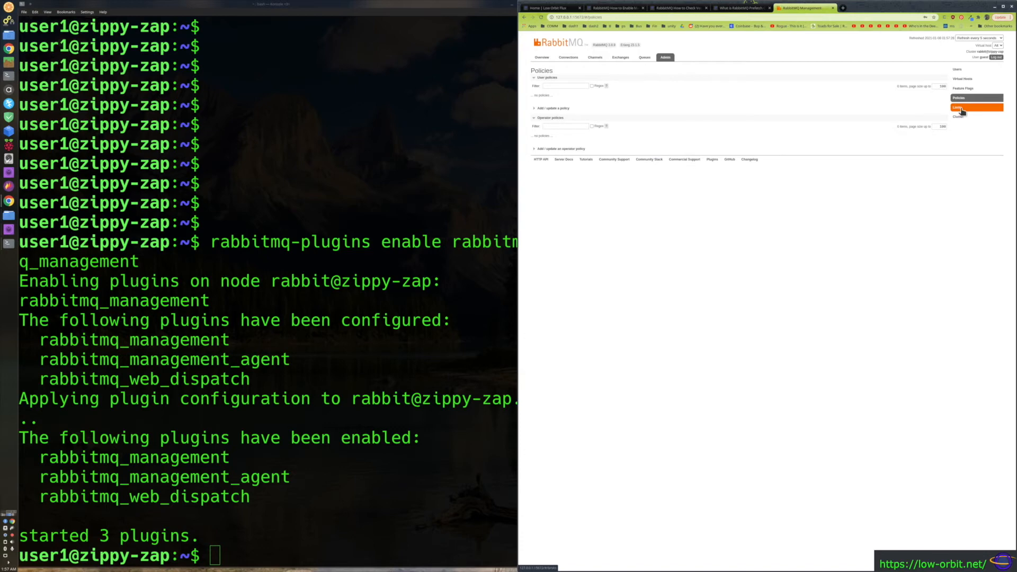
pyautogui.click(957, 107)
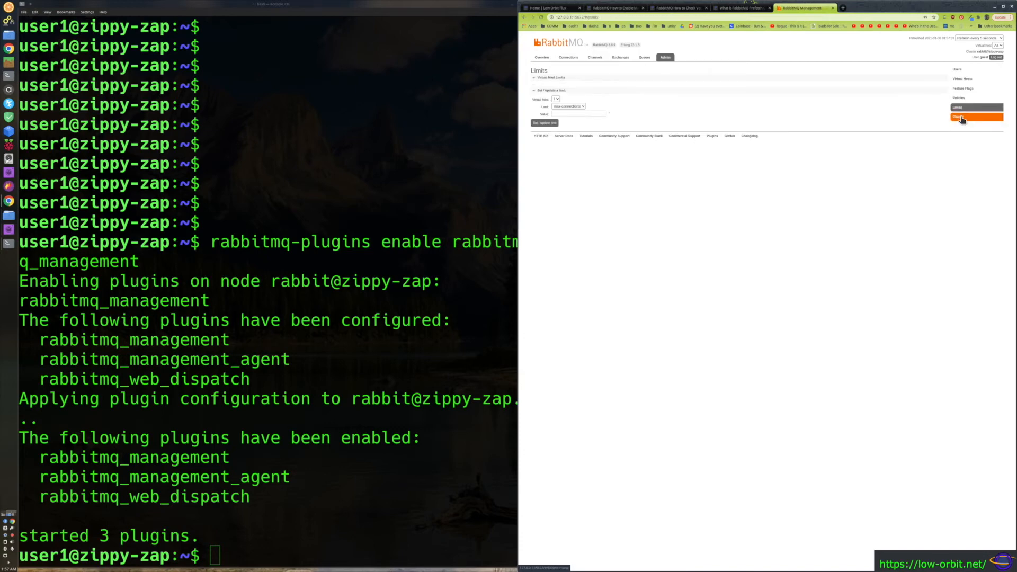
pyautogui.click(958, 116)
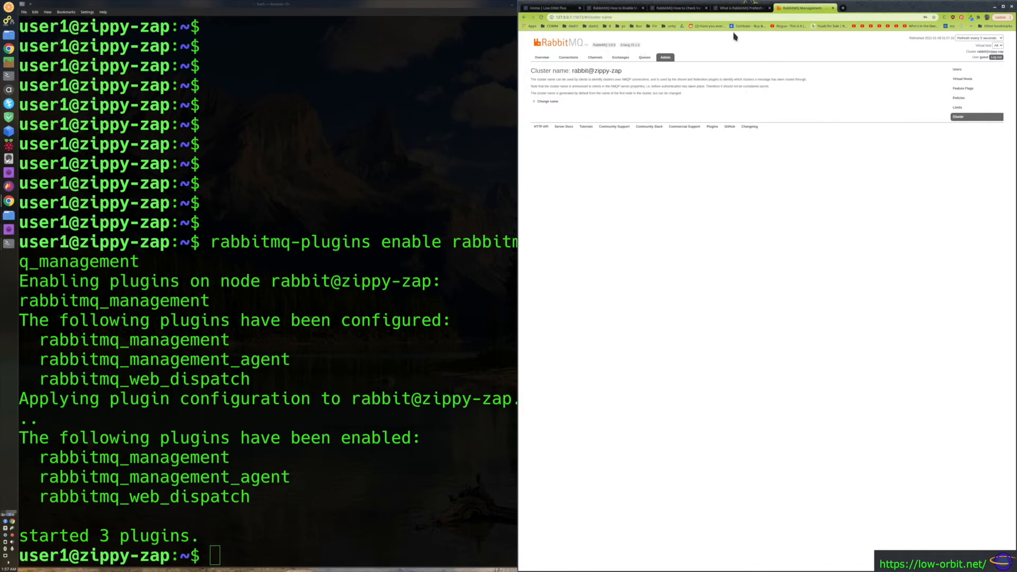
pyautogui.moveTo(590, 57)
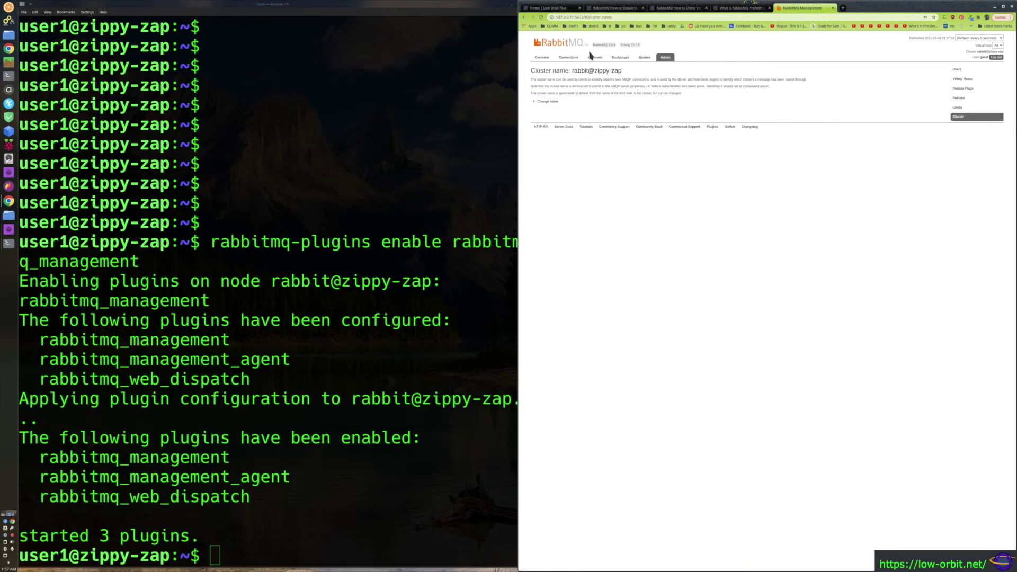
pyautogui.moveTo(637, 32)
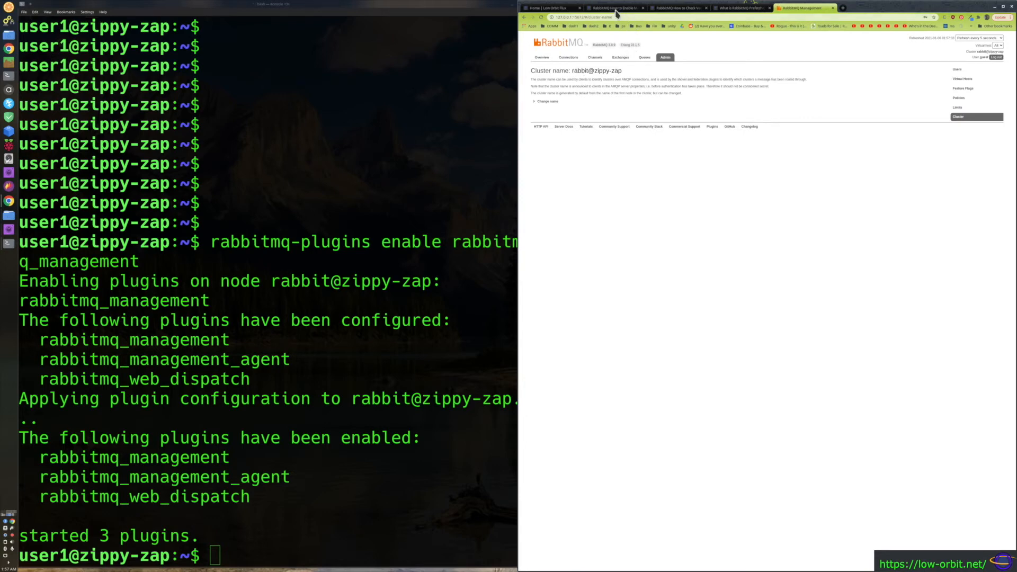
pyautogui.click(614, 7)
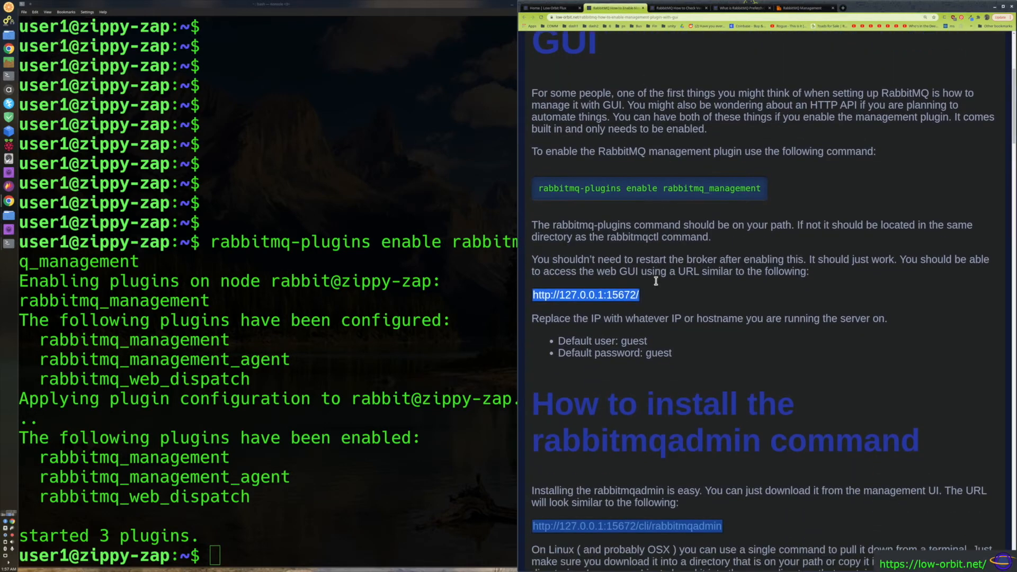
pyautogui.scroll(-3)
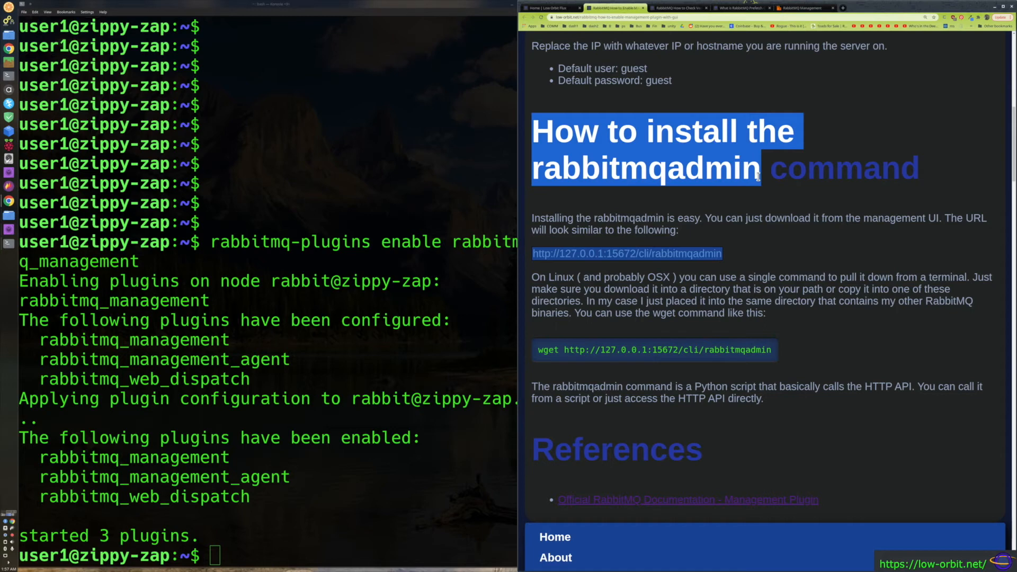
pyautogui.moveTo(601, 223)
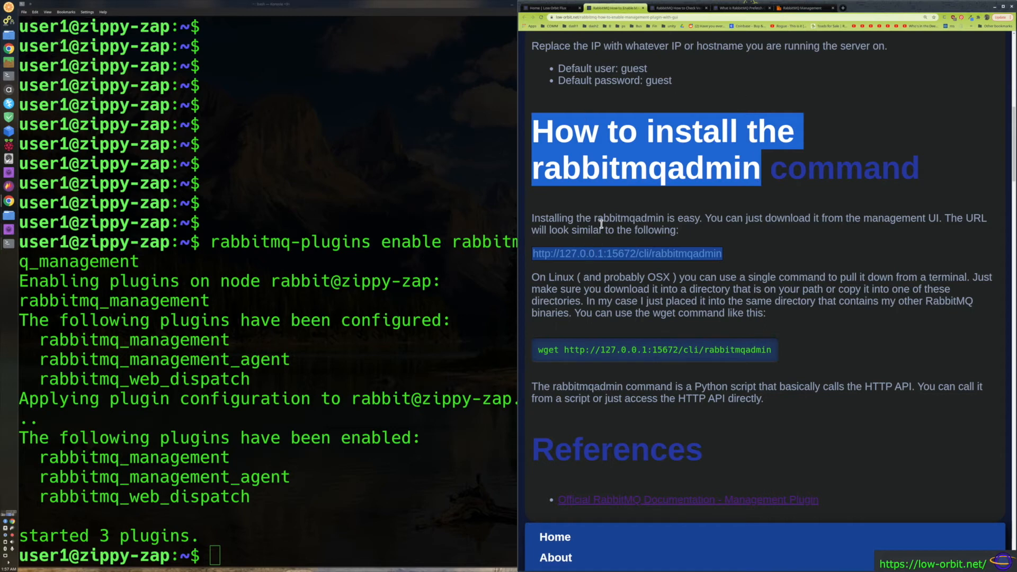
pyautogui.moveTo(623, 252)
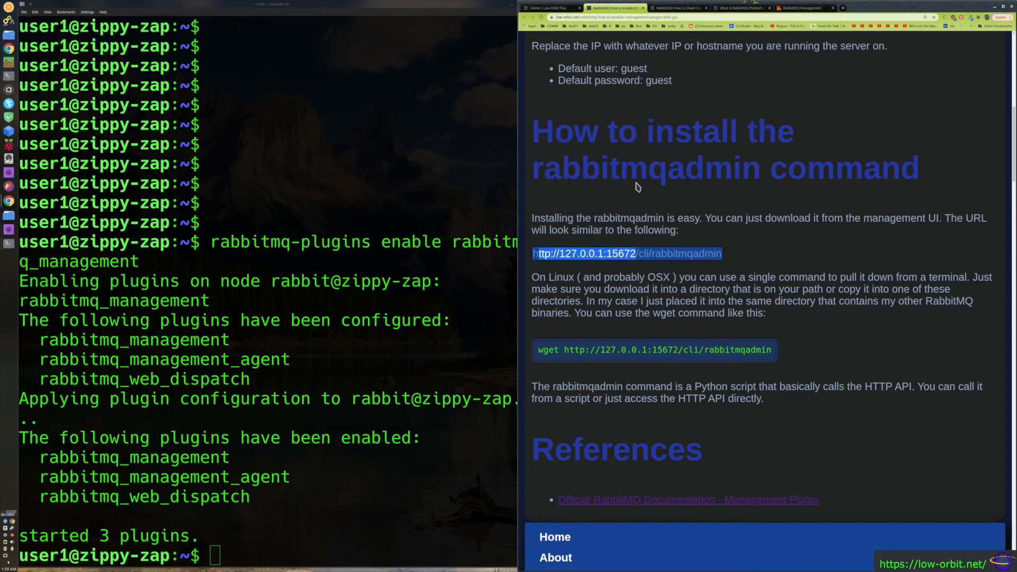
pyautogui.scroll(3)
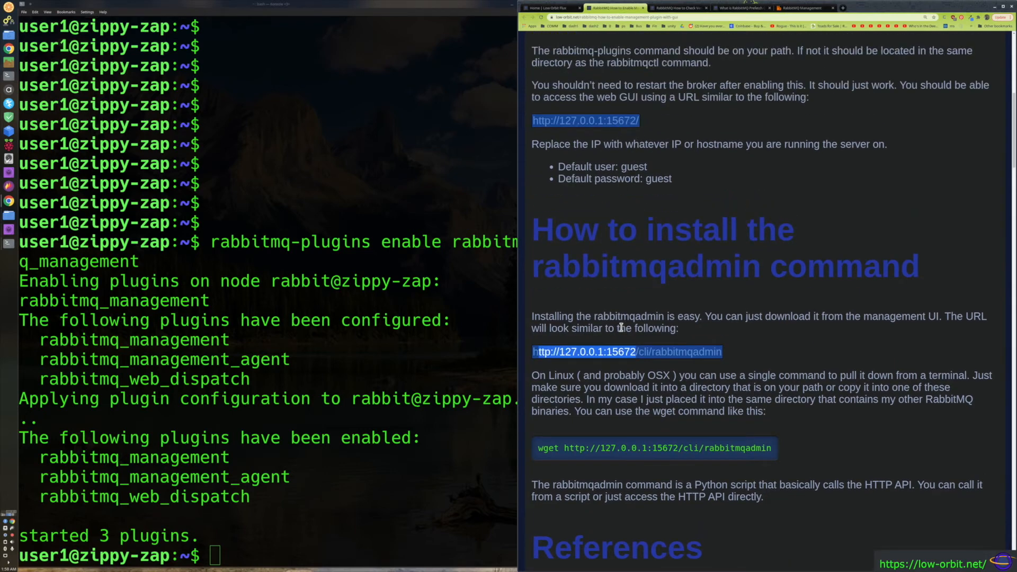
pyautogui.scroll(-3)
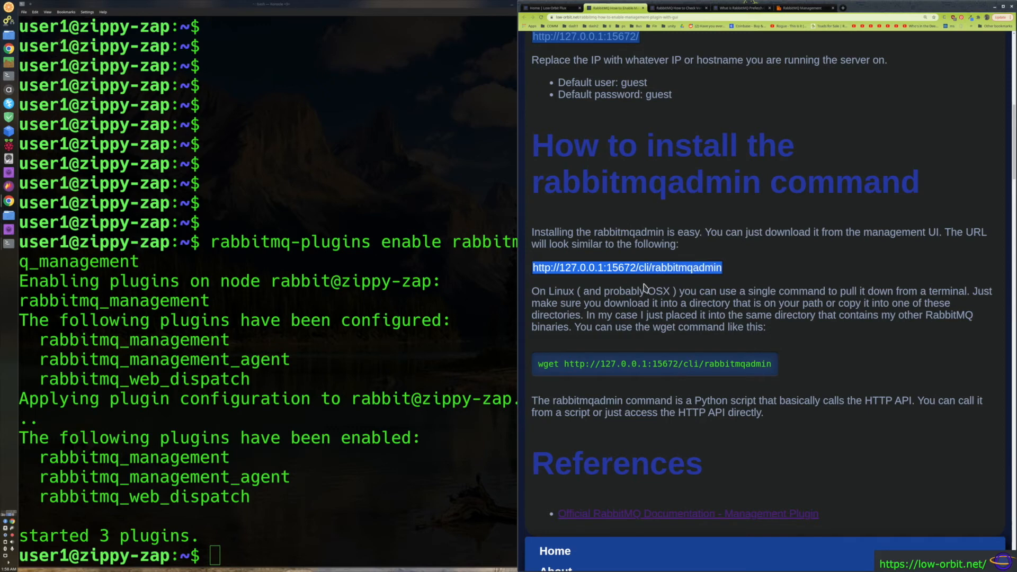
pyautogui.moveTo(582, 302)
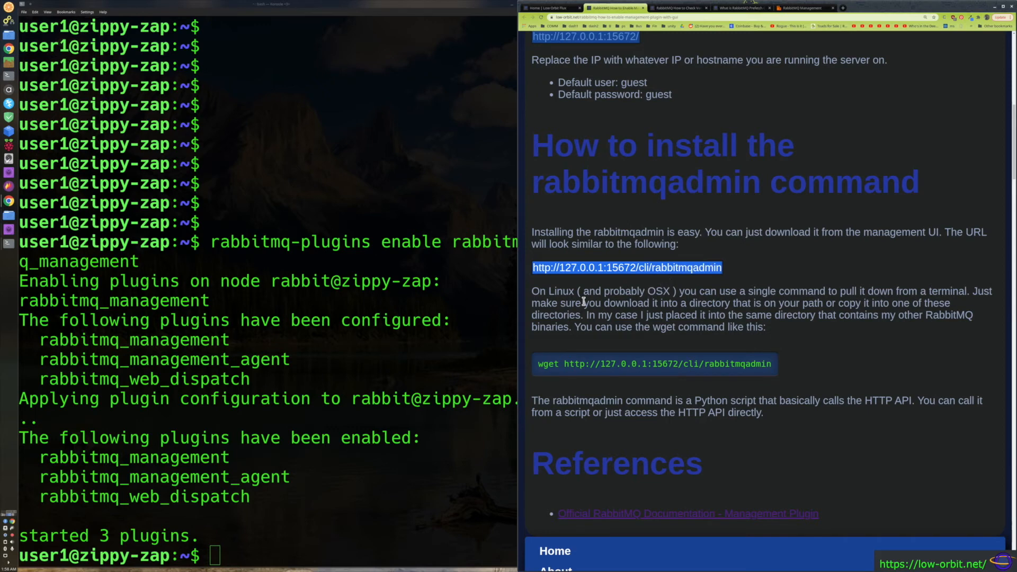
pyautogui.moveTo(658, 269)
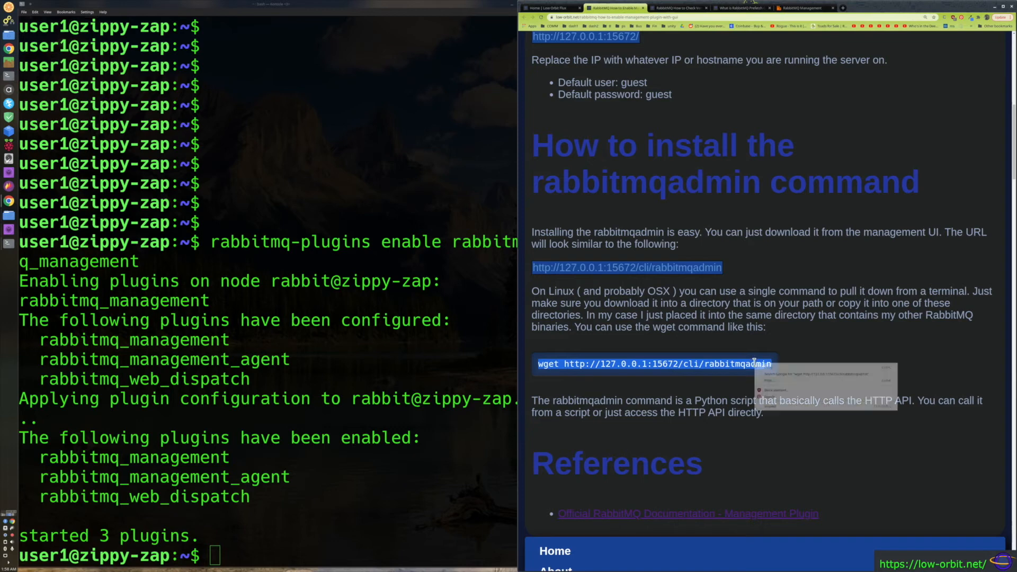
pyautogui.click(324, 355)
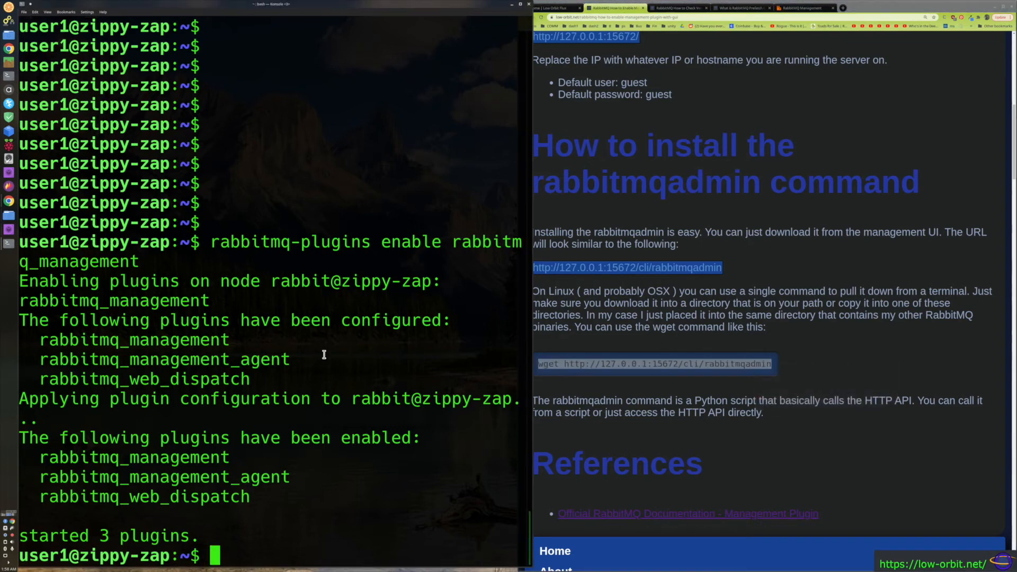
pyautogui.moveTo(247, 435)
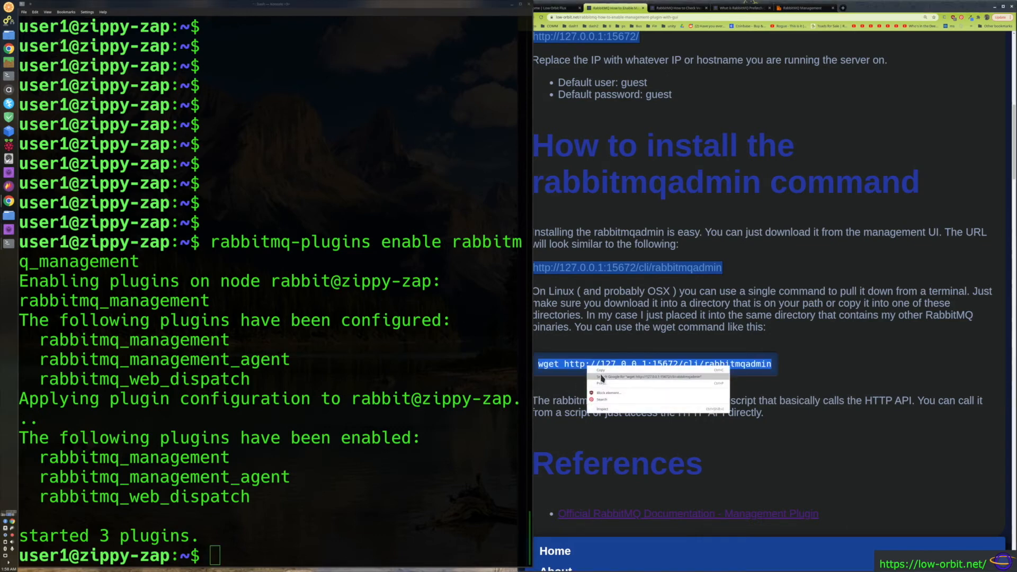
pyautogui.click(709, 386)
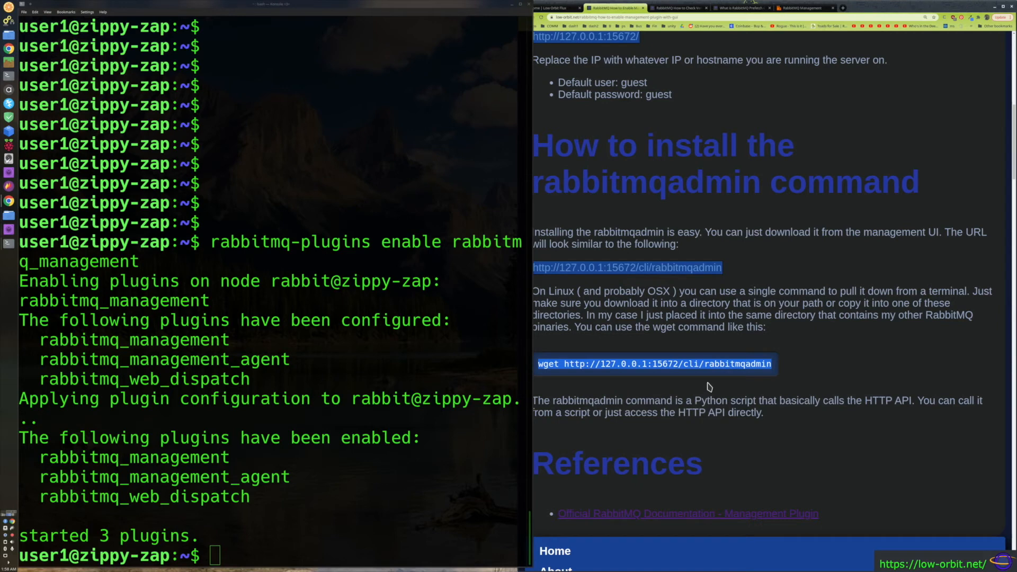
pyautogui.moveTo(724, 436)
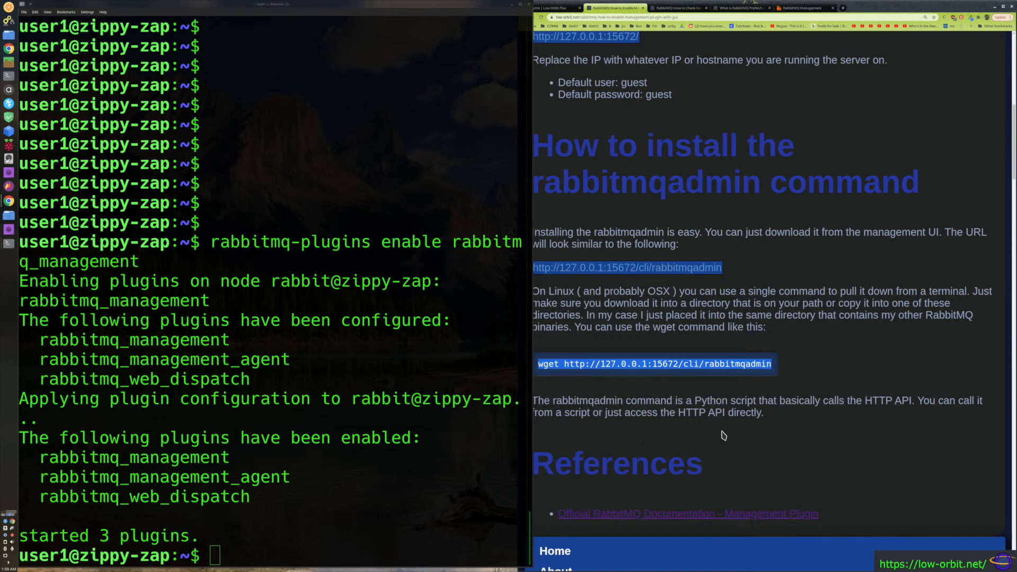
pyautogui.rightClick(682, 372)
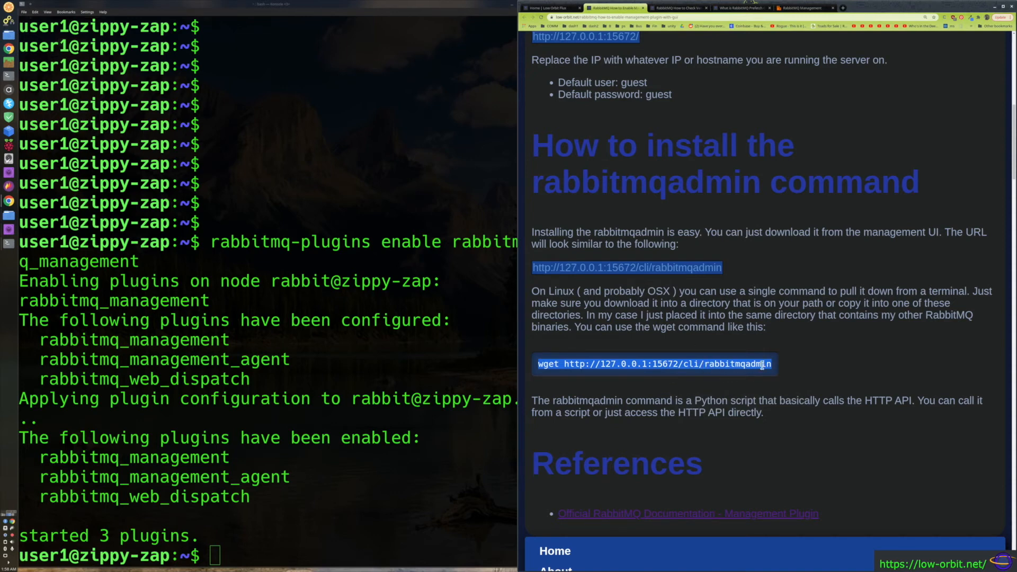
pyautogui.moveTo(338, 339)
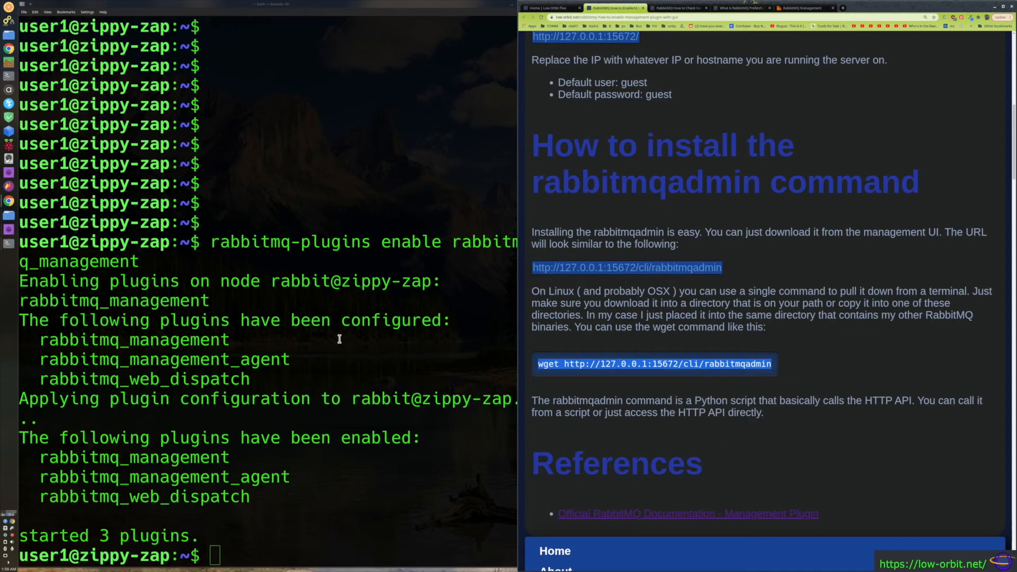
pyautogui.moveTo(561, 285)
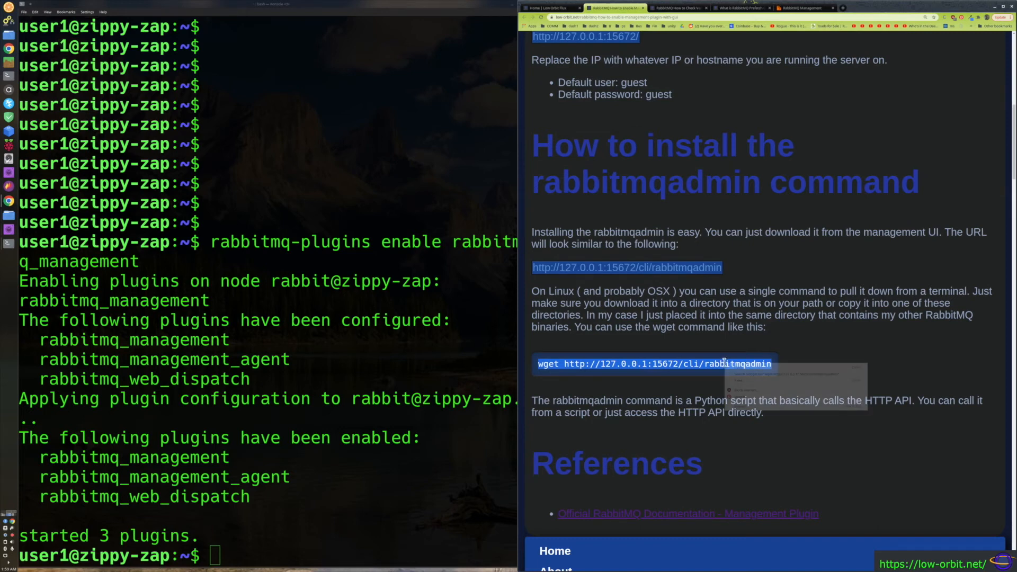
pyautogui.rightClick(233, 451)
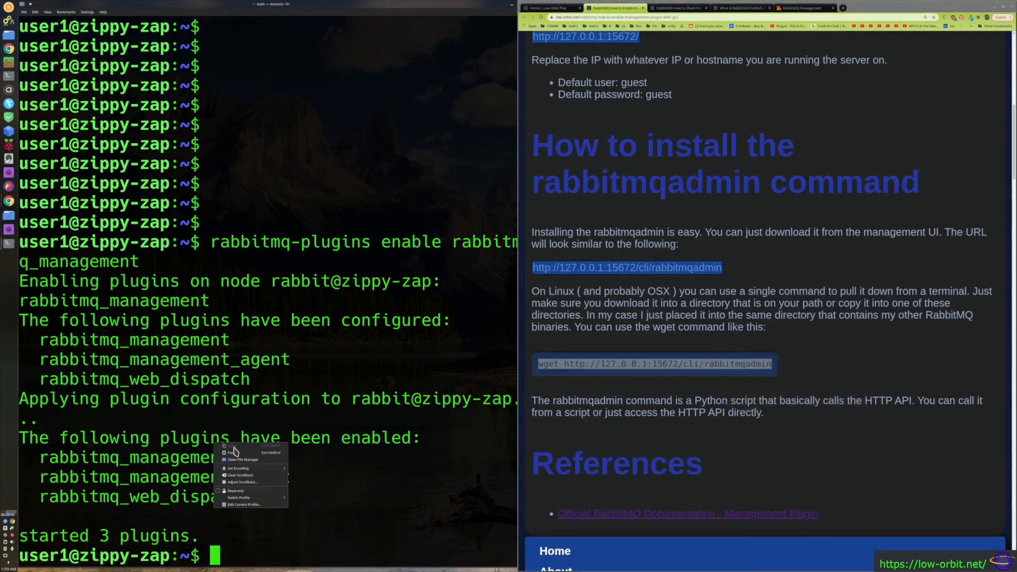
pyautogui.click(236, 453)
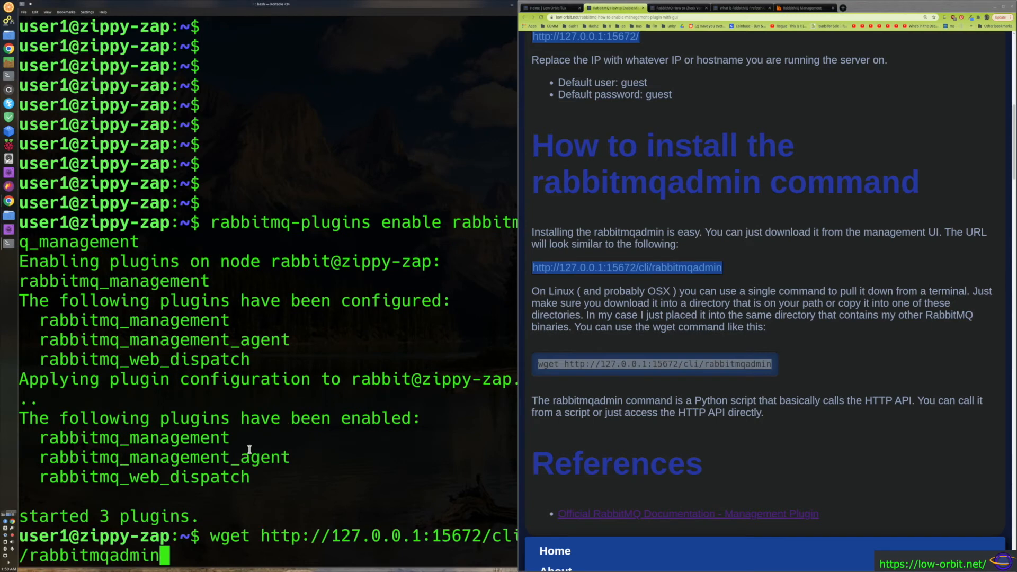
pyautogui.press('Return')
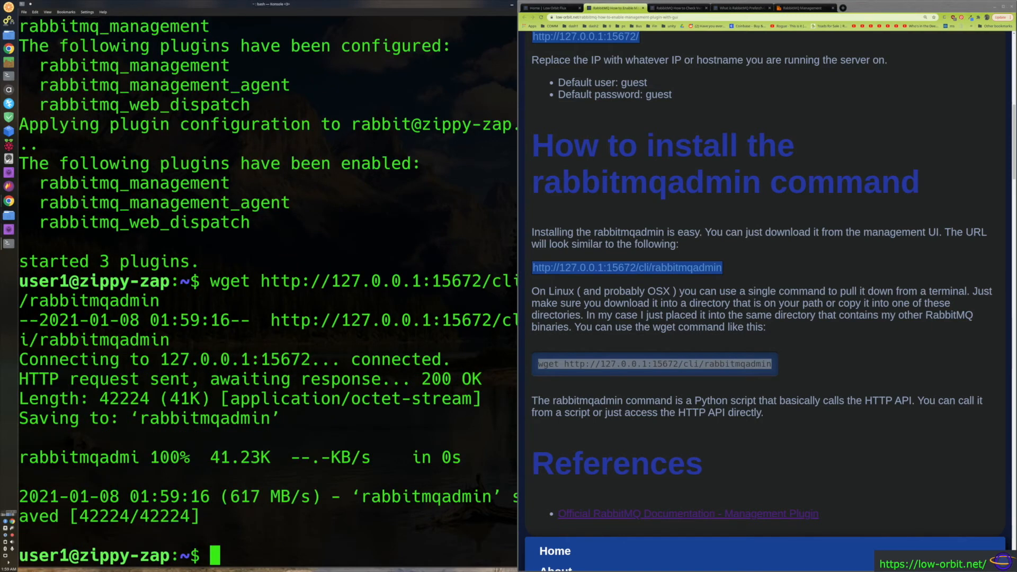
pyautogui.moveTo(694, 397)
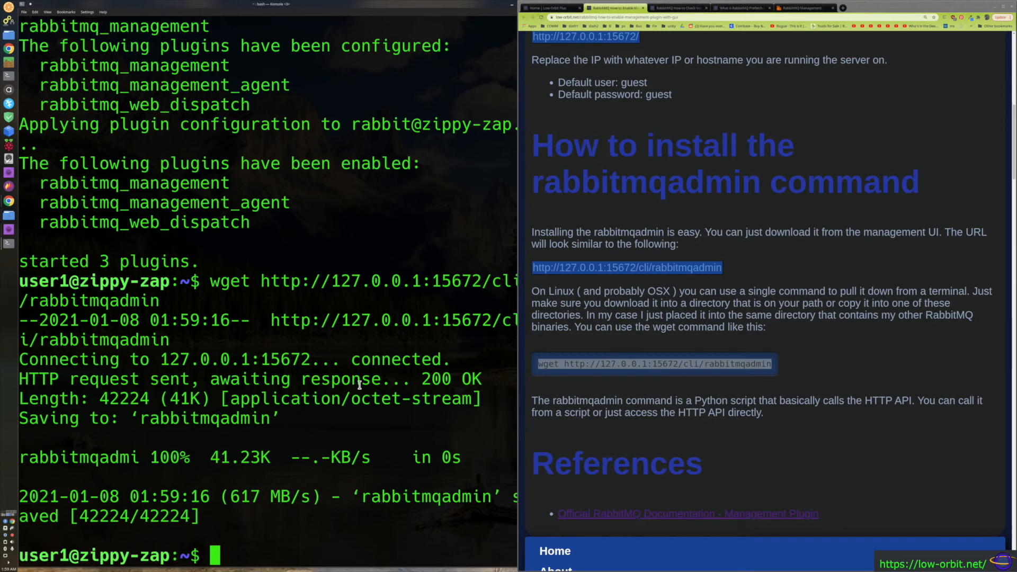
# Step: List the rabbitmq files with 'ls -l' to confirm rabbitmqadmin was downloaded
pyautogui.write('ls -l')
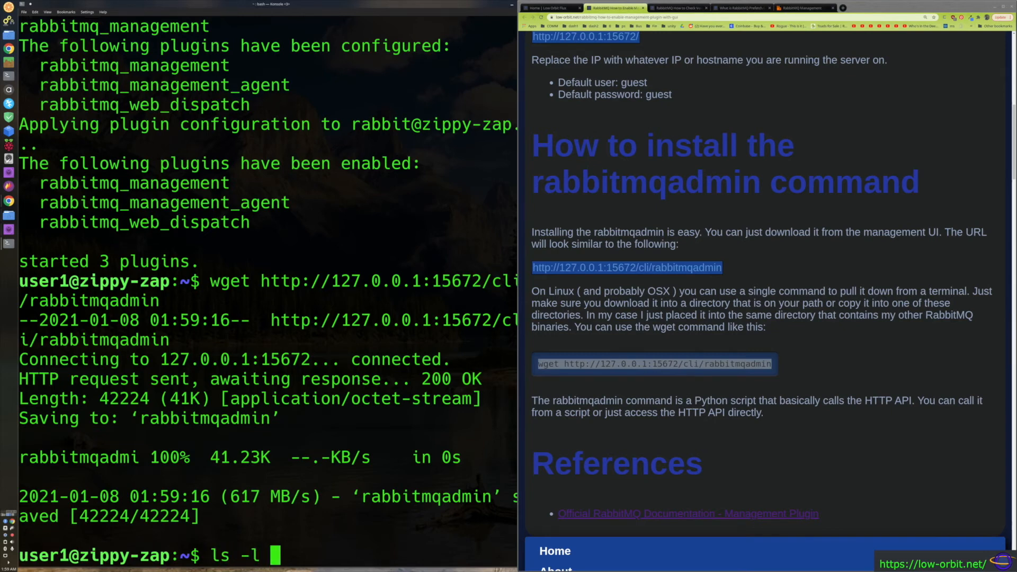
pyautogui.write('rabbitmq')
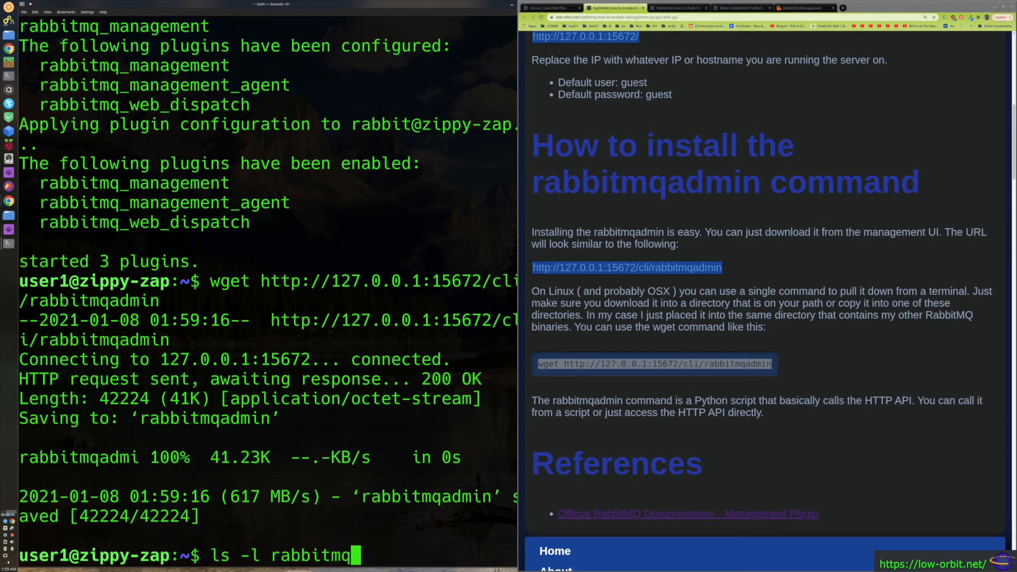
pyautogui.press('Return')
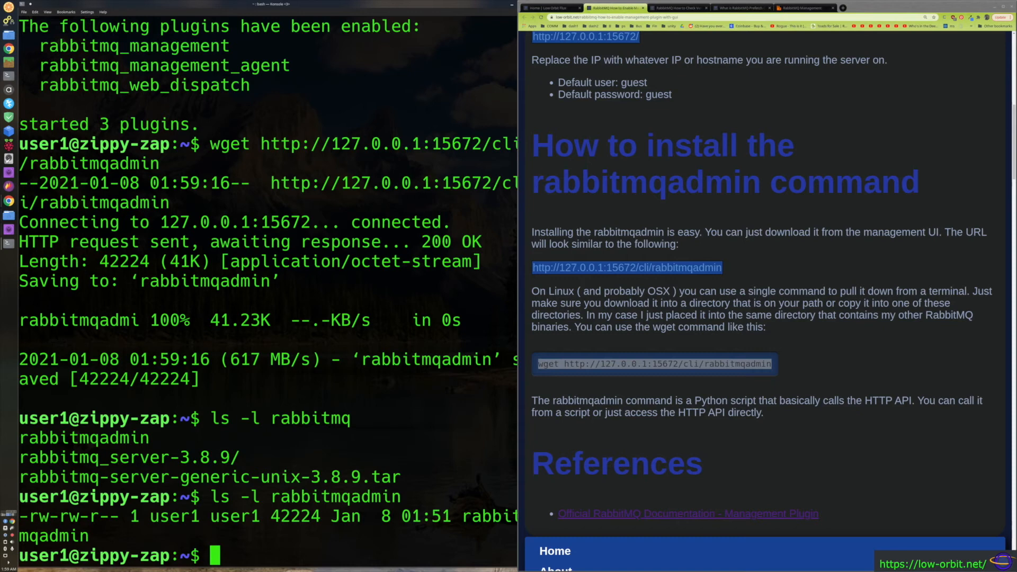
# Step: List the binaries in rabbitmq_server-3.8.9/sbin/ with ls
pyautogui.write('ls')
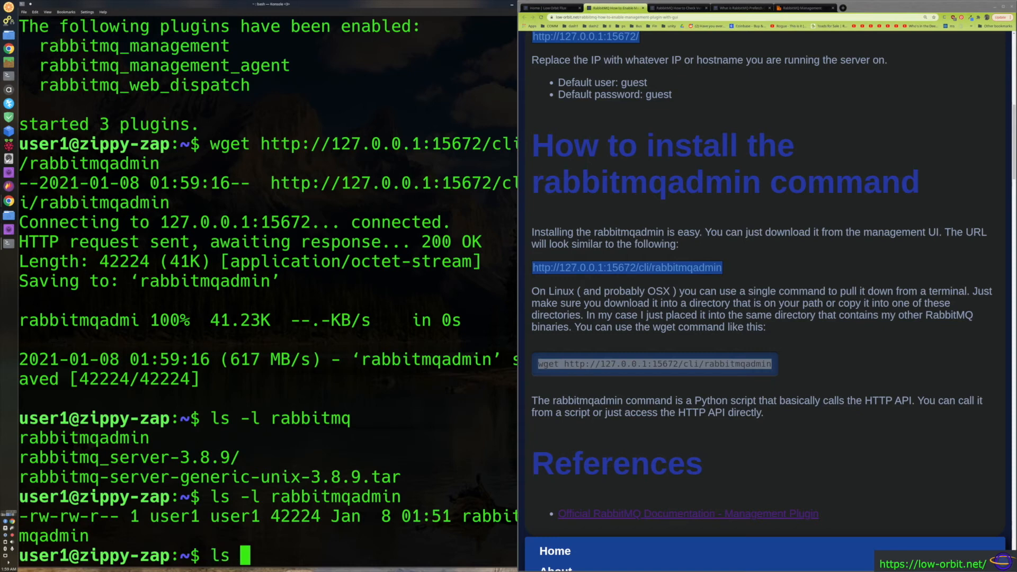
pyautogui.write('rabbitmq')
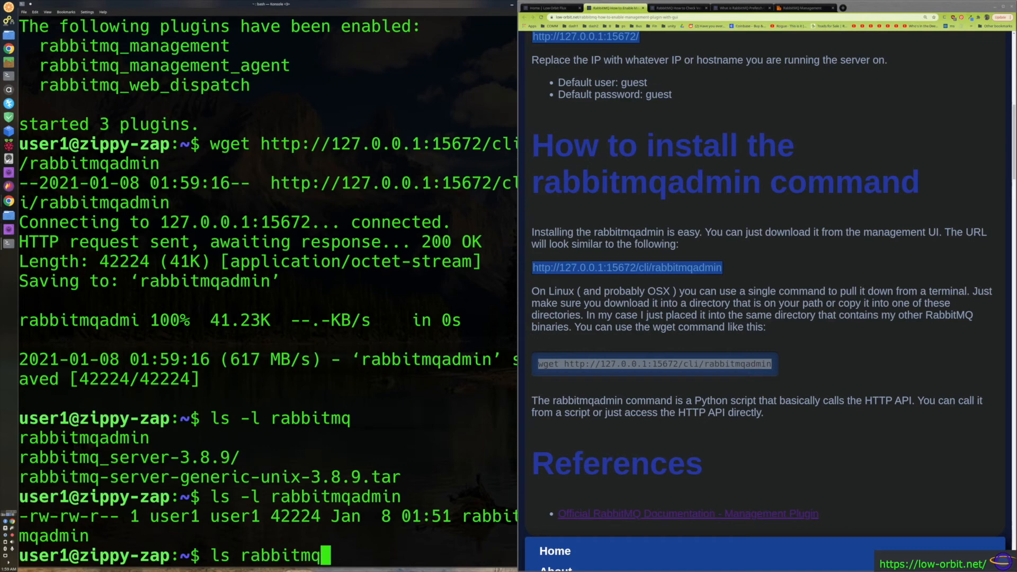
pyautogui.write('_server-3.8.9/s')
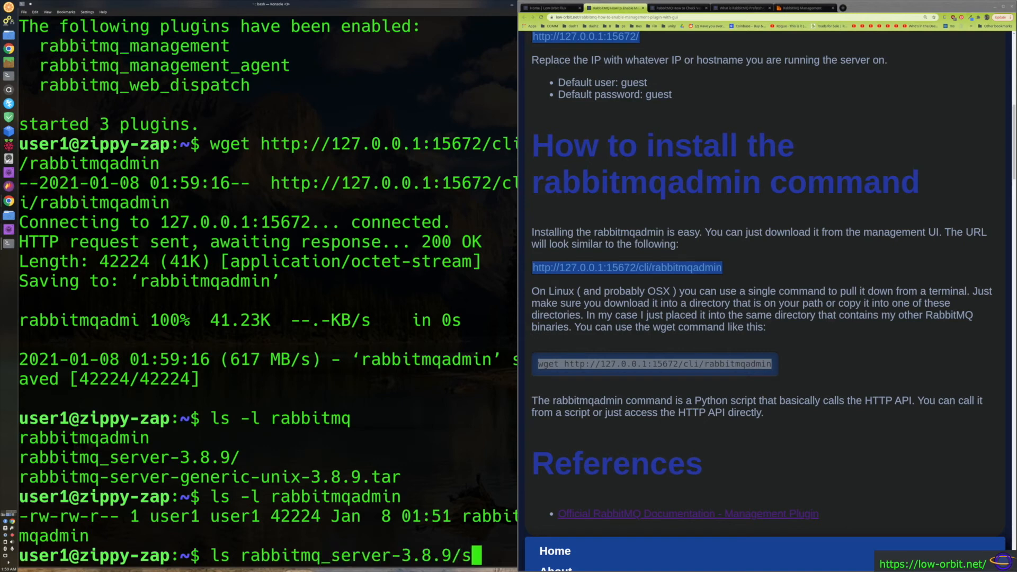
pyautogui.write('bin/')
pyautogui.write('cp')
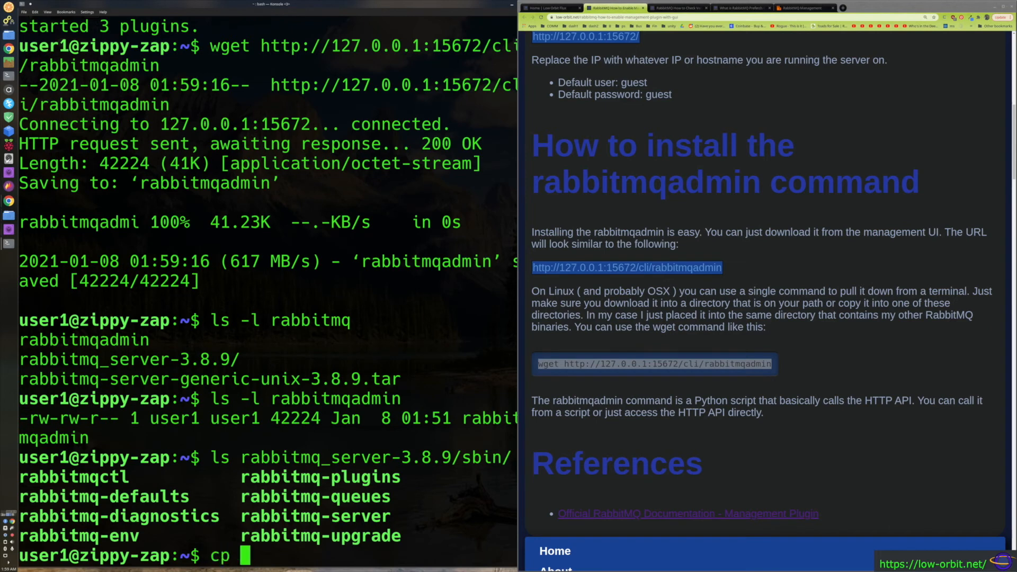
pyautogui.moveTo(160, 373)
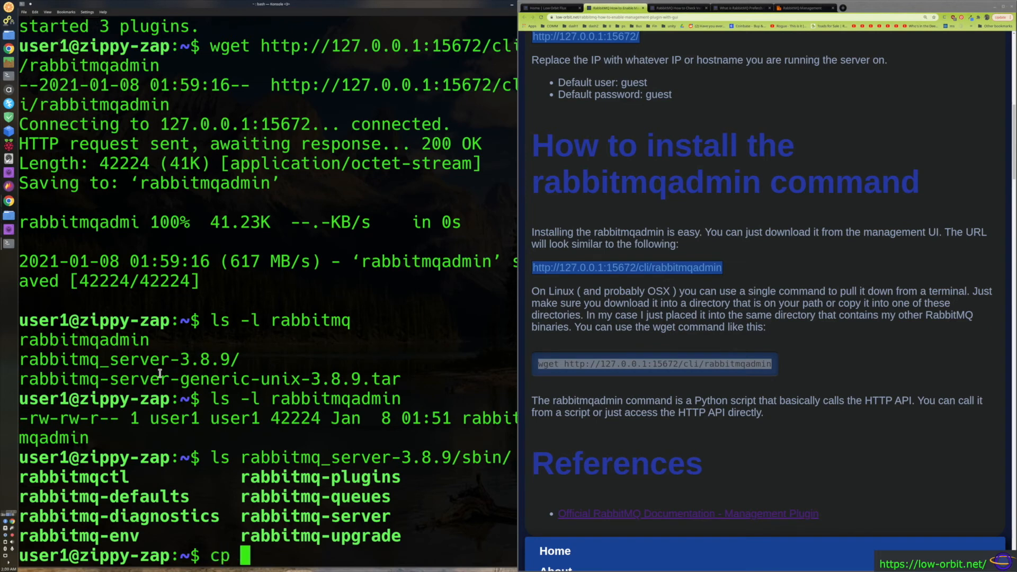
pyautogui.moveTo(311, 553)
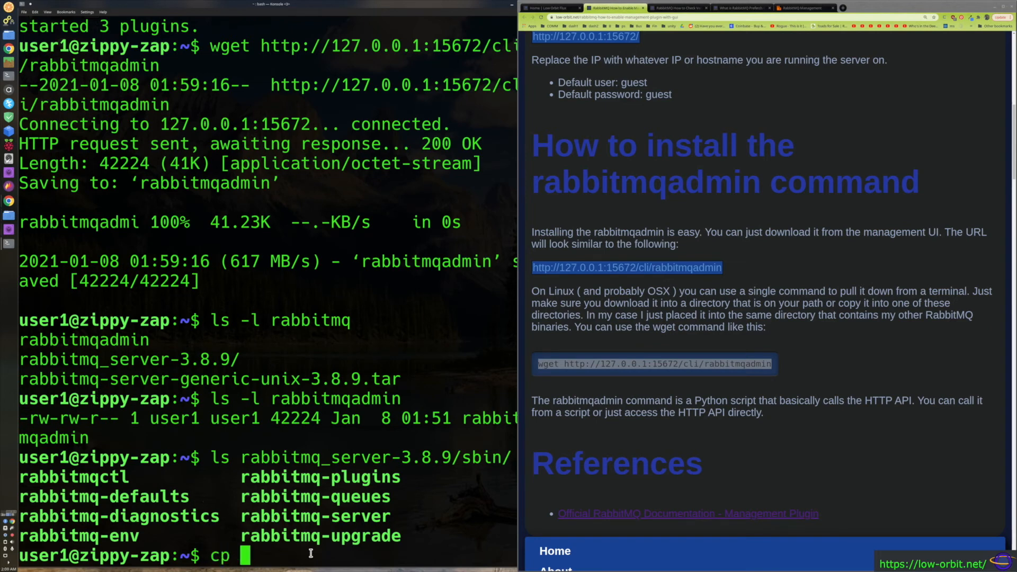
pyautogui.moveTo(348, 480)
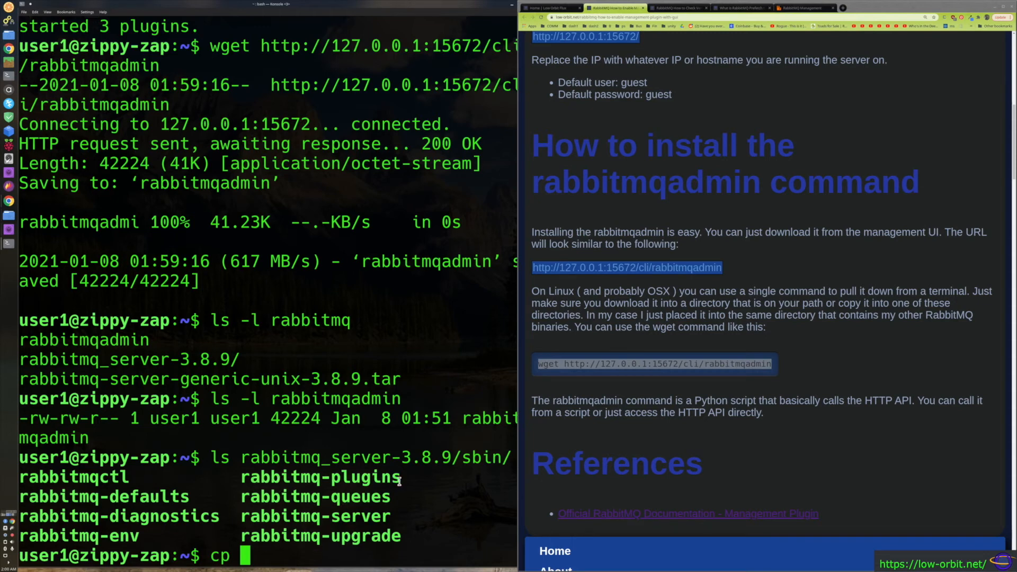
pyautogui.moveTo(689, 354)
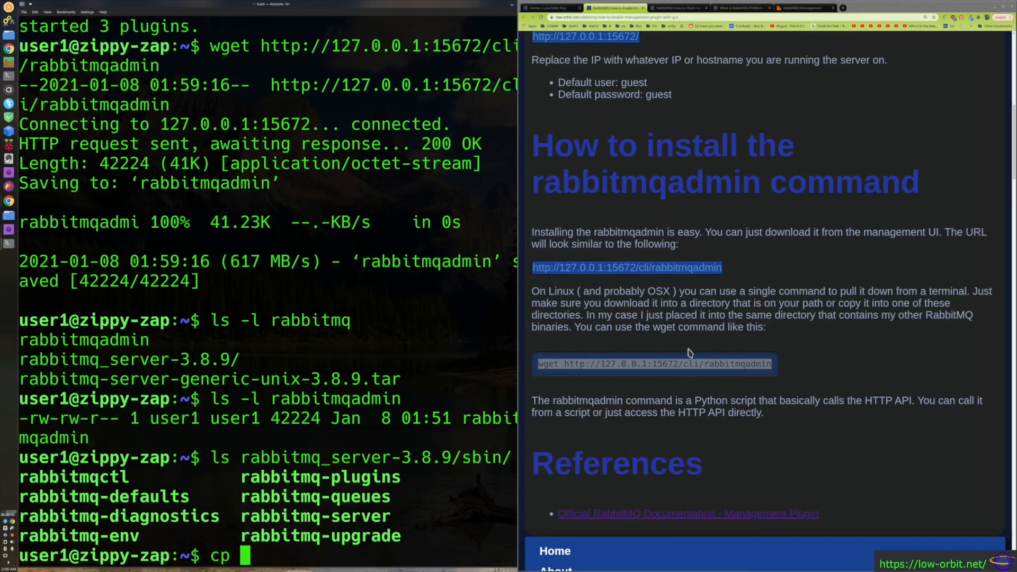
pyautogui.scroll(3)
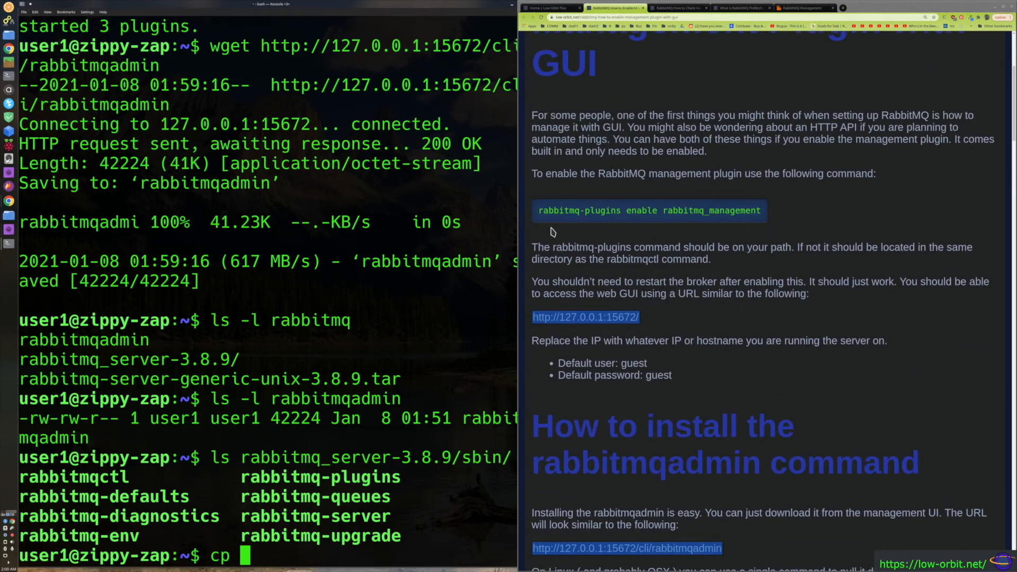
pyautogui.scroll(-3)
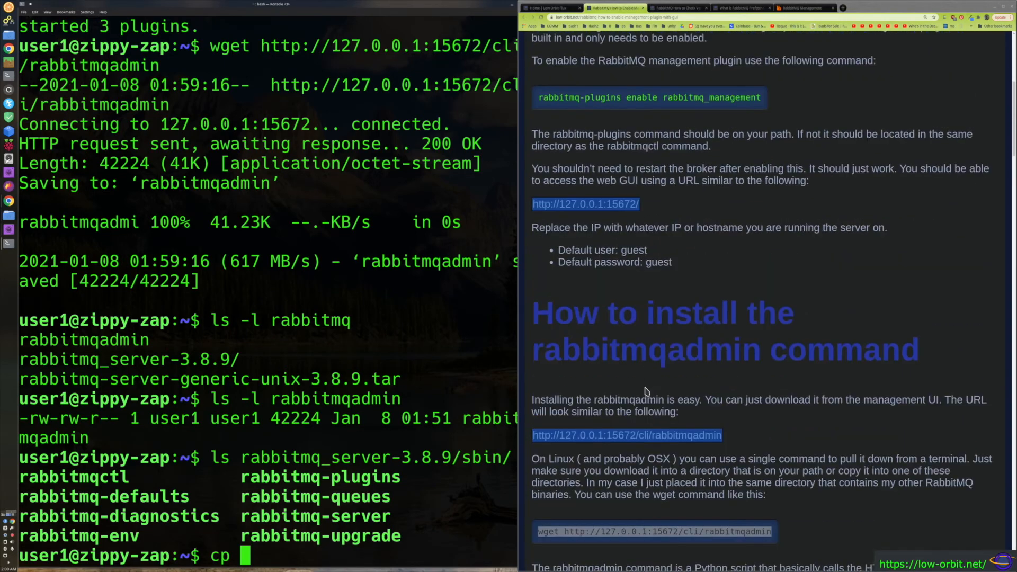
pyautogui.scroll(-3)
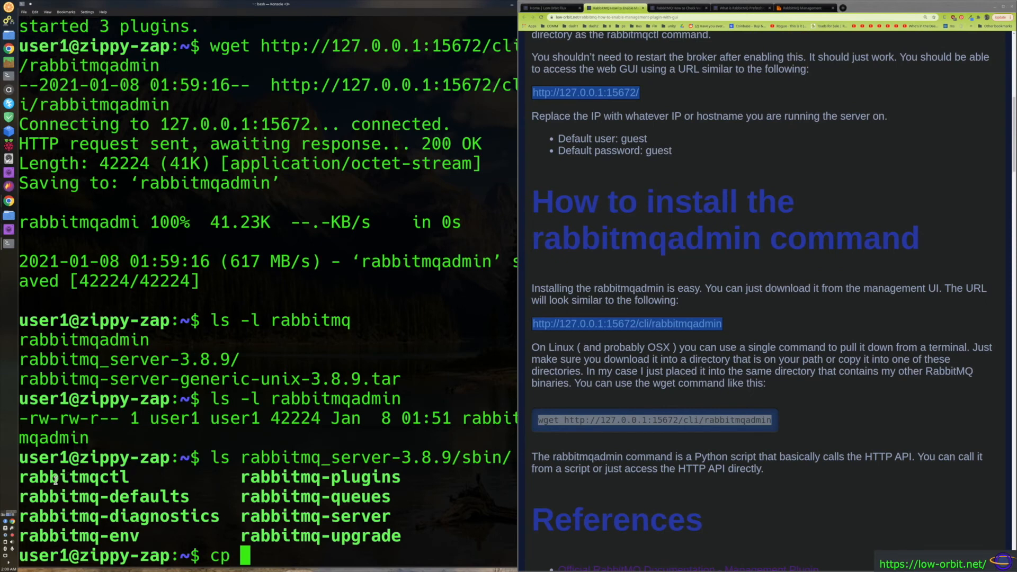
pyautogui.moveTo(134, 477)
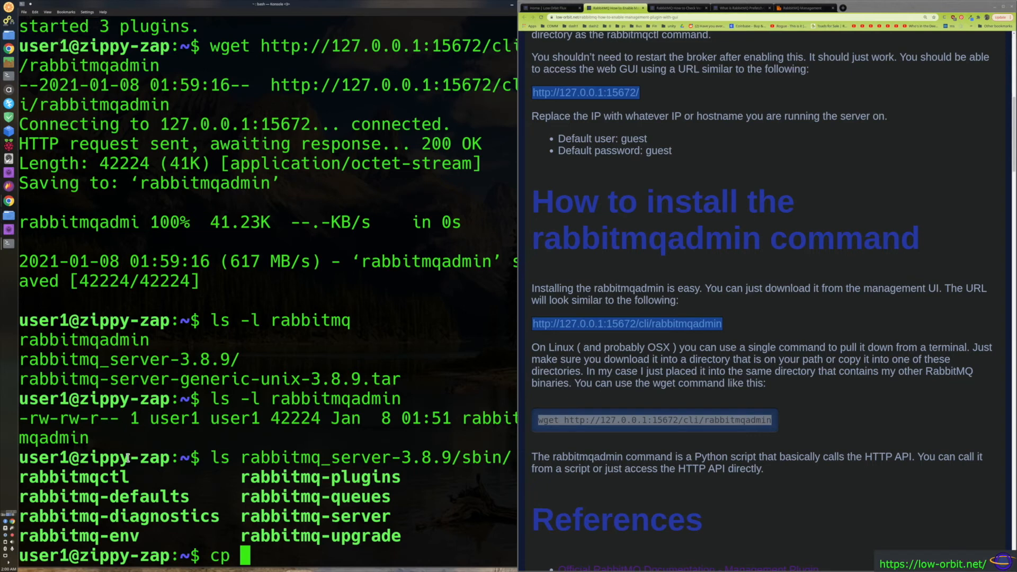
pyautogui.moveTo(227, 461)
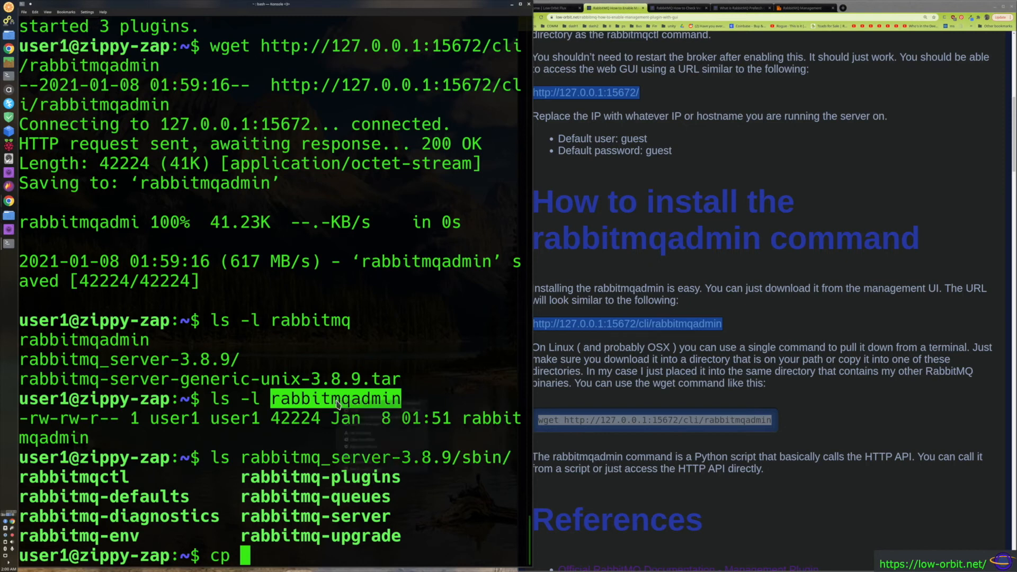
pyautogui.moveTo(367, 371)
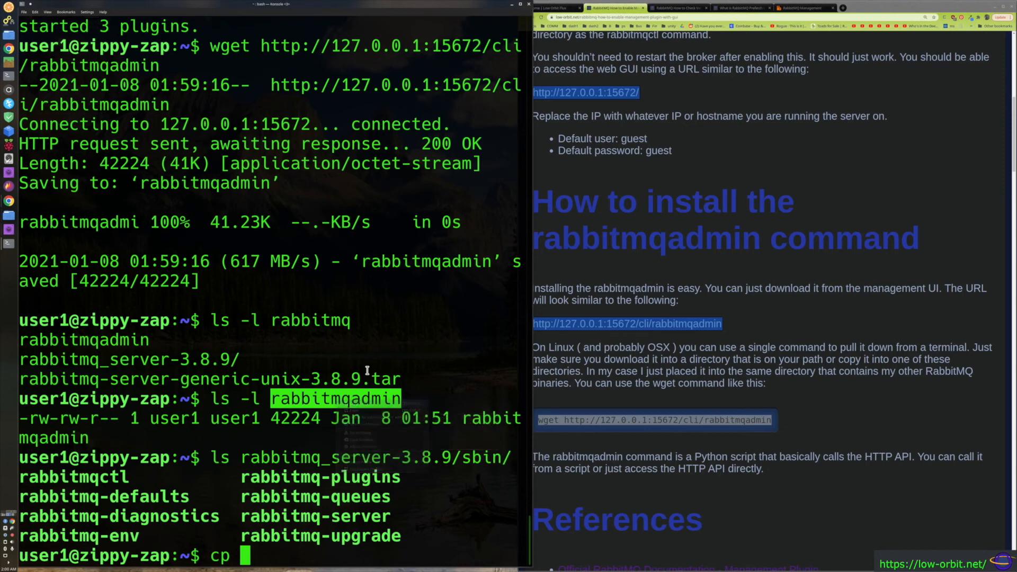
# Step: Compose 'cp rabbitmqadmin rabbitmq_server-3.8.9/sbin/' with the pasted sbin path as destination
pyautogui.write('rabbitmqadmin')
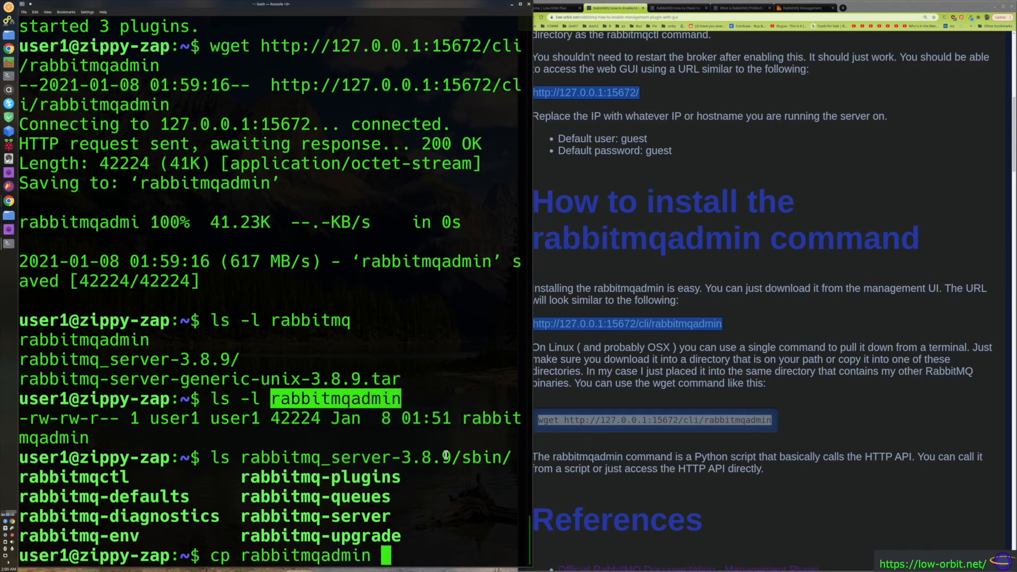
pyautogui.rightClick(458, 458)
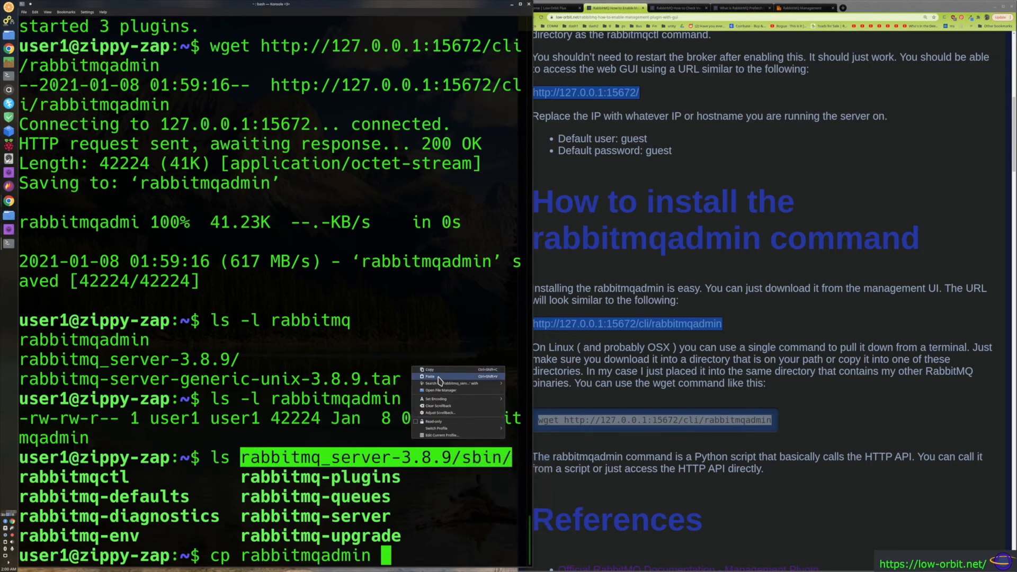
pyautogui.click(429, 376)
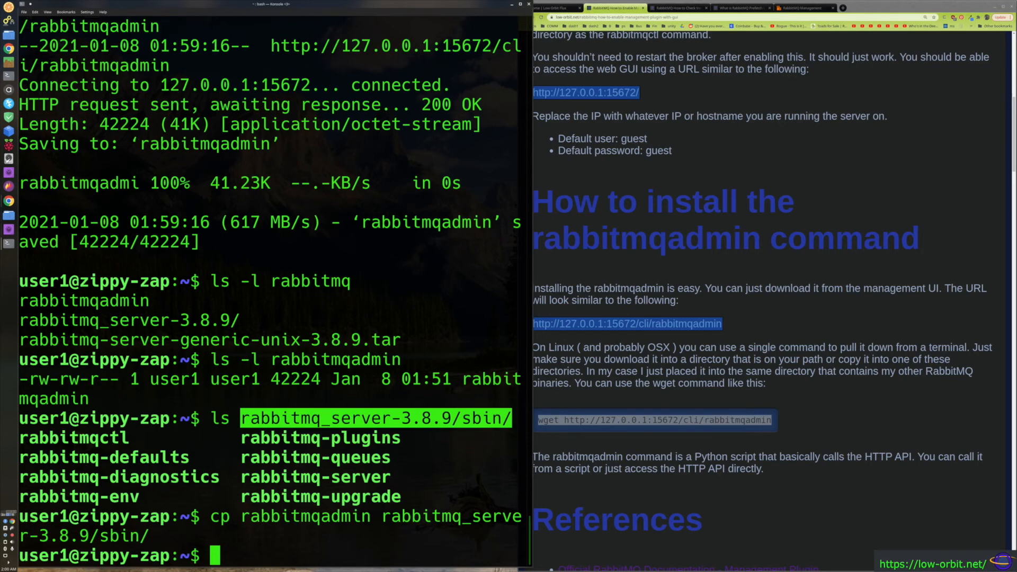
pyautogui.moveTo(330, 489)
pyautogui.write('rabbitmqadmin')
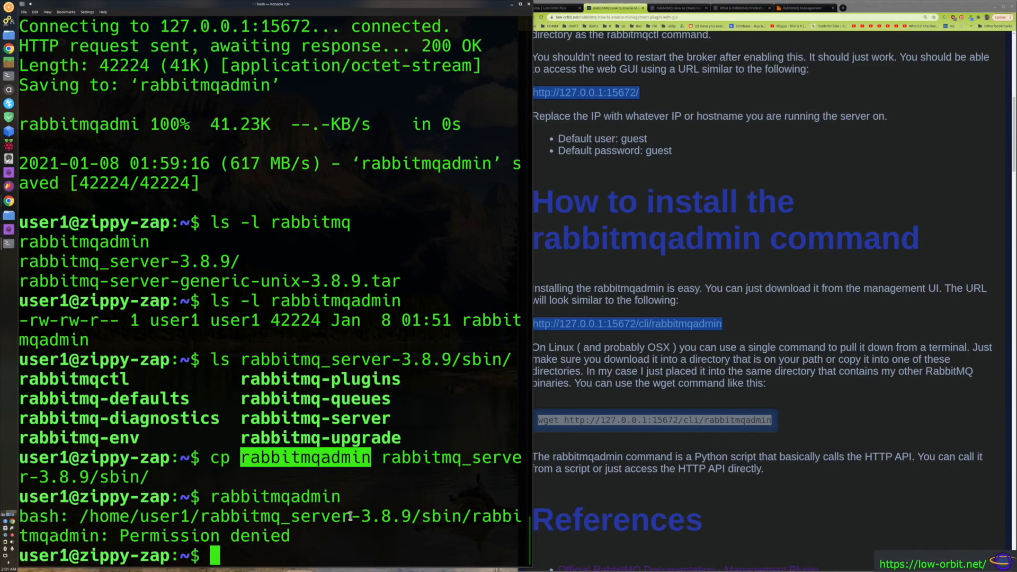
pyautogui.moveTo(350, 510)
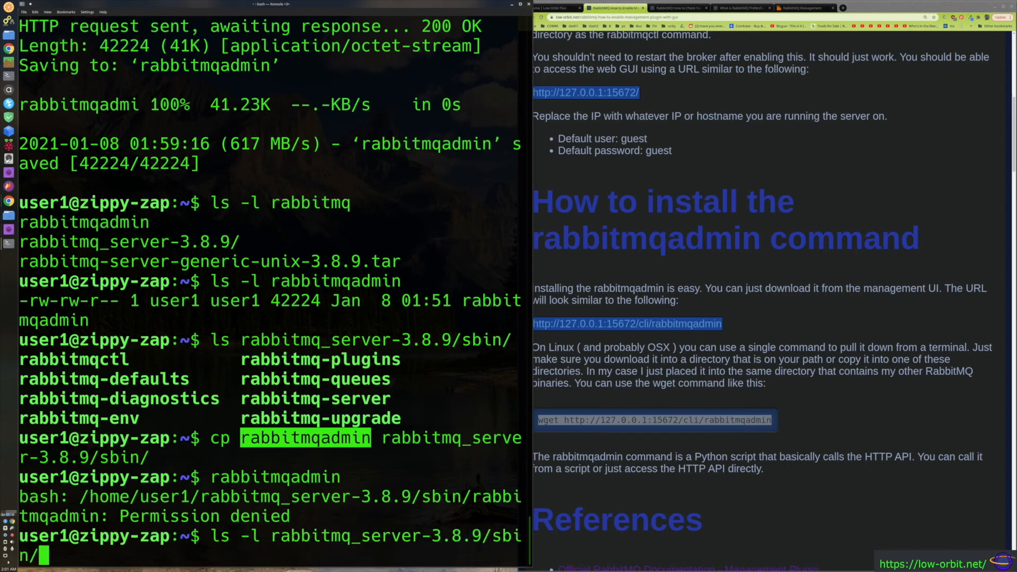
# Step: Check sbin/rabbitmqadmin permissions (-rw-rw-r--) and run chmod u+x on it
pyautogui.write('rabbitmqadmin')
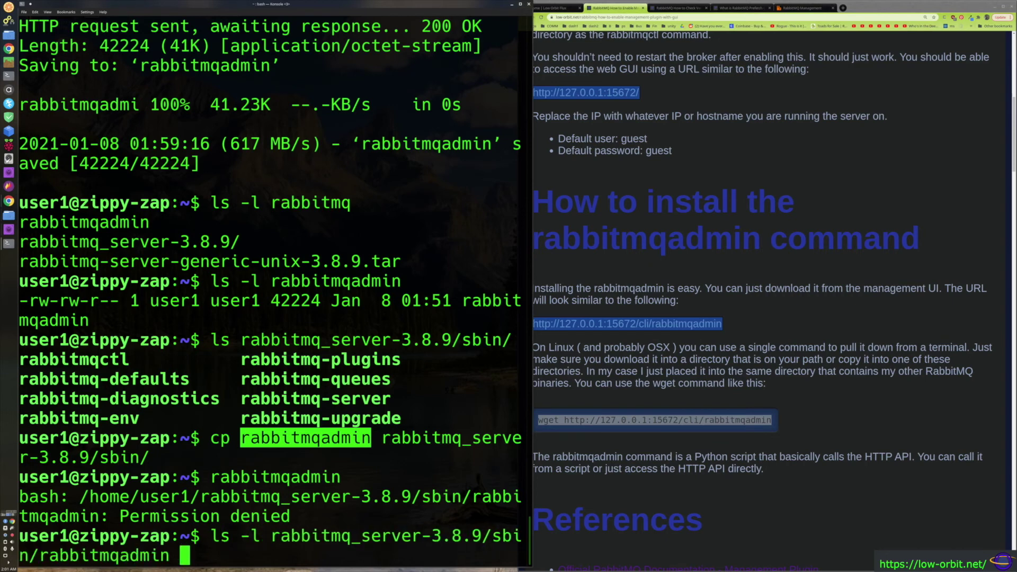
pyautogui.press('Return')
pyautogui.write('chmod arabbitmq_server-3.8.9/sbin/rabbitmqadmin')
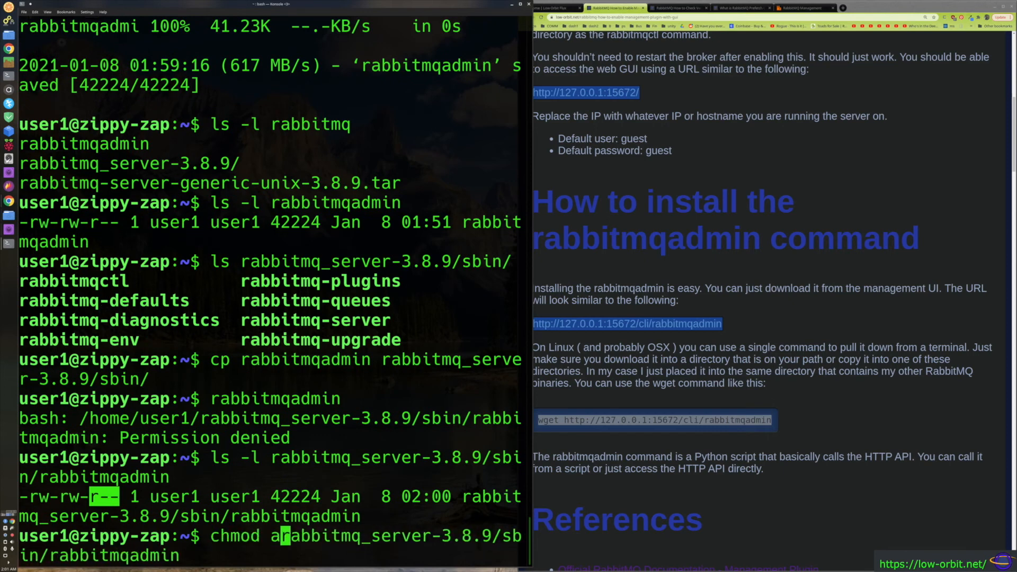
pyautogui.write('u')
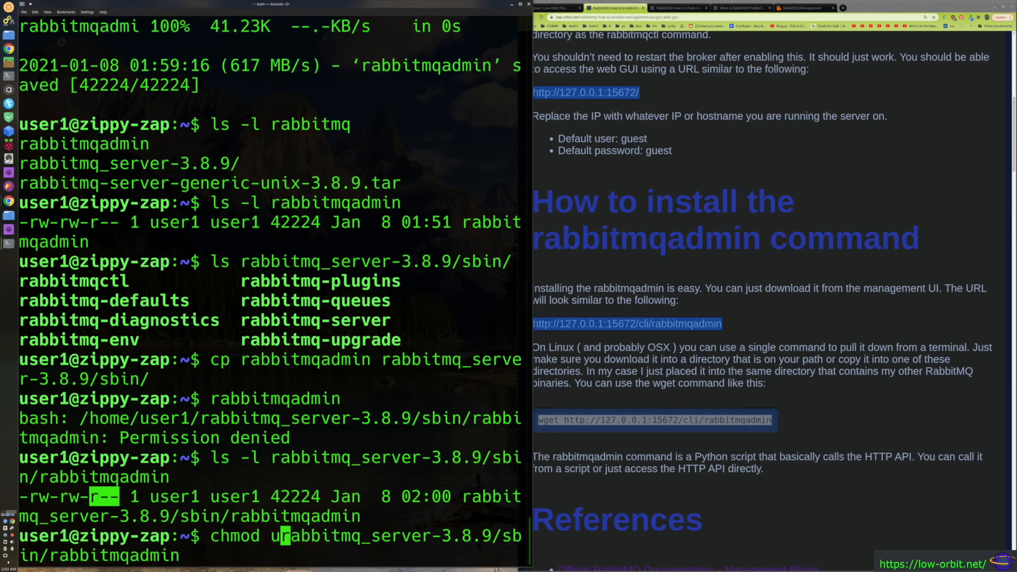
pyautogui.write('+x ')
pyautogui.press('Return')
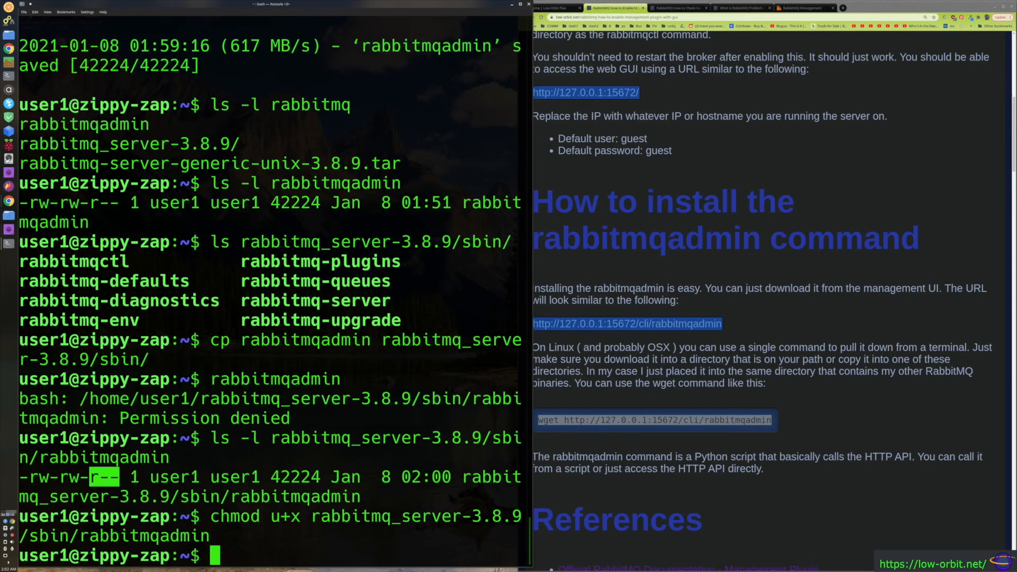
# Step: Re-list sbin/rabbitmqadmin to confirm it is now -rwxrw-r-- executable
pyautogui.press('Return')
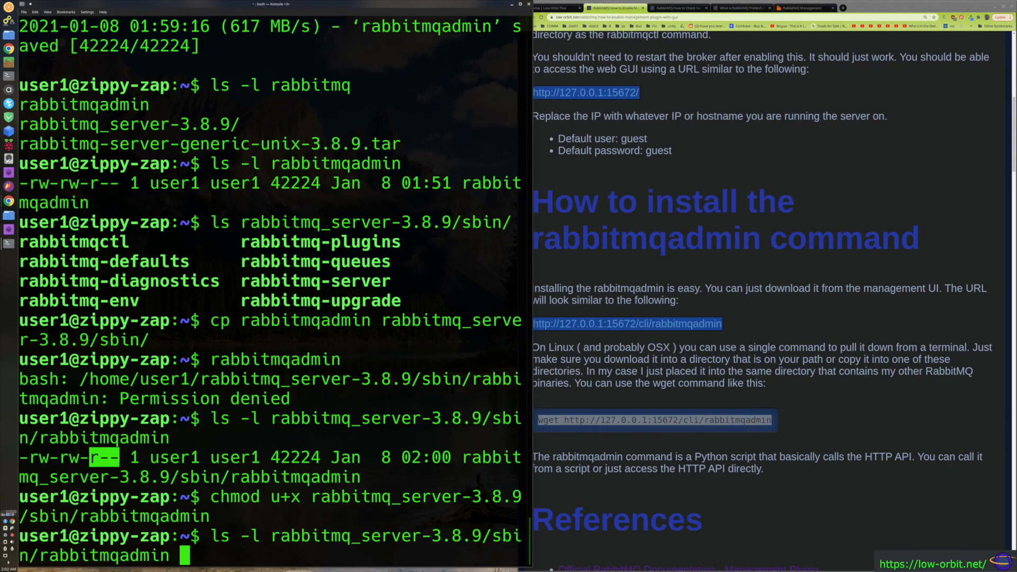
pyautogui.press('Return')
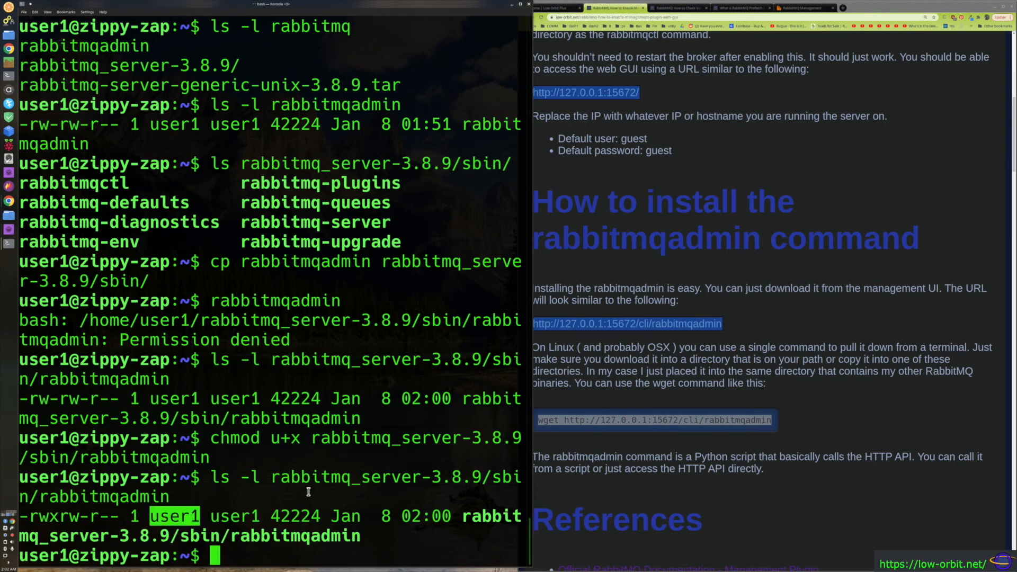
pyautogui.write('chmod u+x rabbitmq_server-3.8.9/sbin/rabbitmqadmin')
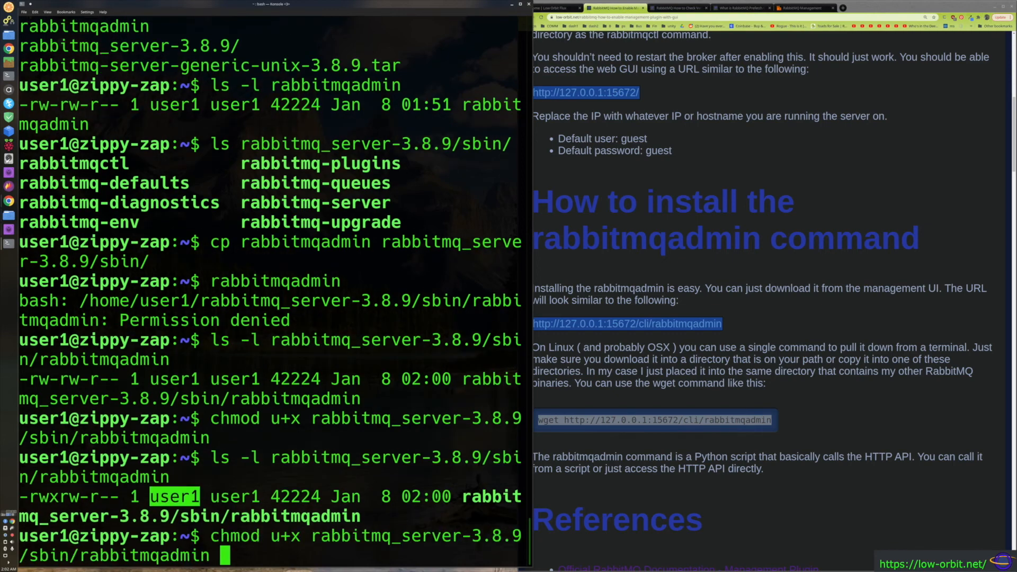
pyautogui.write('rabbitmqadmin')
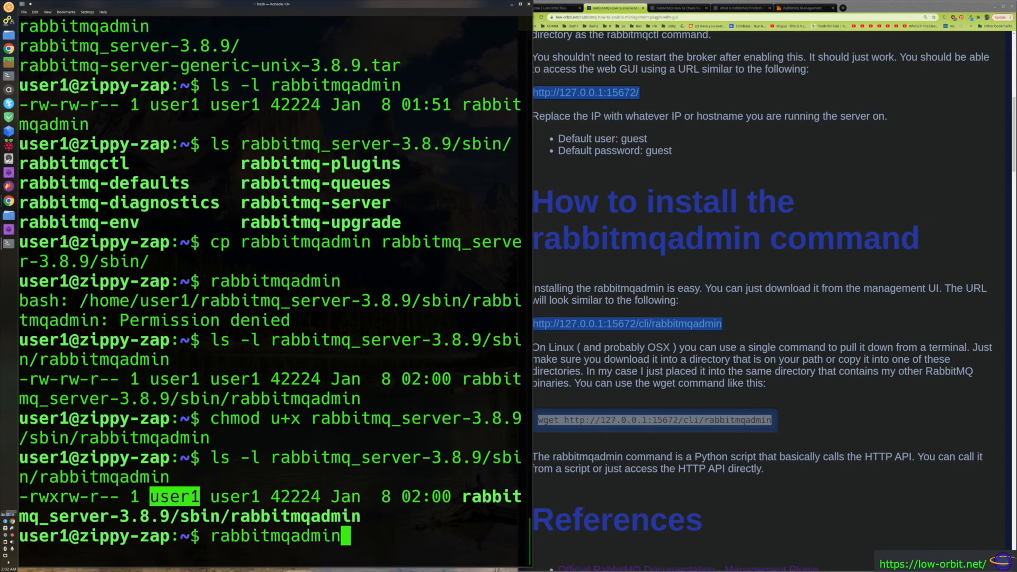
# Step: Run rabbitmqadmin (no action specified), then 'rabbitmqadmin --help' to show its usage and options
pyautogui.press('Return')
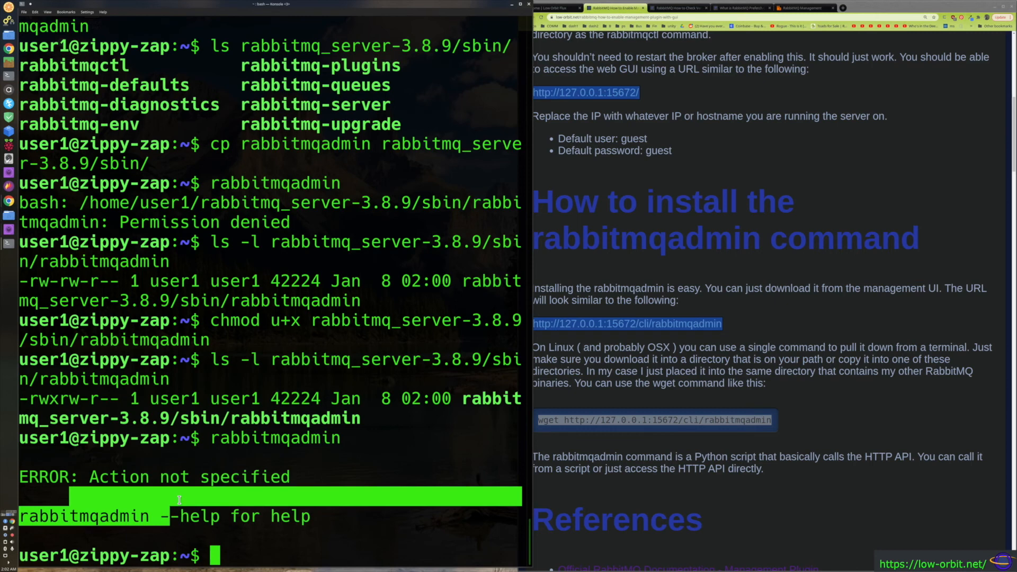
pyautogui.write('rabbitmqadmin --')
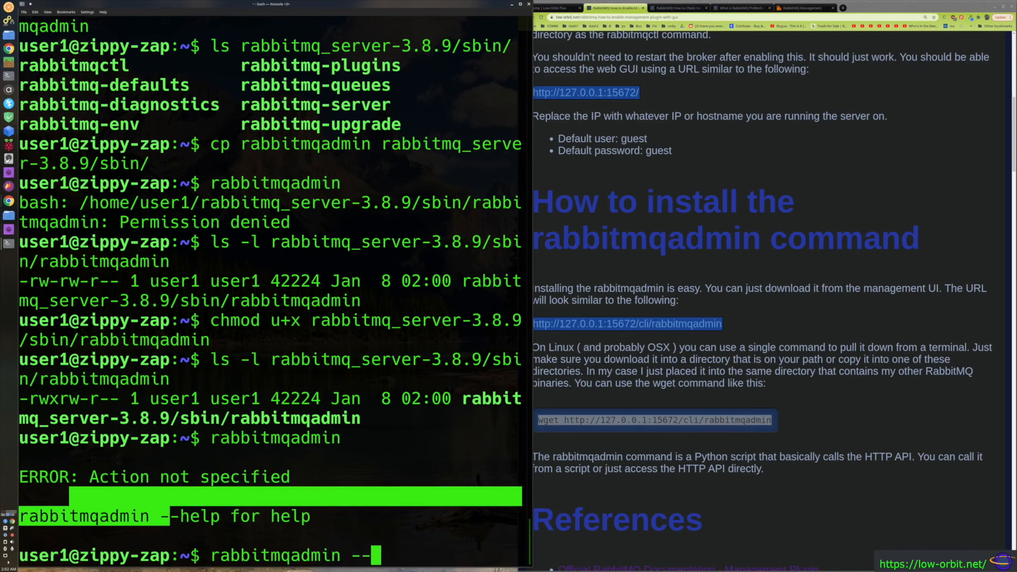
pyautogui.write('help')
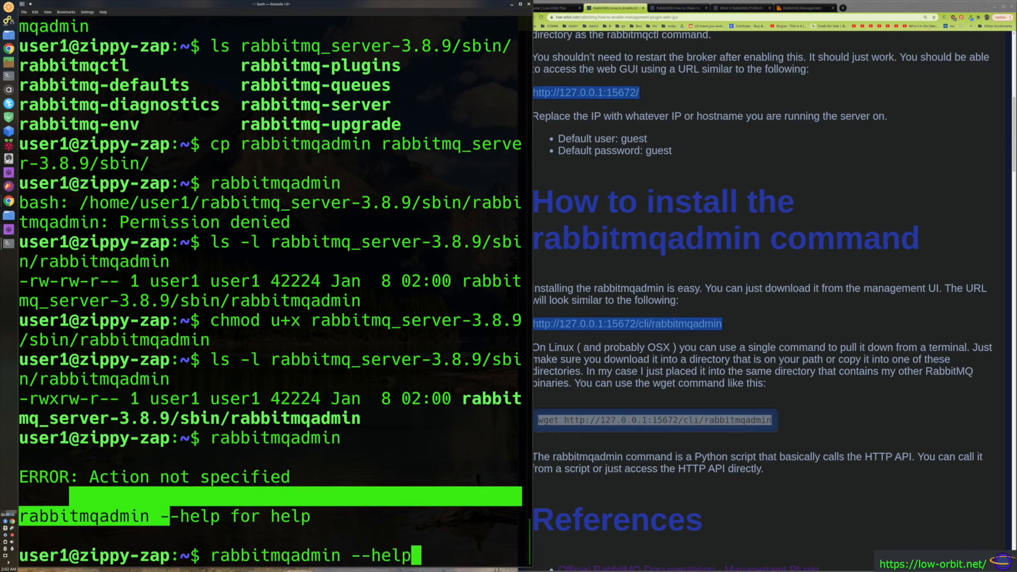
pyautogui.press('Return')
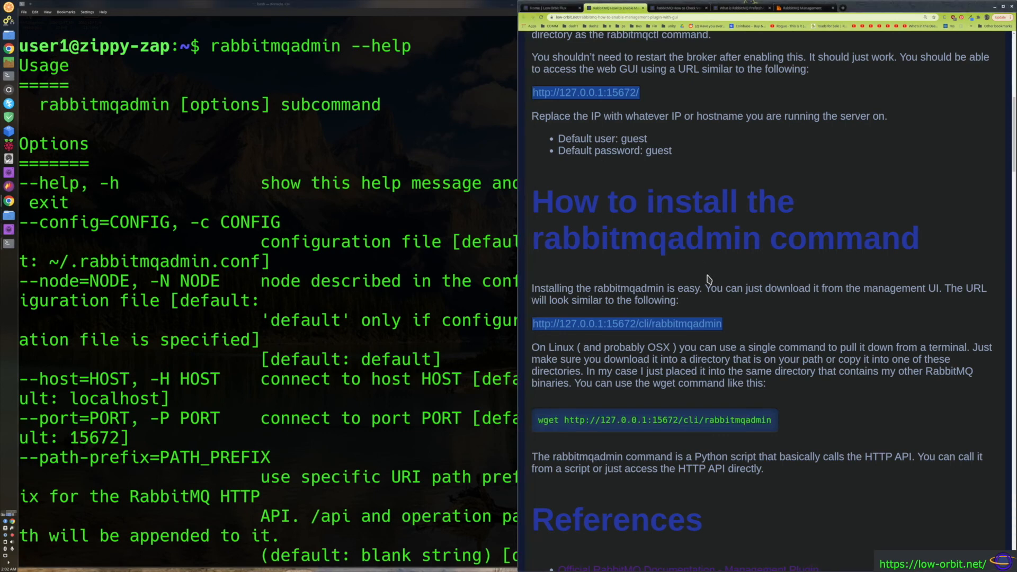
# Step: Scroll the guide back up to the 'RabbitMQ How to Enable Management Plugin with GUI' title
pyautogui.scroll(3)
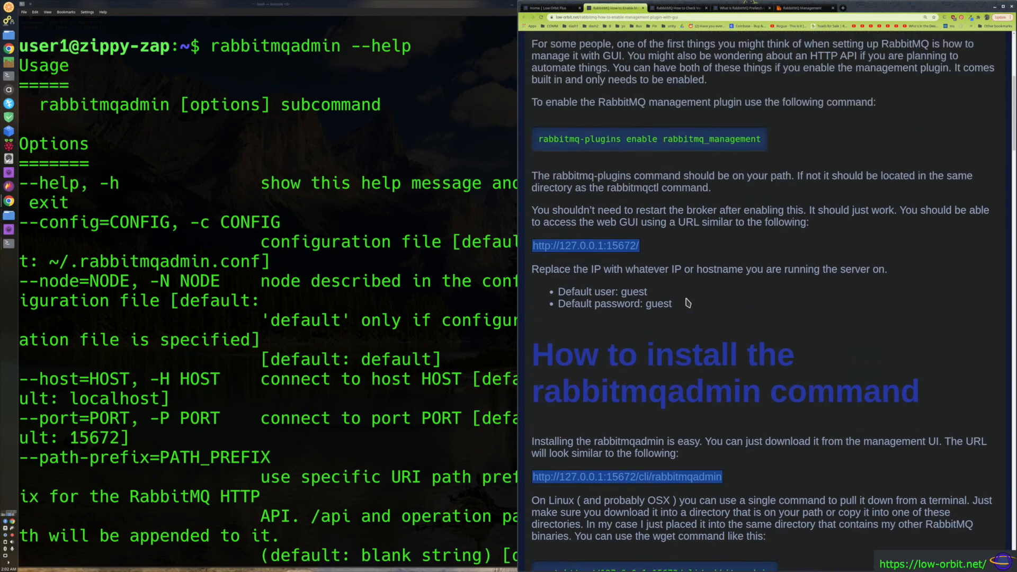
pyautogui.scroll(3)
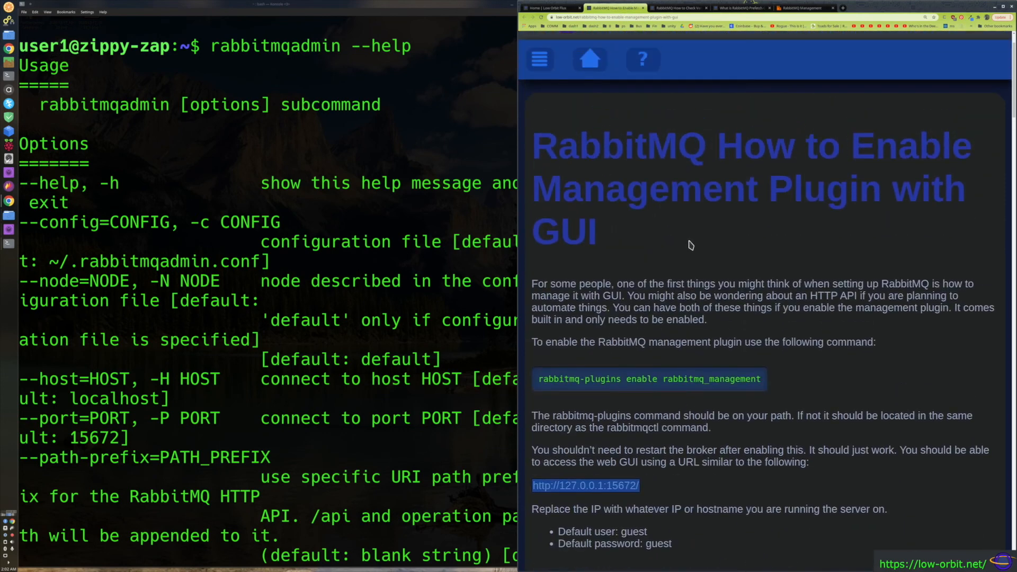
pyautogui.moveTo(608, 193)
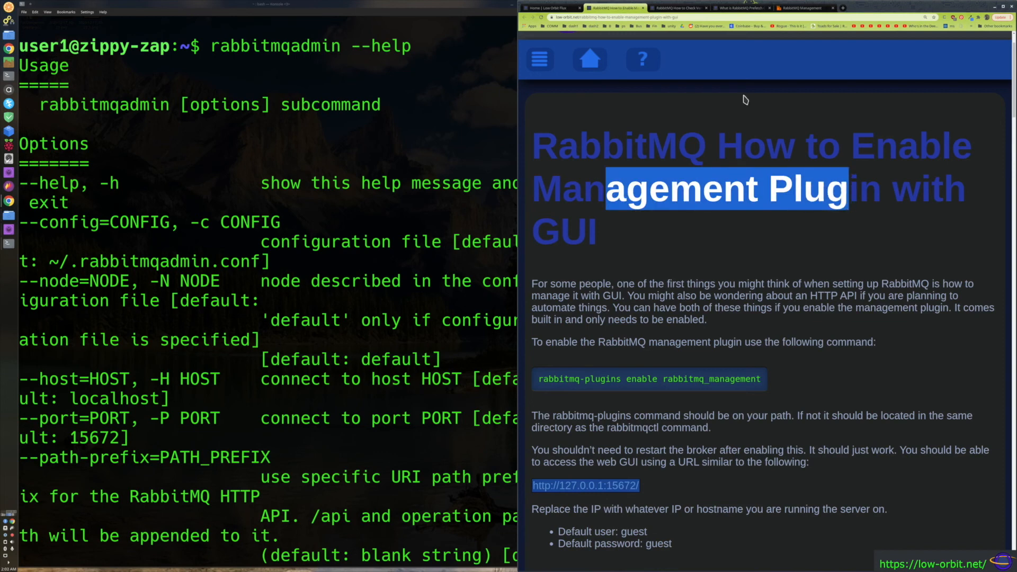
pyautogui.moveTo(648, 217)
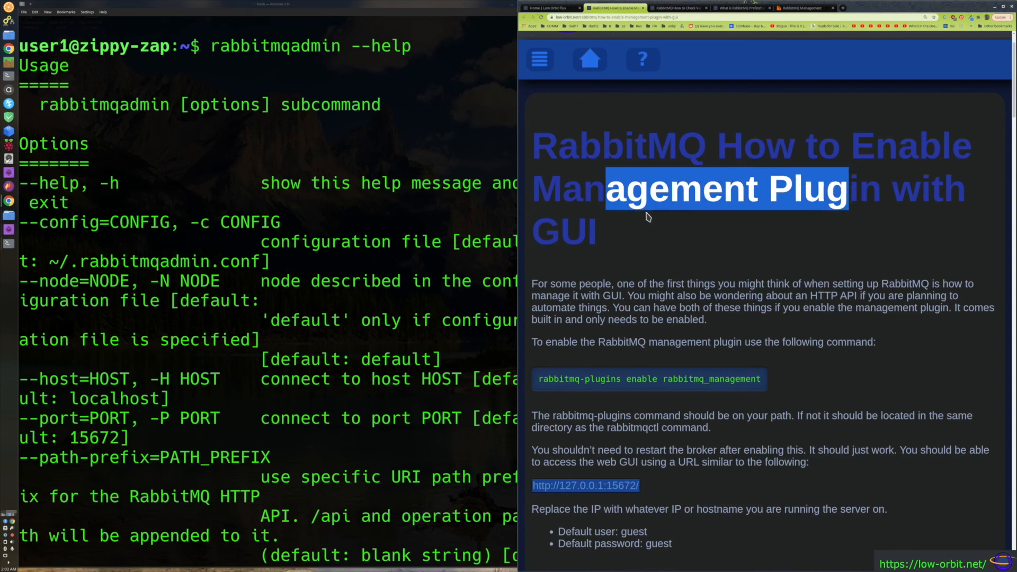